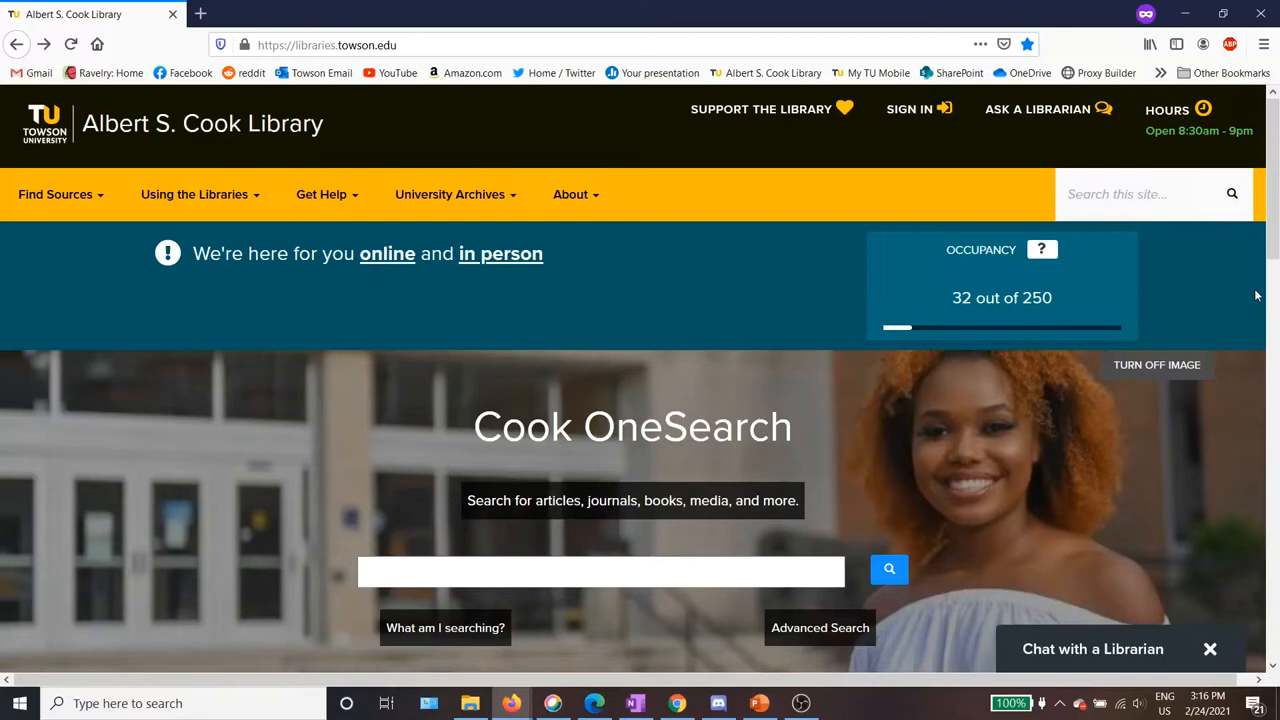
Open the library's A-Z Databases list filtered to letter S and scroll to Scopus.
scroll("down", 3)
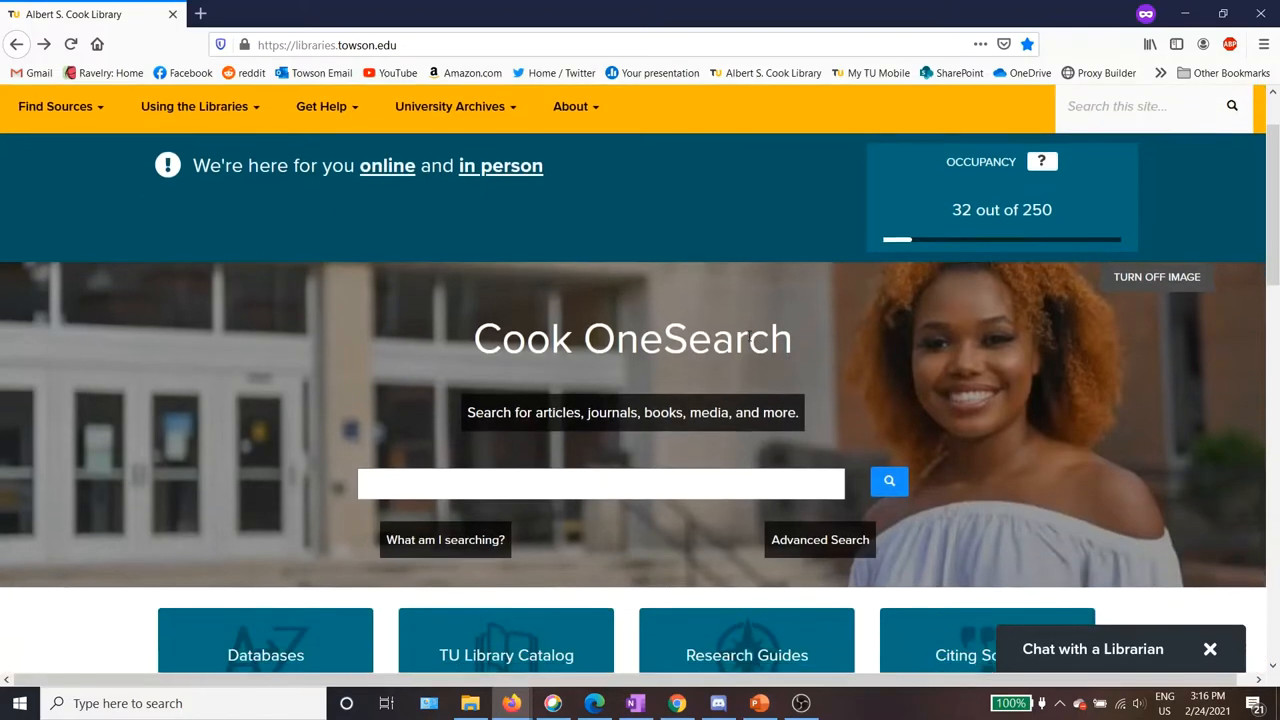
scroll("down", 3)
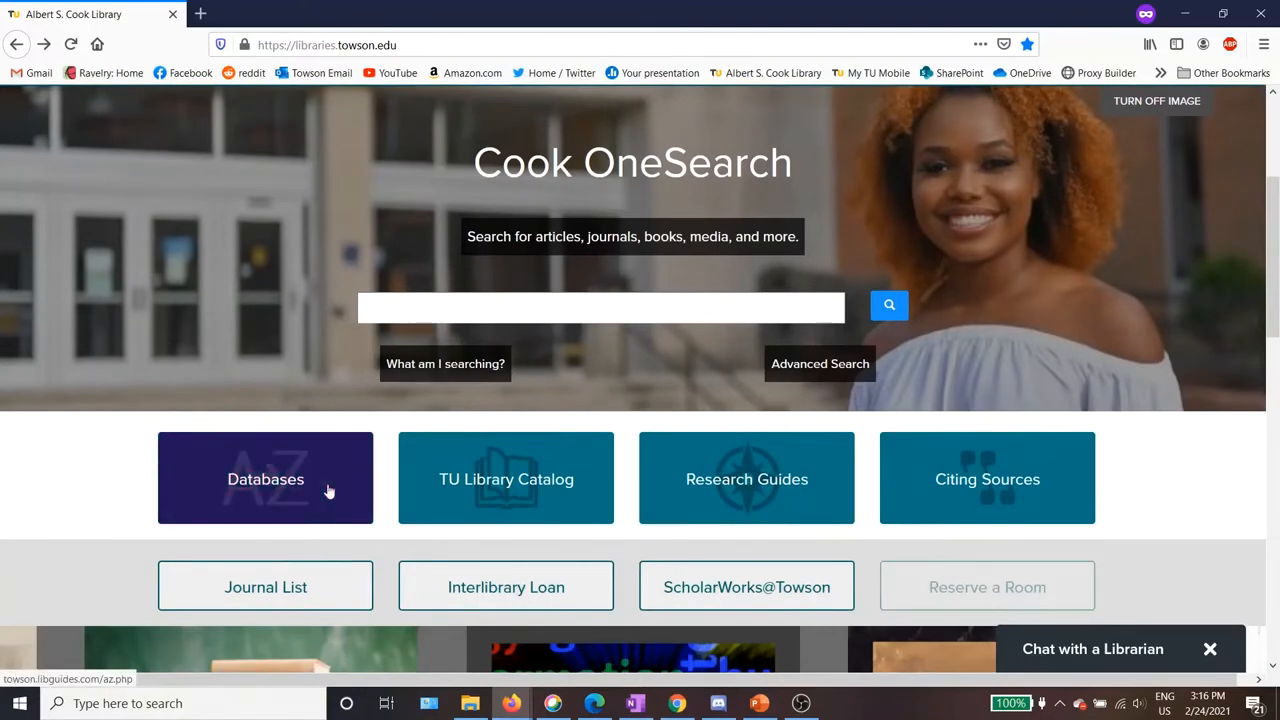
left_click(265, 478)
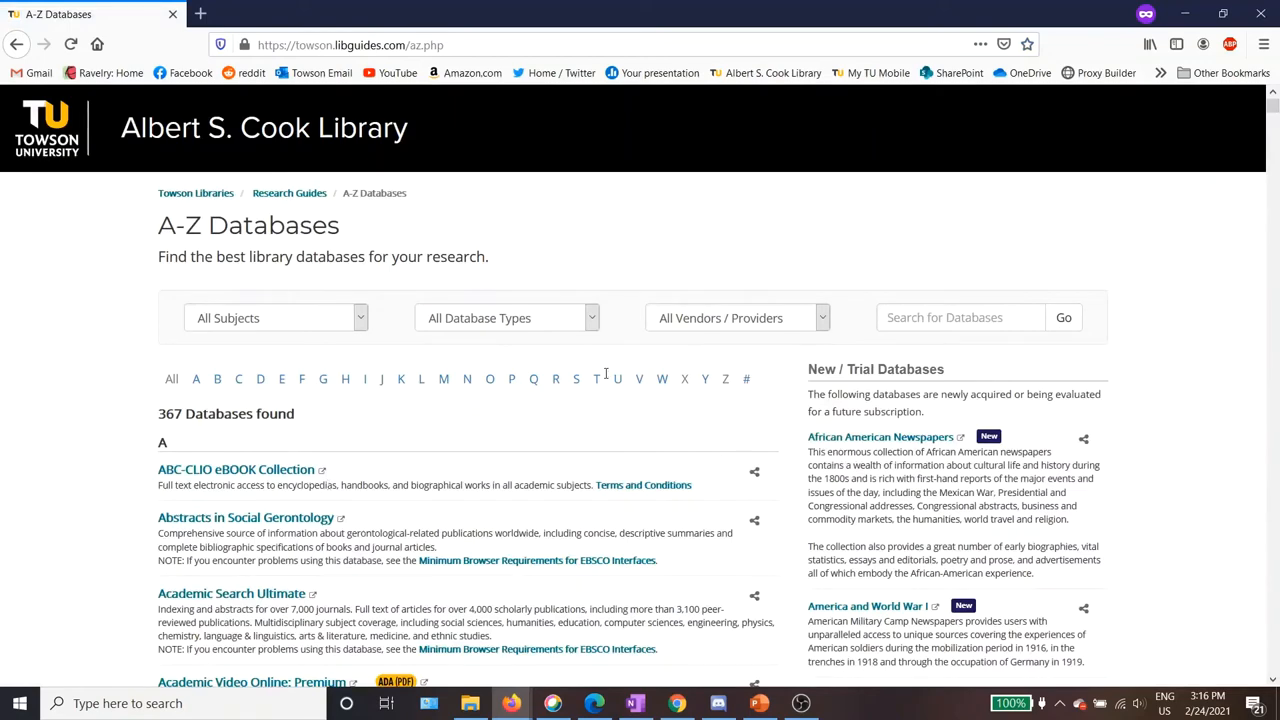
left_click(576, 378)
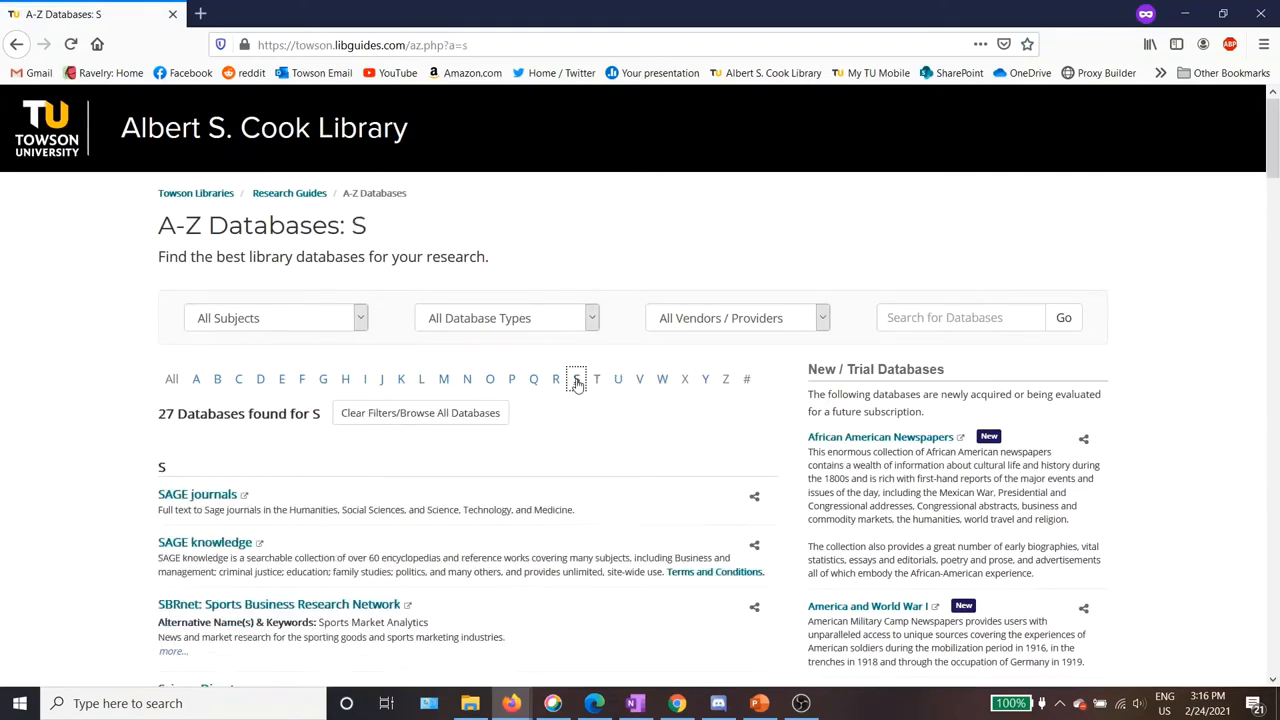
scroll("down", 3)
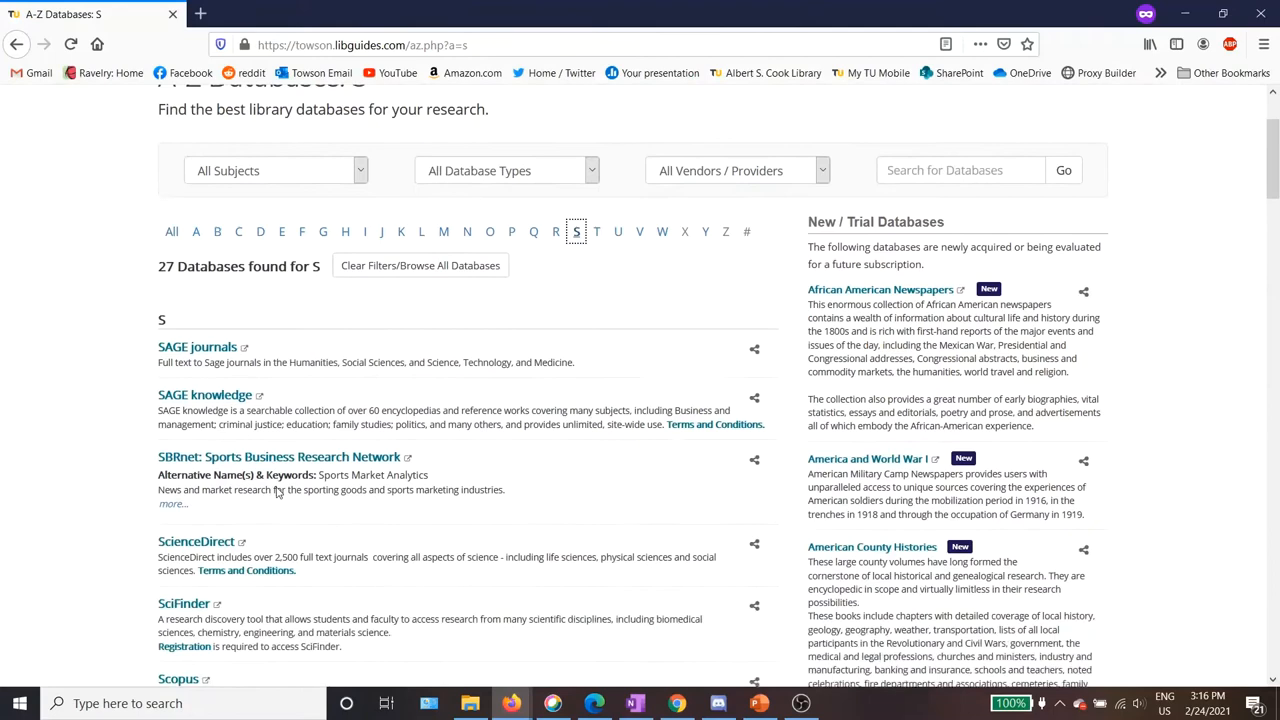
scroll("down", 3)
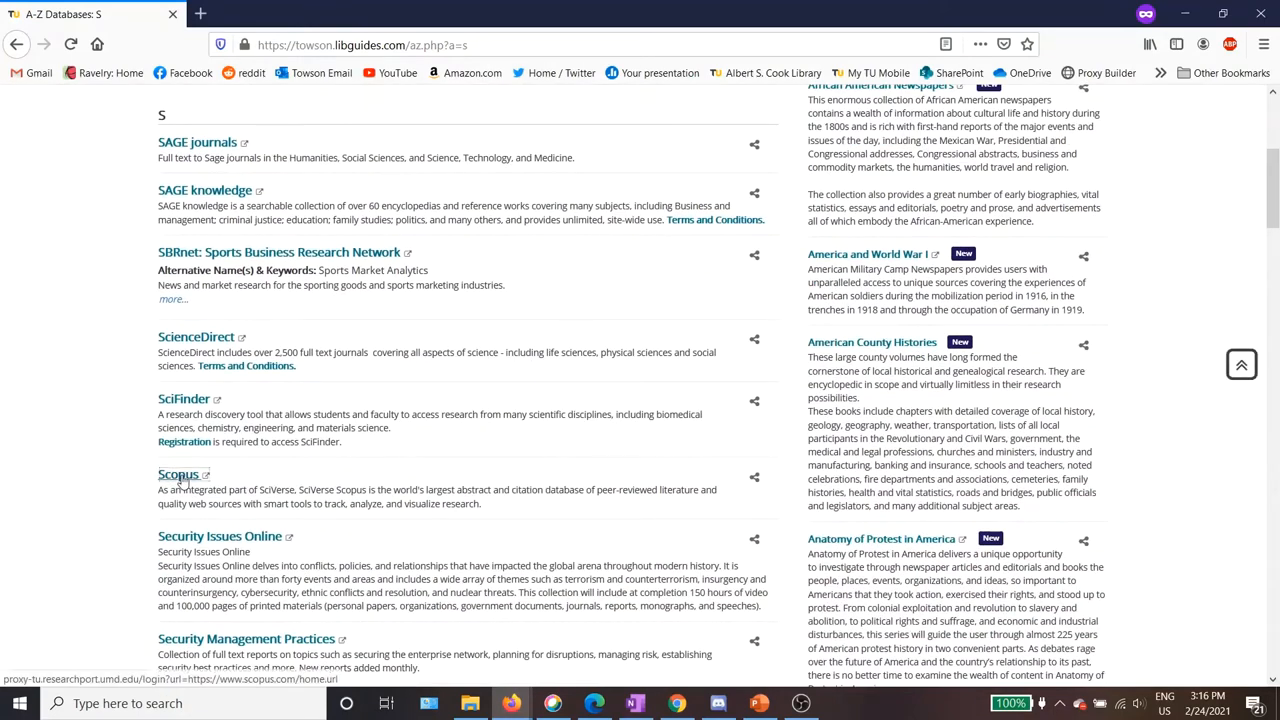
Launch Scopus from the database list and browse the Search within field options.
left_click(178, 474)
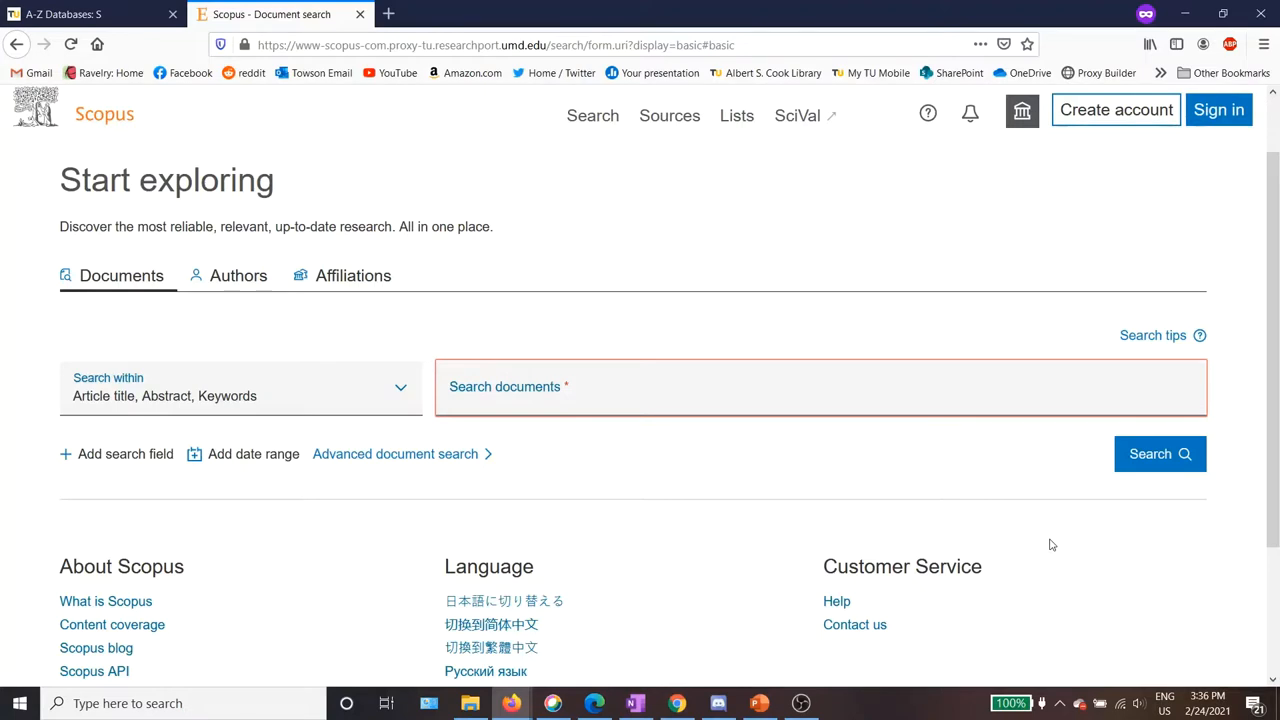
left_click(489, 403)
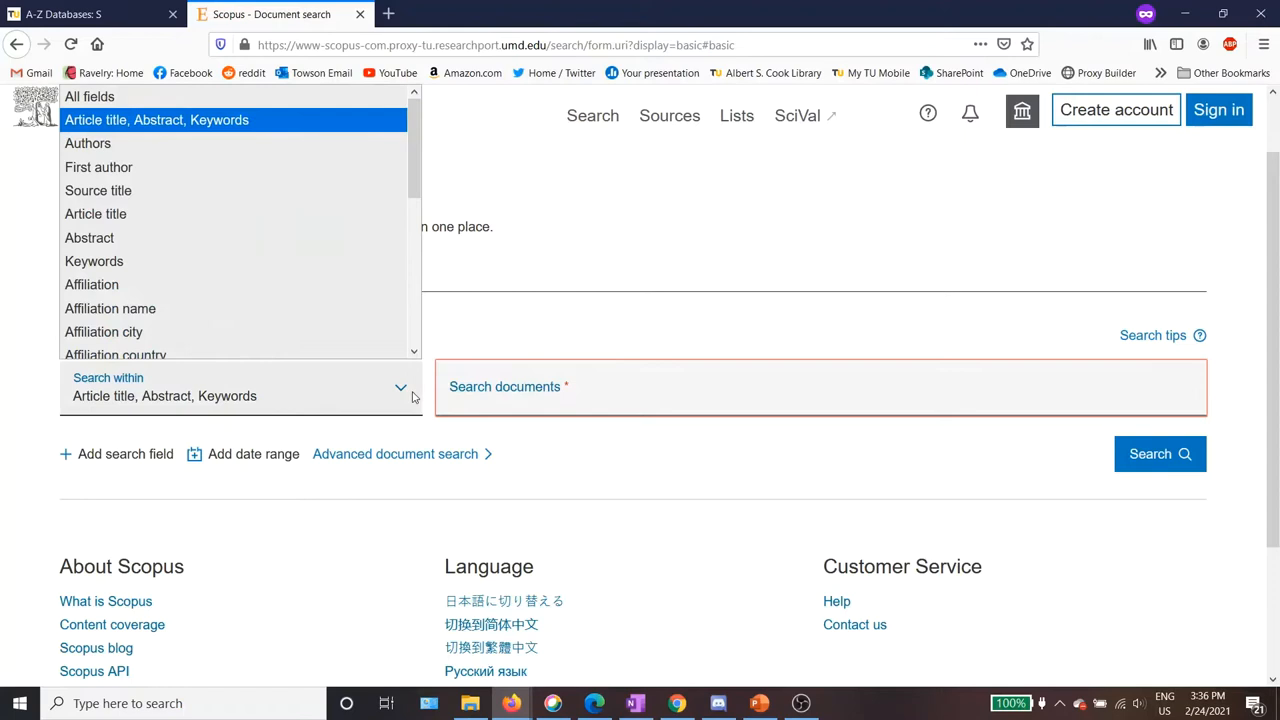
mouse_move(98, 167)
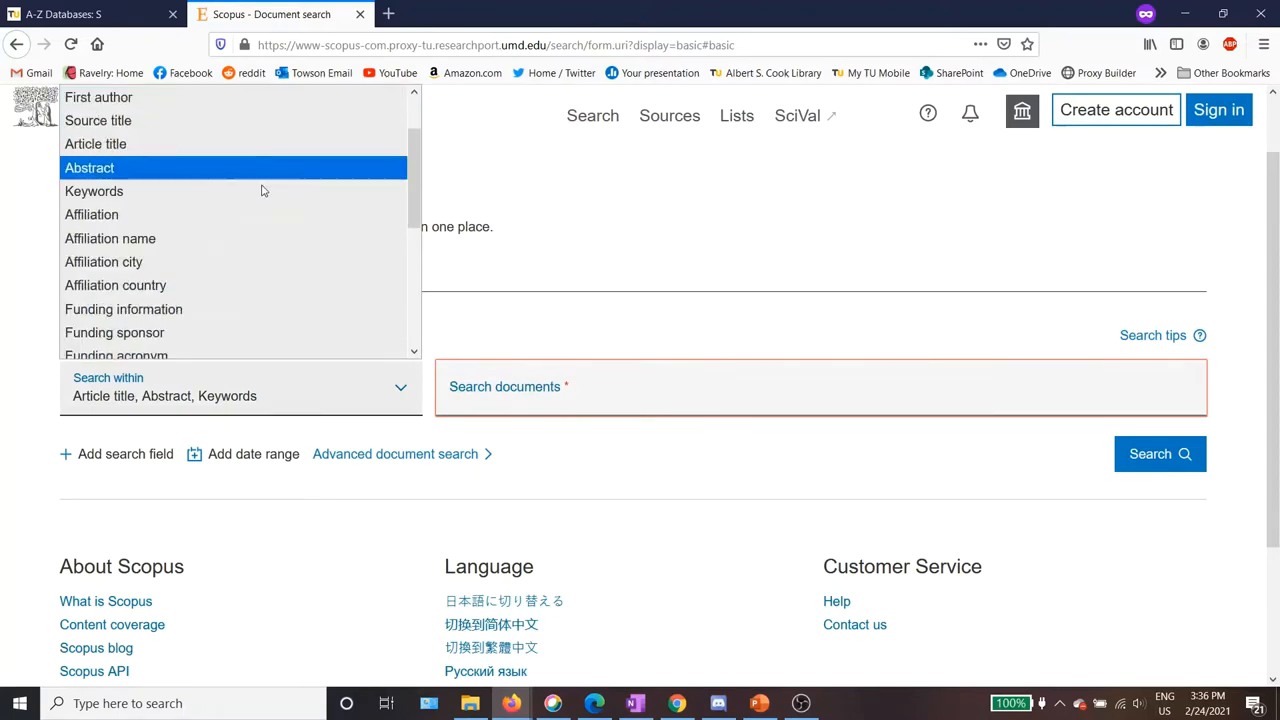
scroll("down", 3)
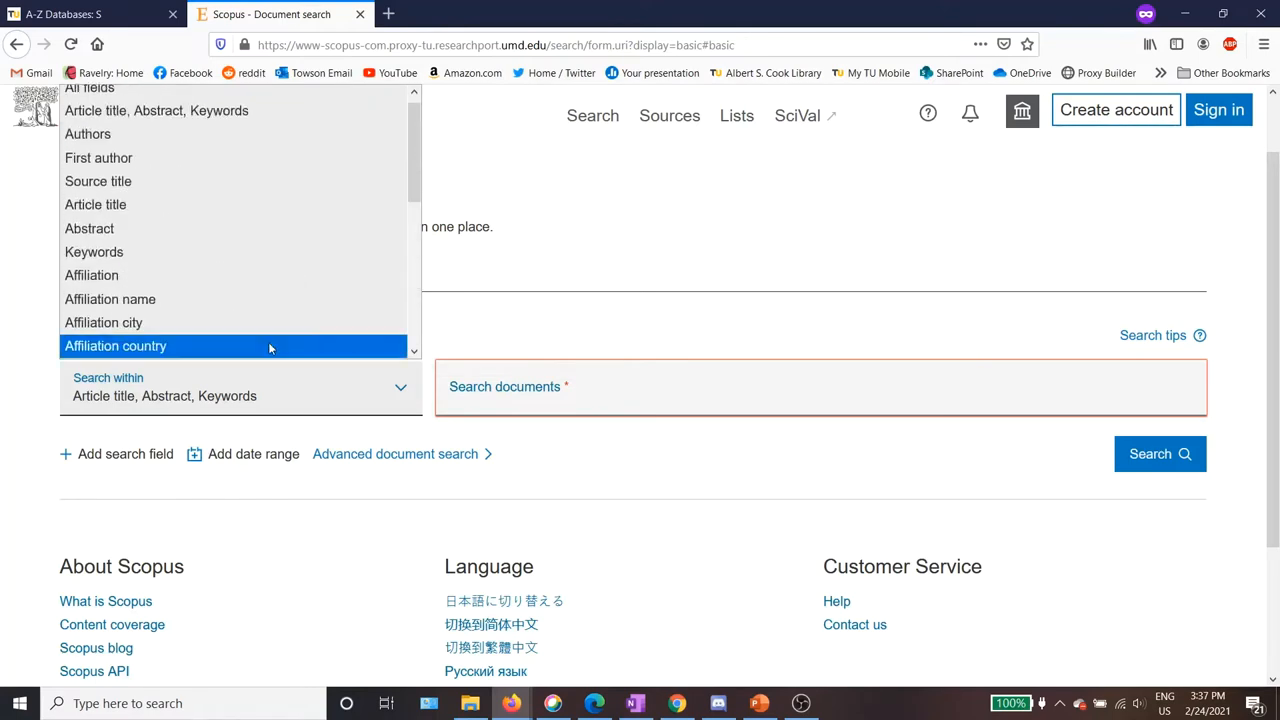
mouse_move(462, 334)
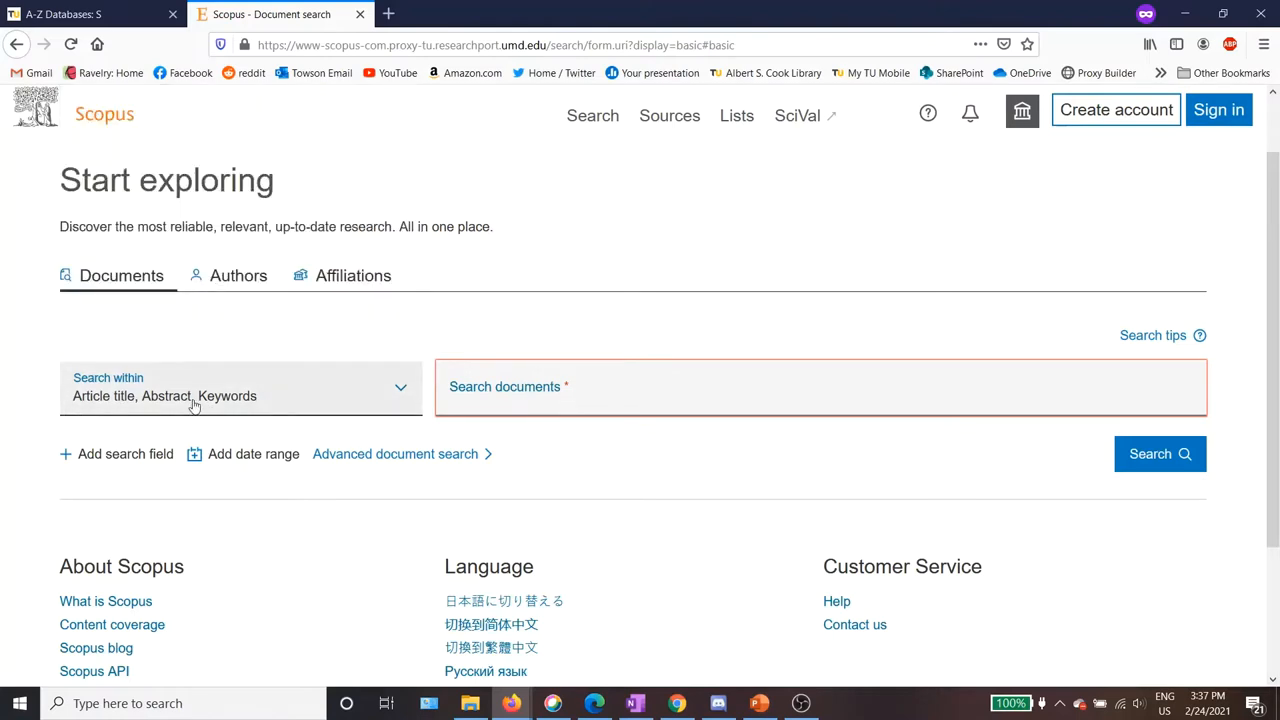
mouse_move(352, 410)
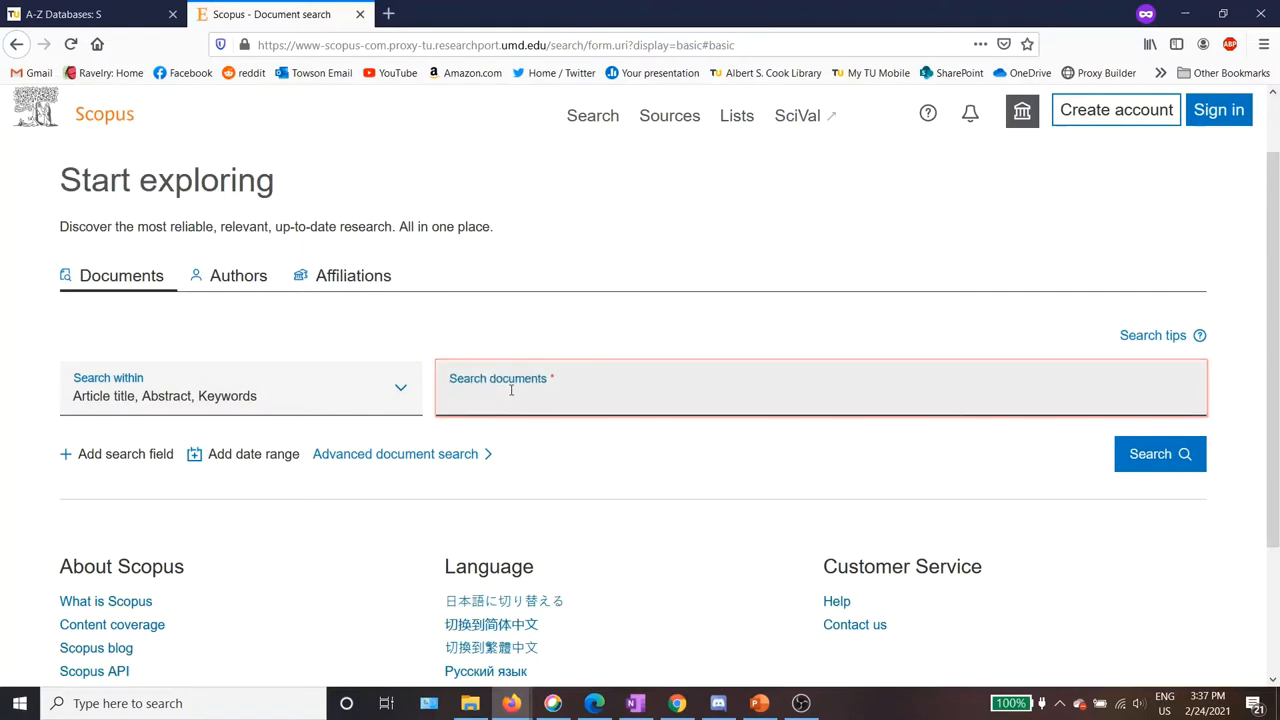
Enter "tay sachs disease" or TSD in the first Search documents box.
left_click(1160, 453)
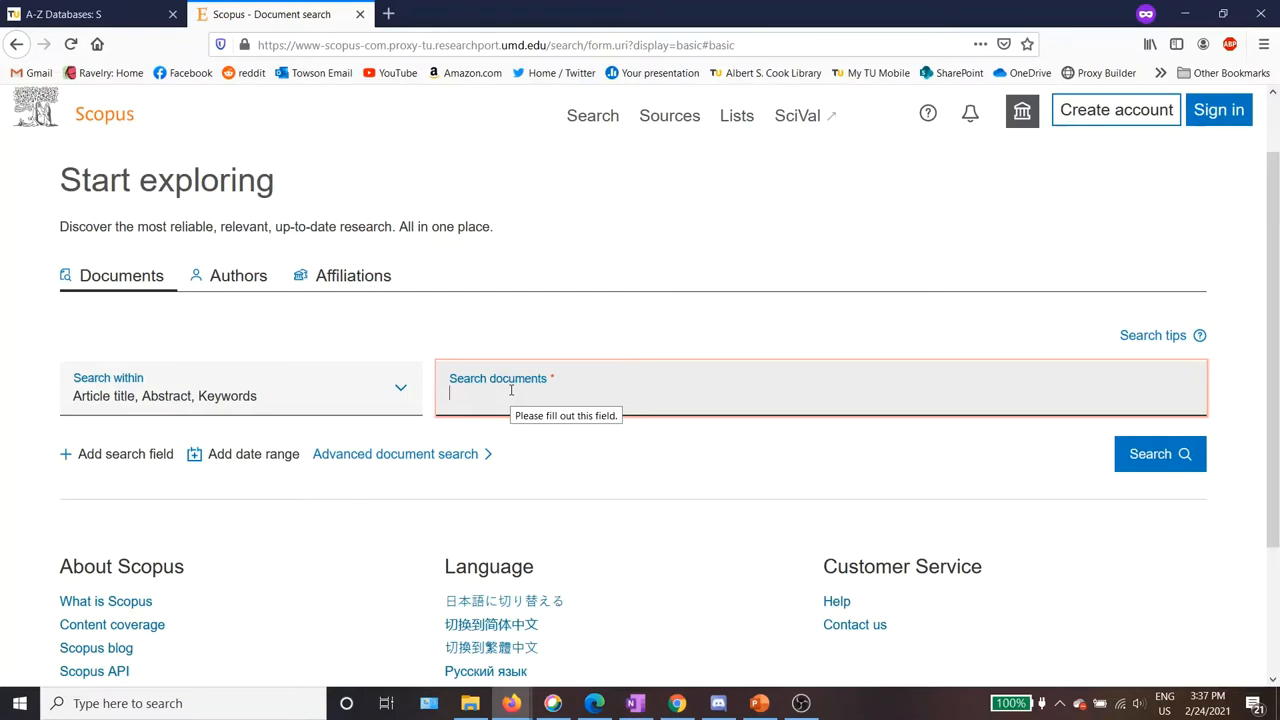
type("\"tay sachs disease\" or")
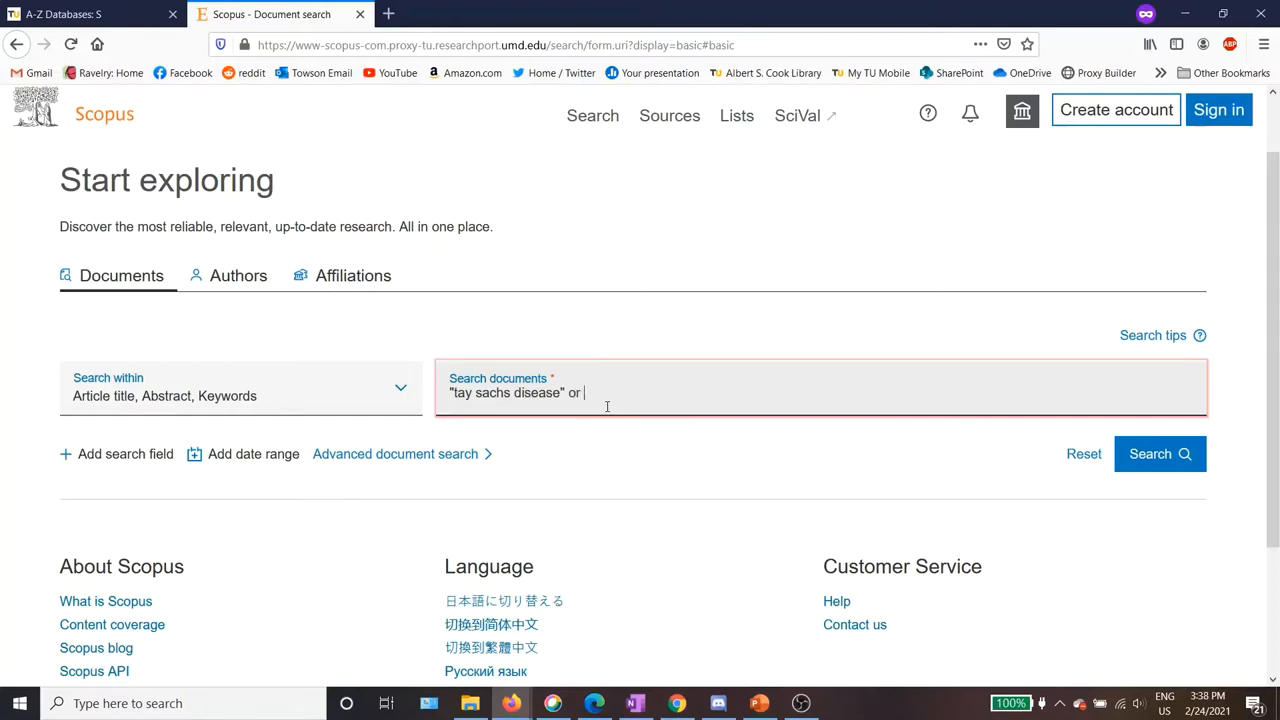
type("TSD")
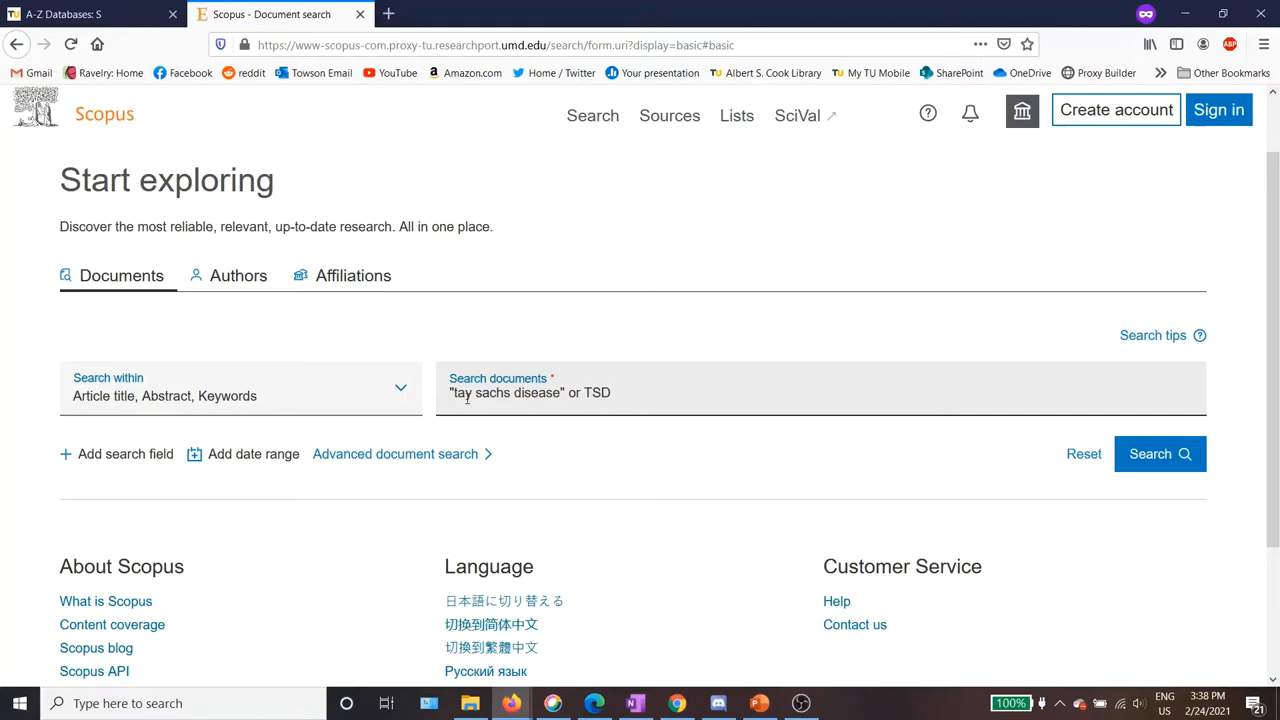
double_click(505, 392)
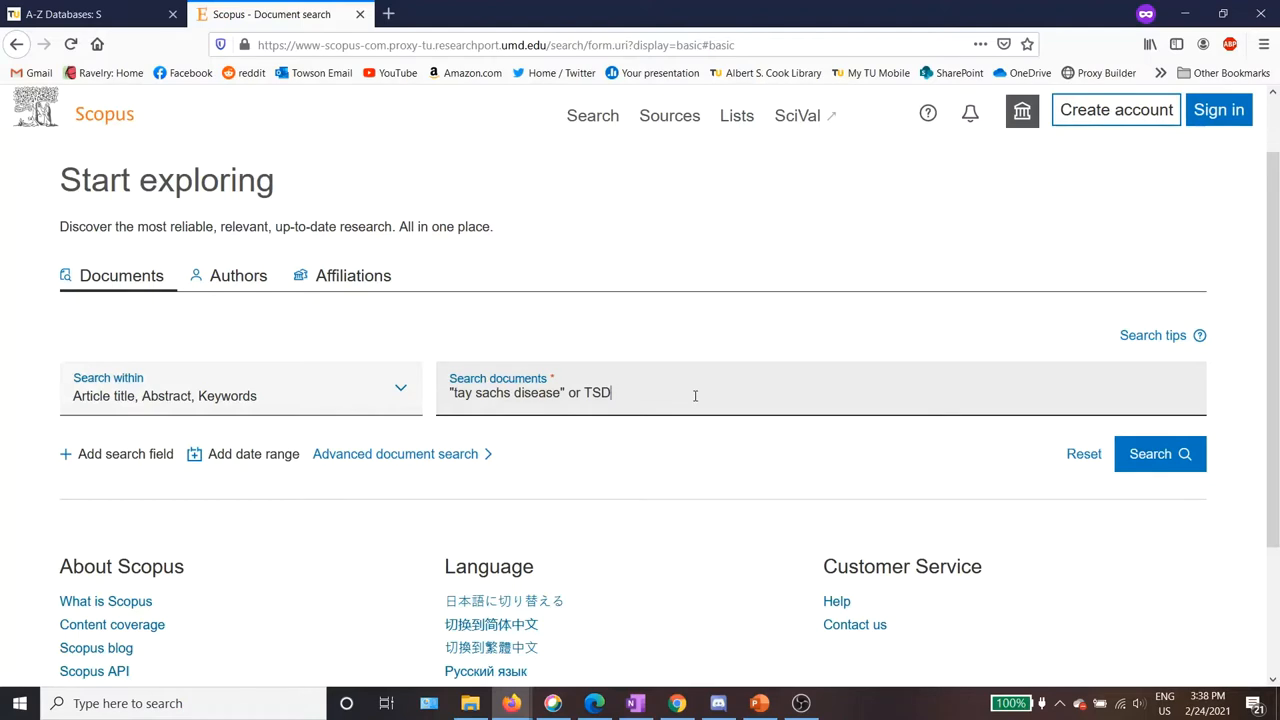
mouse_move(603, 413)
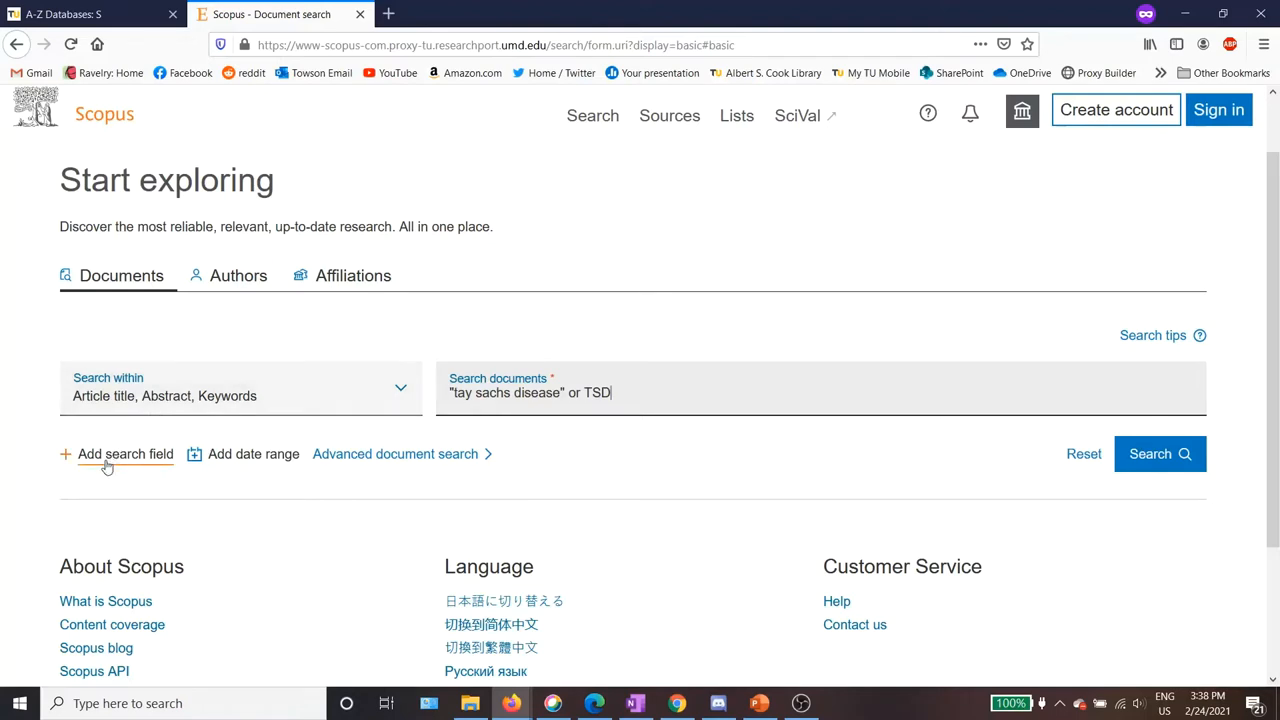
Add a second AND search row containing inherit* or hereditary or genetic.
left_click(125, 454)
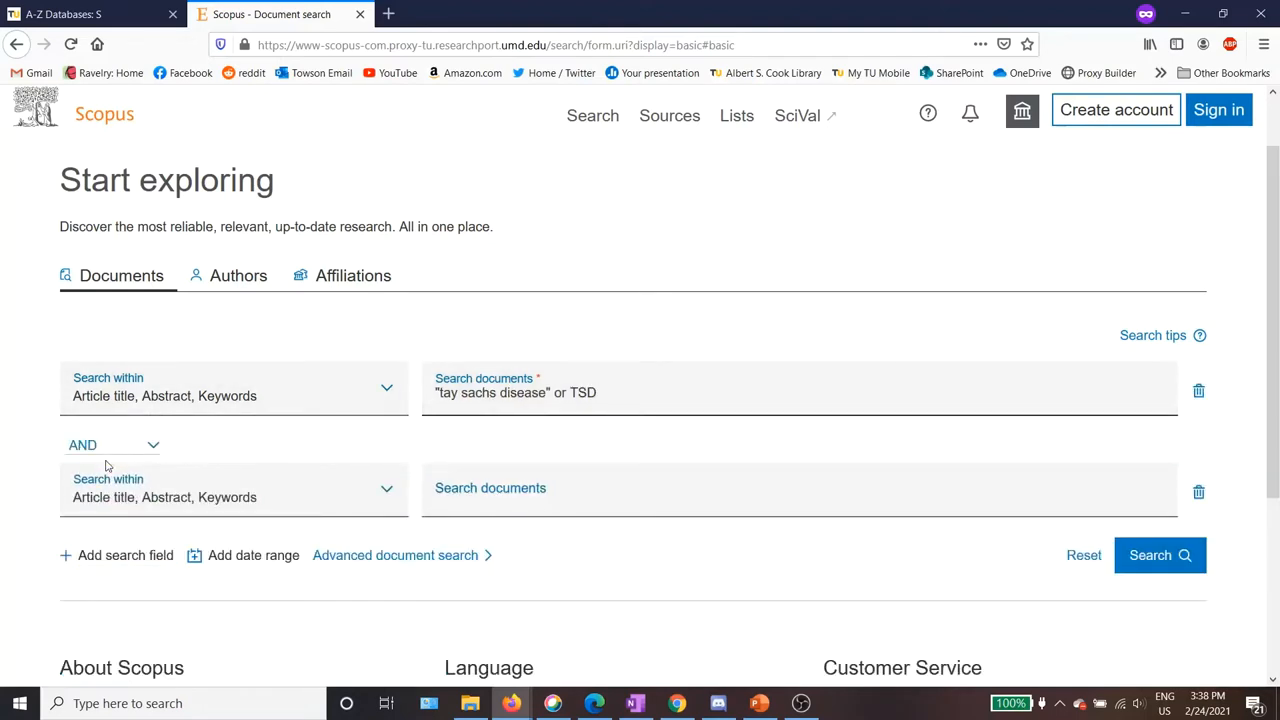
mouse_move(168, 430)
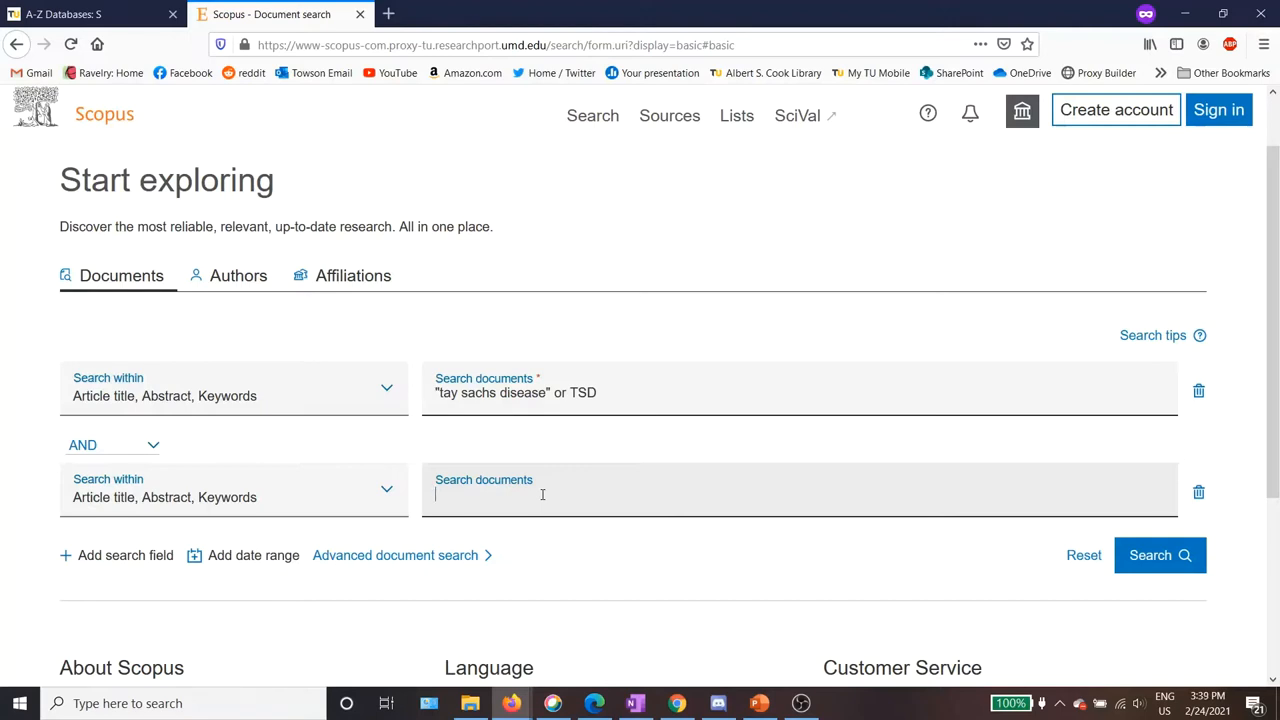
type("inherit* or hereditary o")
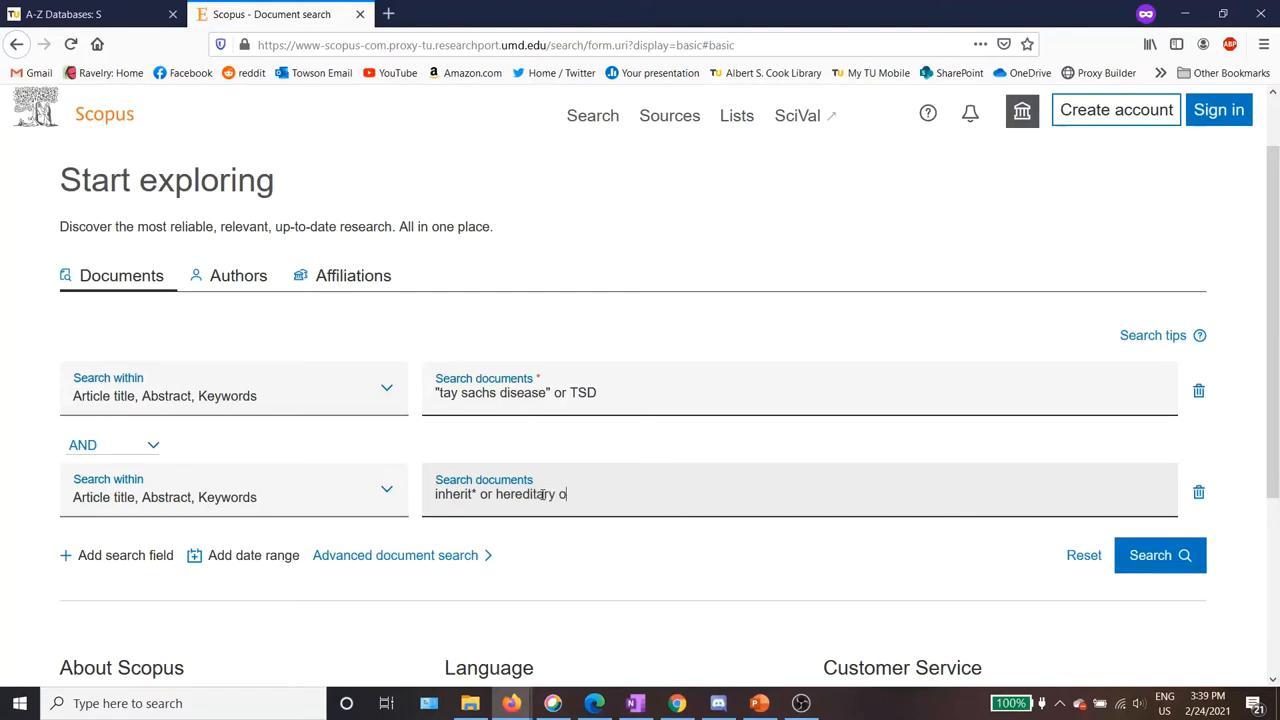
type("genetic")
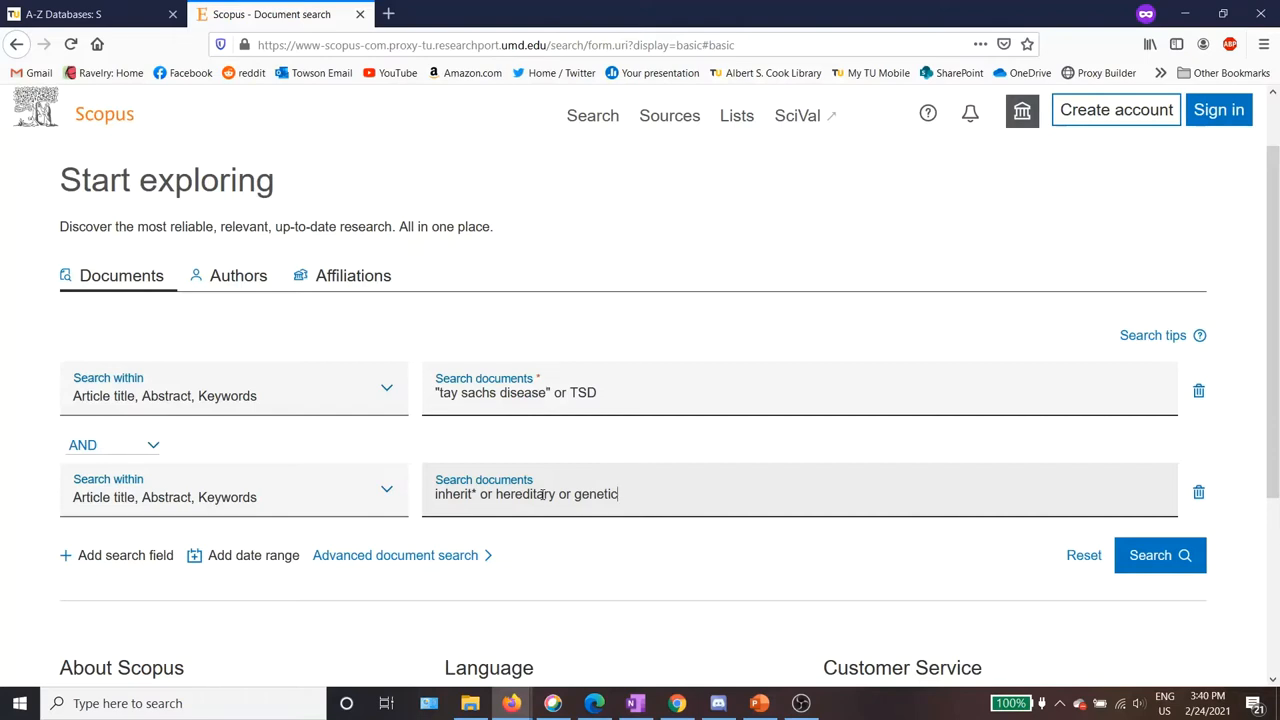
mouse_move(348, 536)
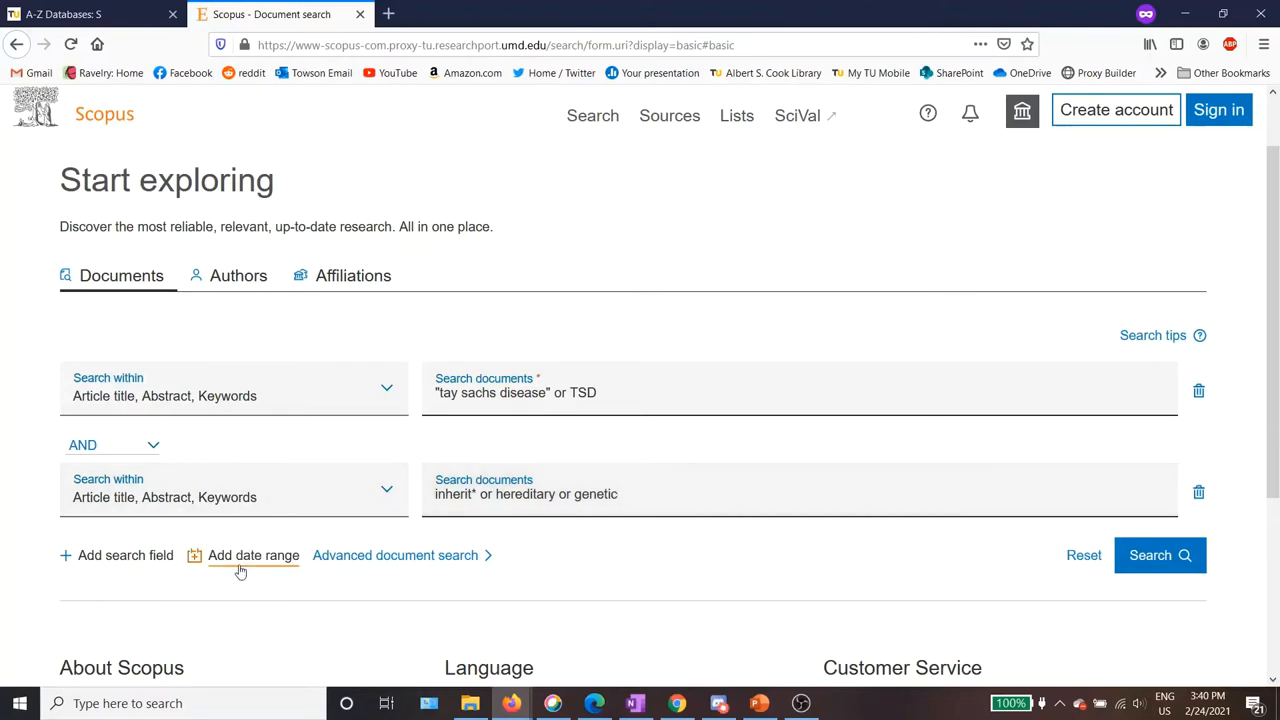
Add a date range limiting publications from 2010 to present.
left_click(253, 555)
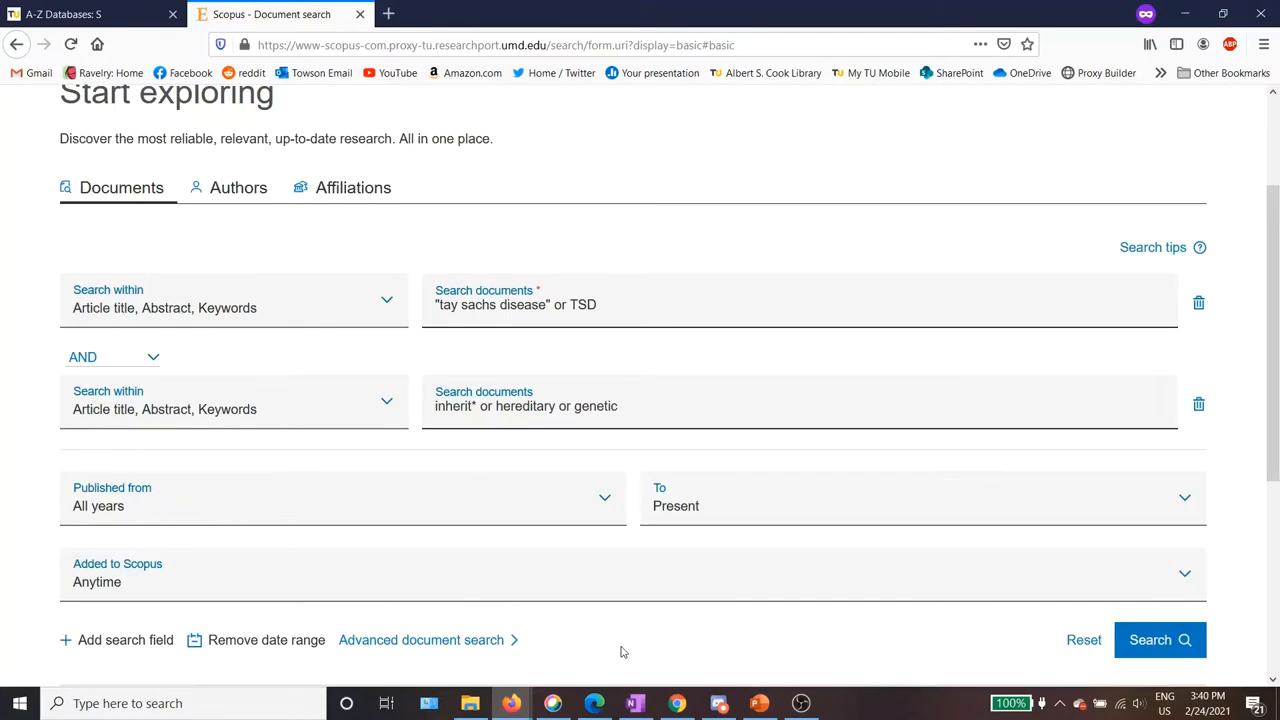
mouse_move(628, 495)
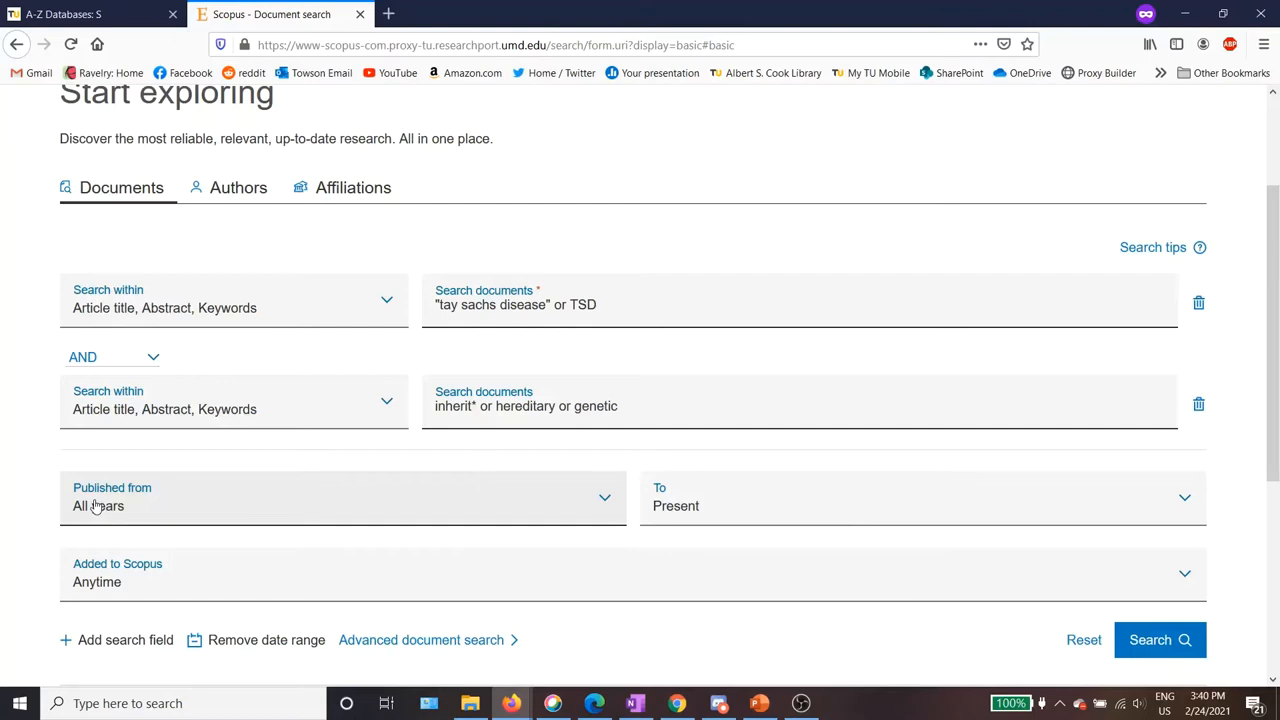
mouse_move(145, 513)
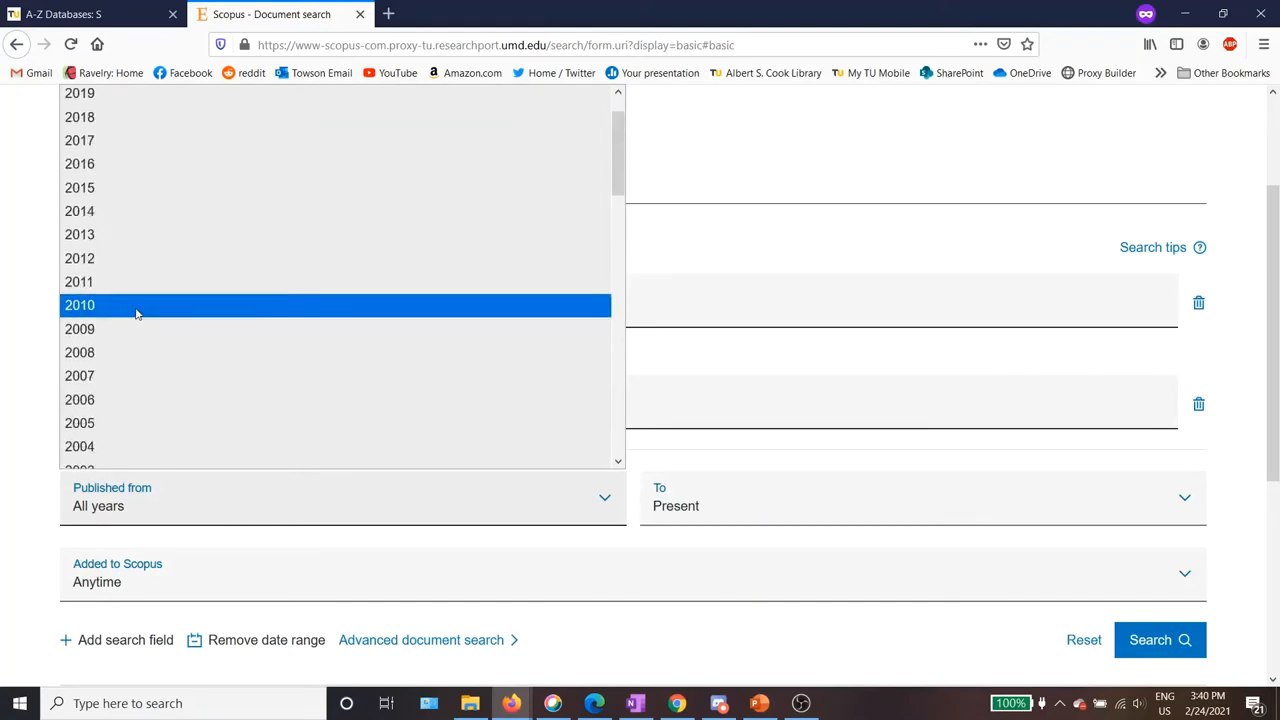
left_click(79, 305)
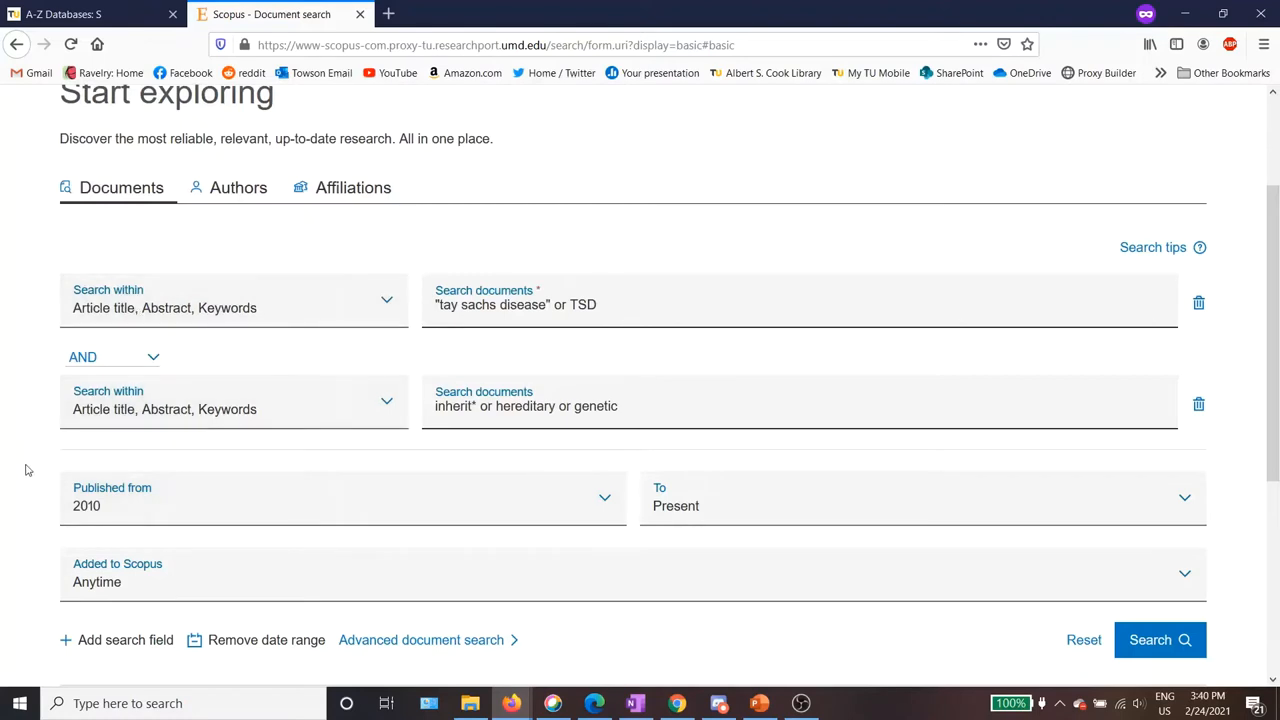
mouse_move(646, 537)
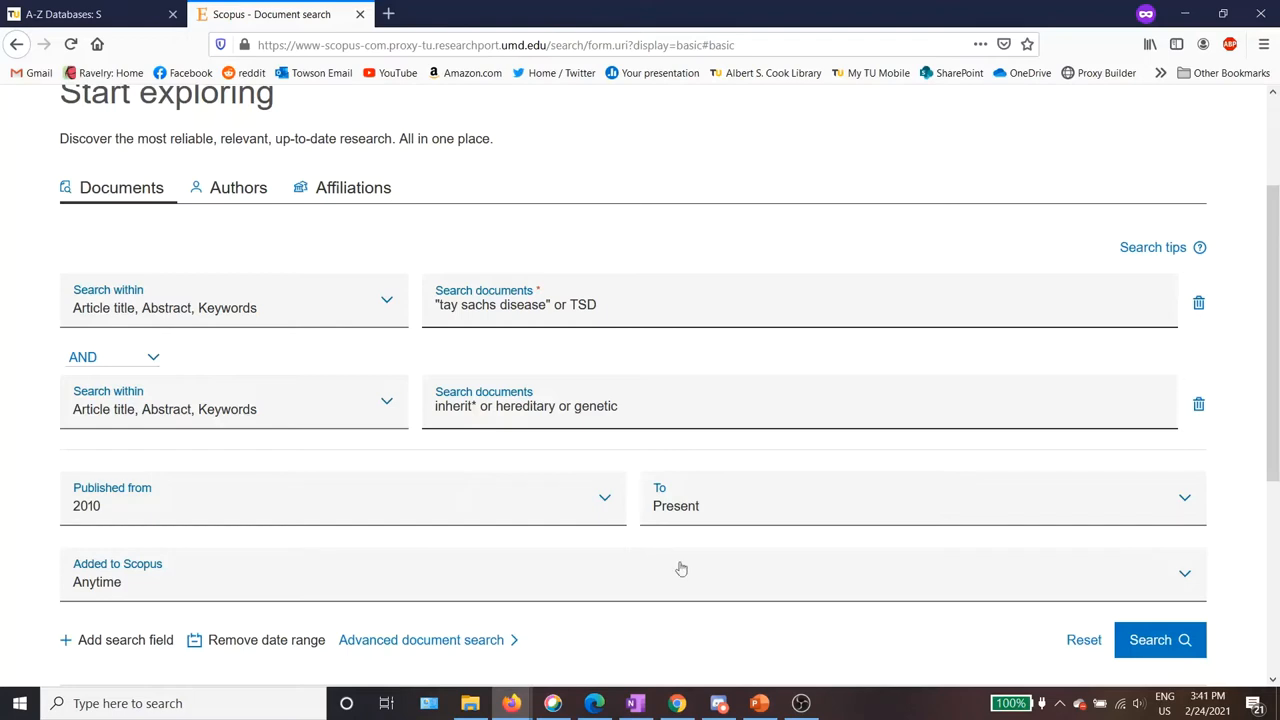
mouse_move(1040, 608)
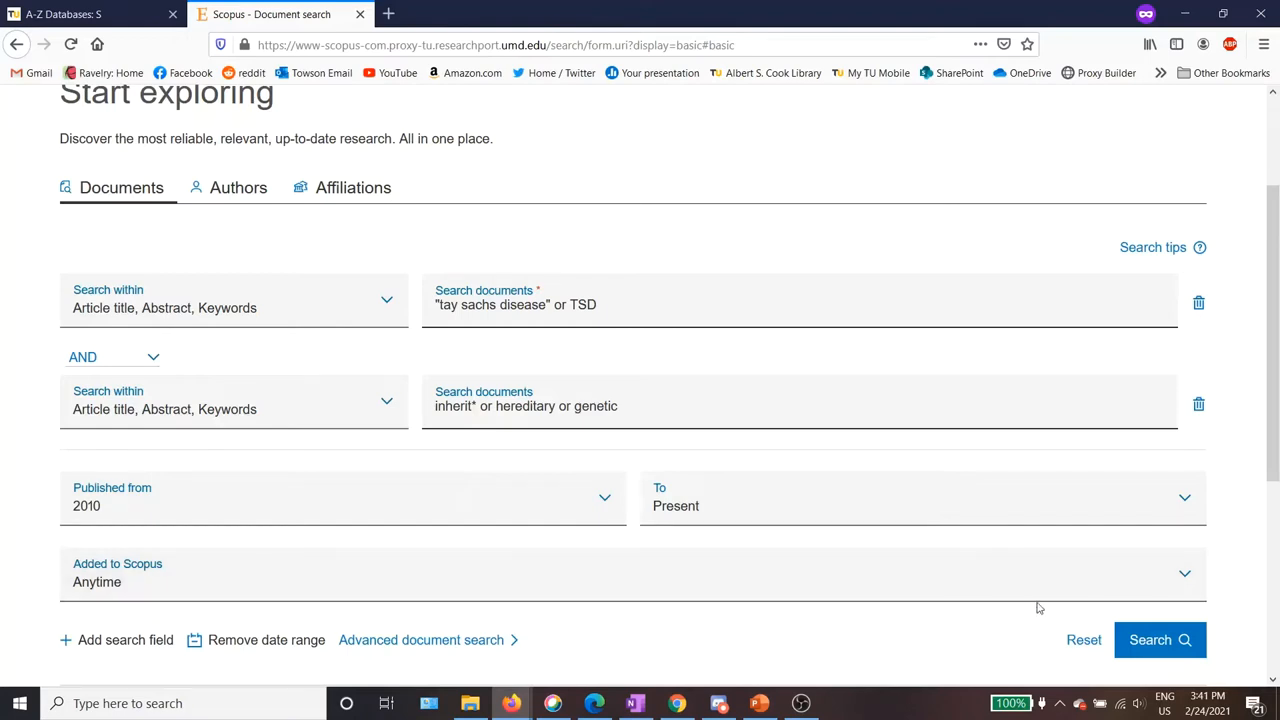
mouse_move(1160, 640)
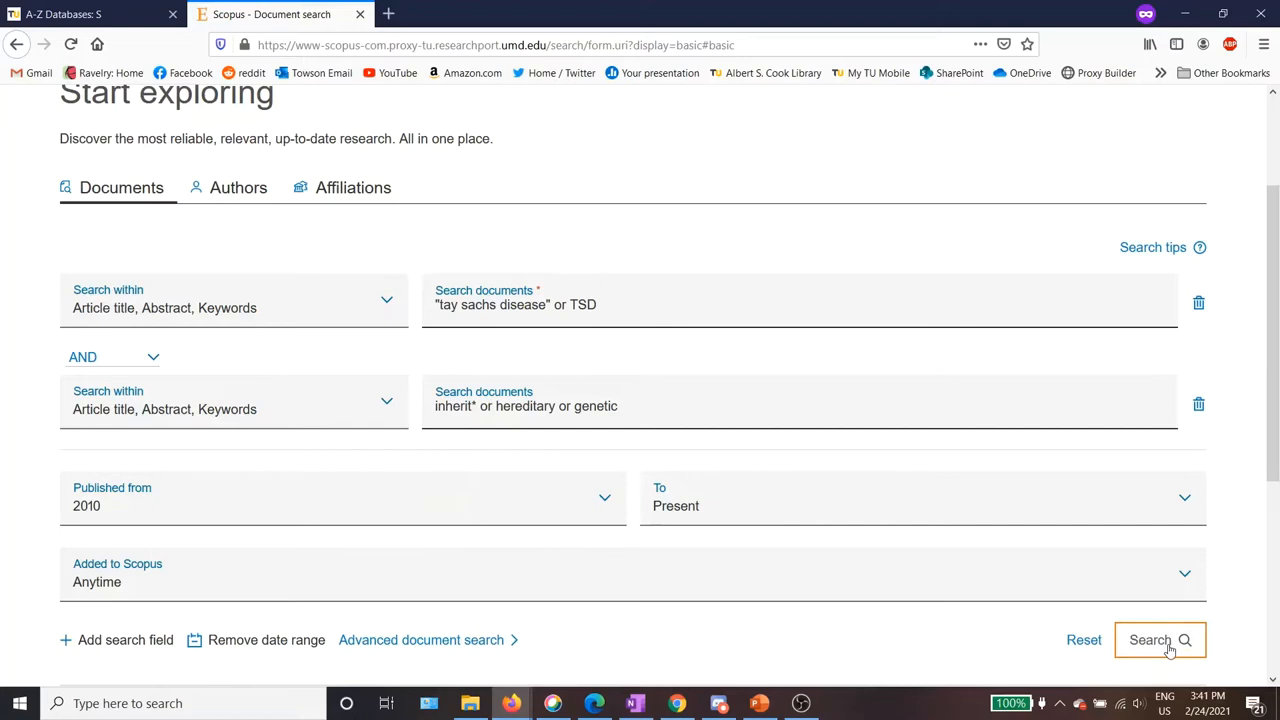
Run the search, highlight its 446 results, and keep the Date (newest) sort order.
left_click(1158, 639)
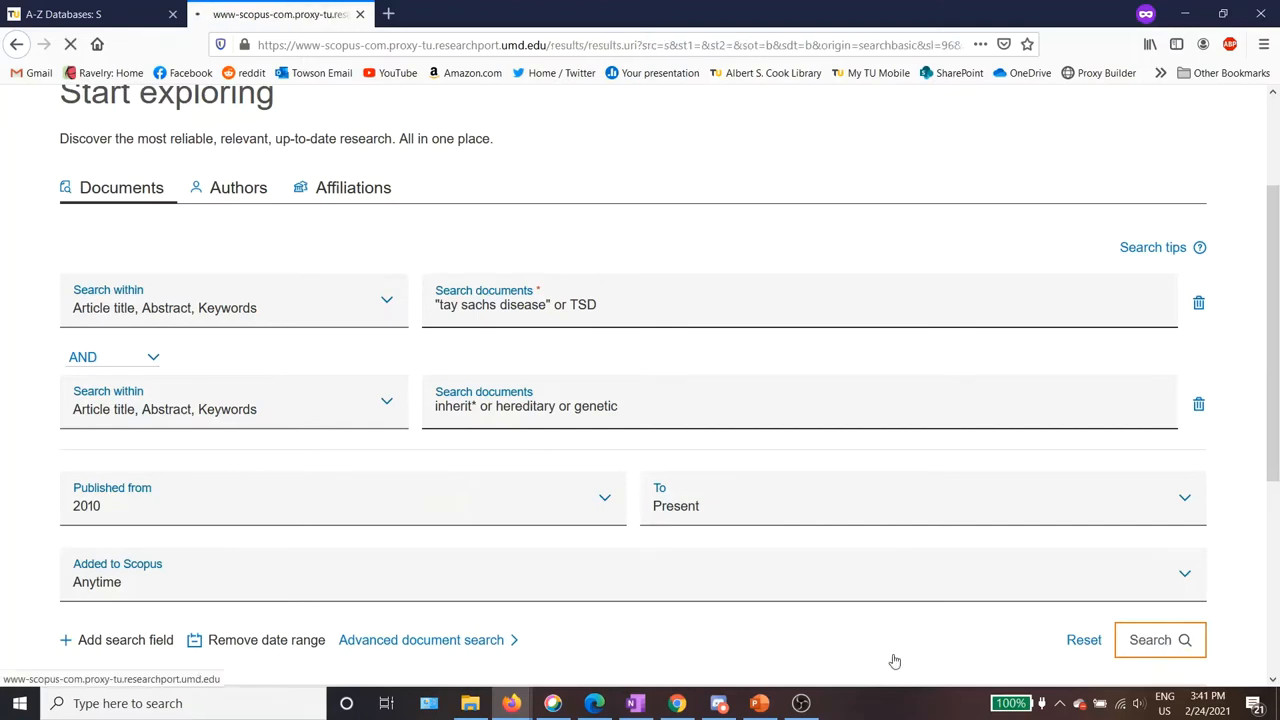
left_click(1159, 640)
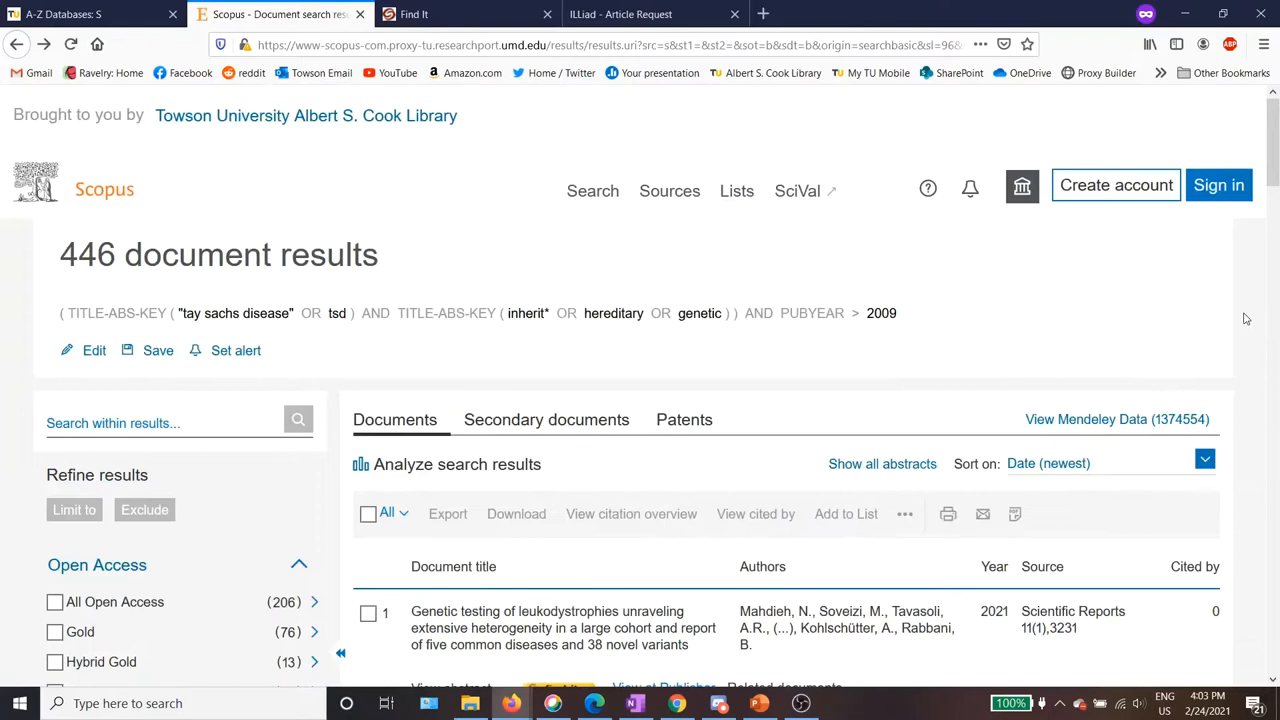
mouse_move(46, 264)
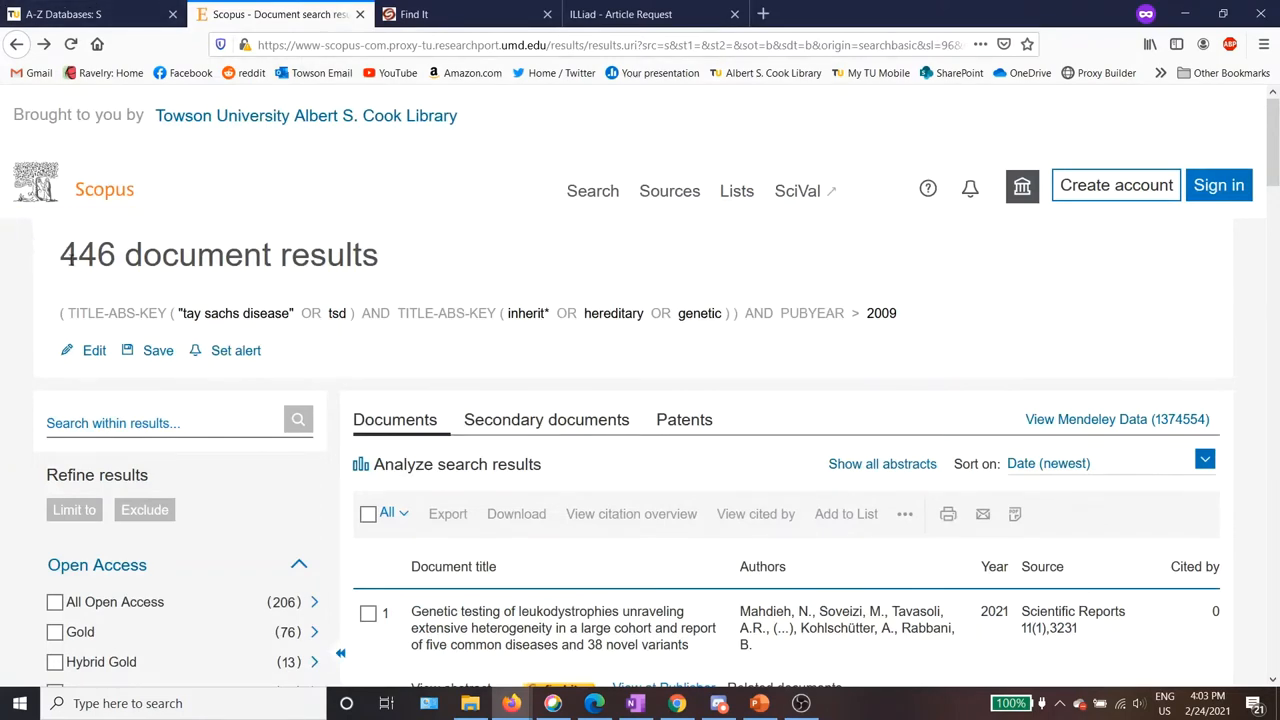
double_click(86, 255)
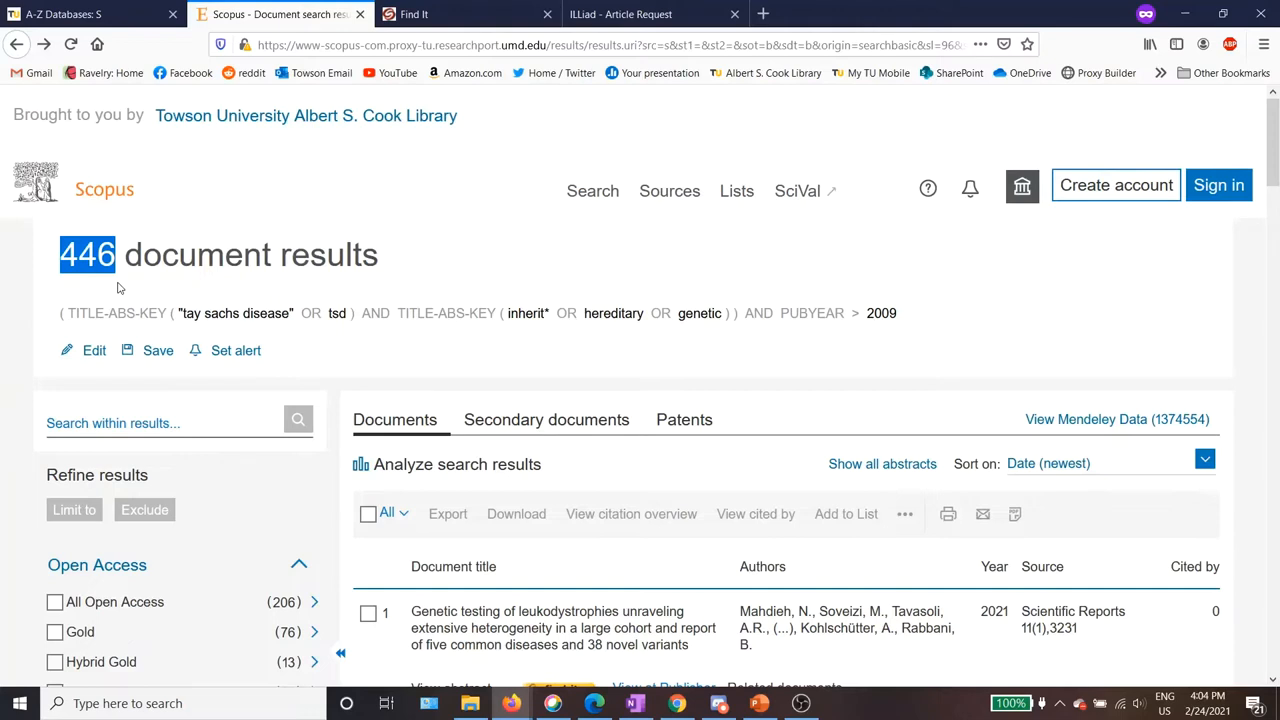
mouse_move(918, 374)
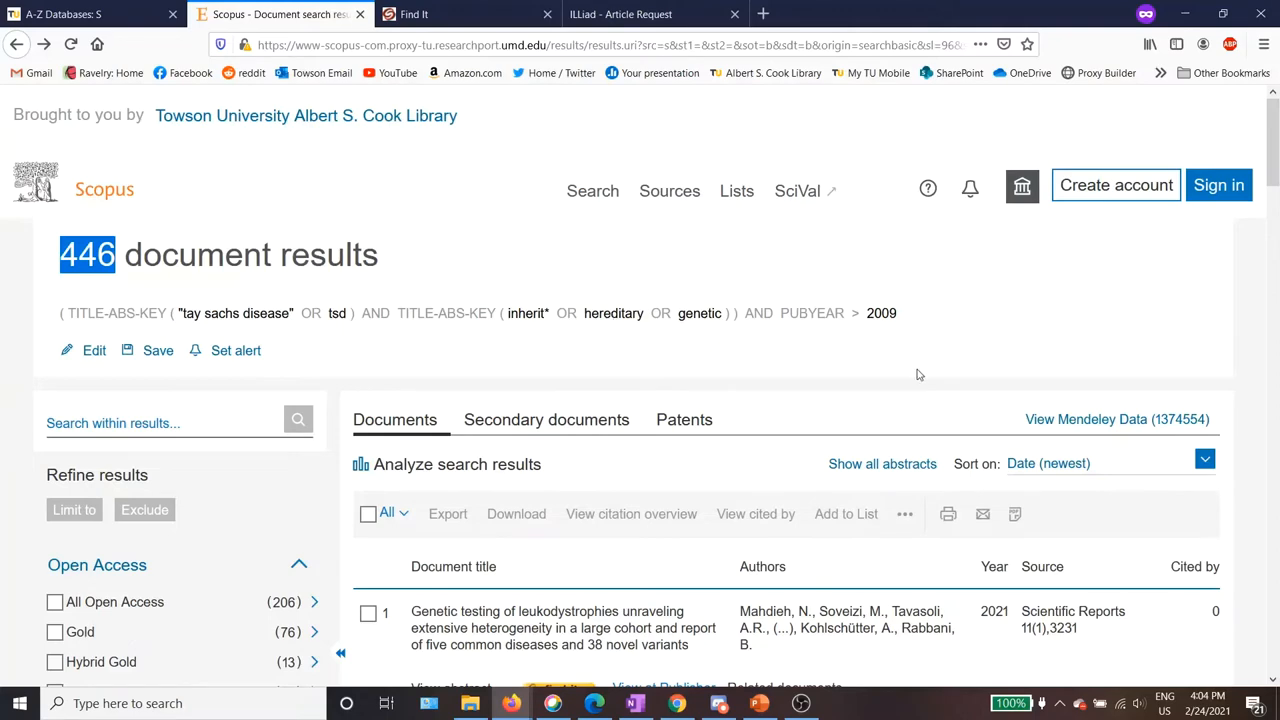
scroll("down", 3)
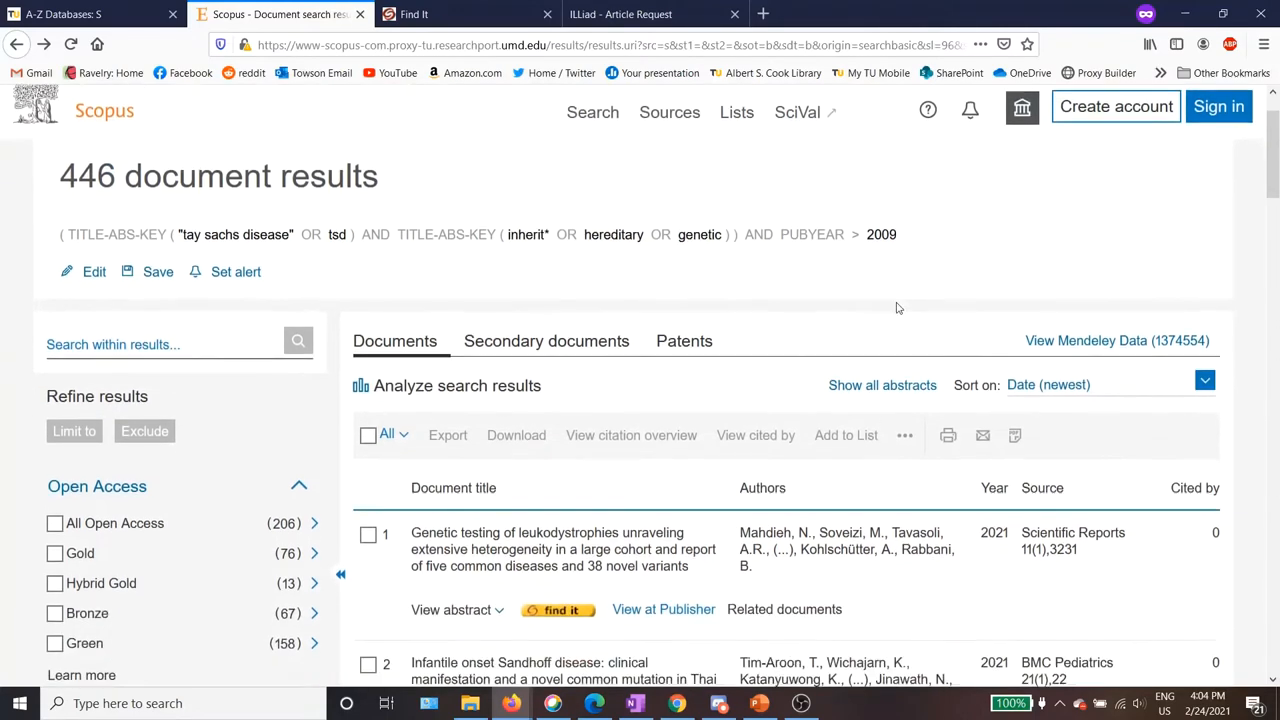
scroll("down", 3)
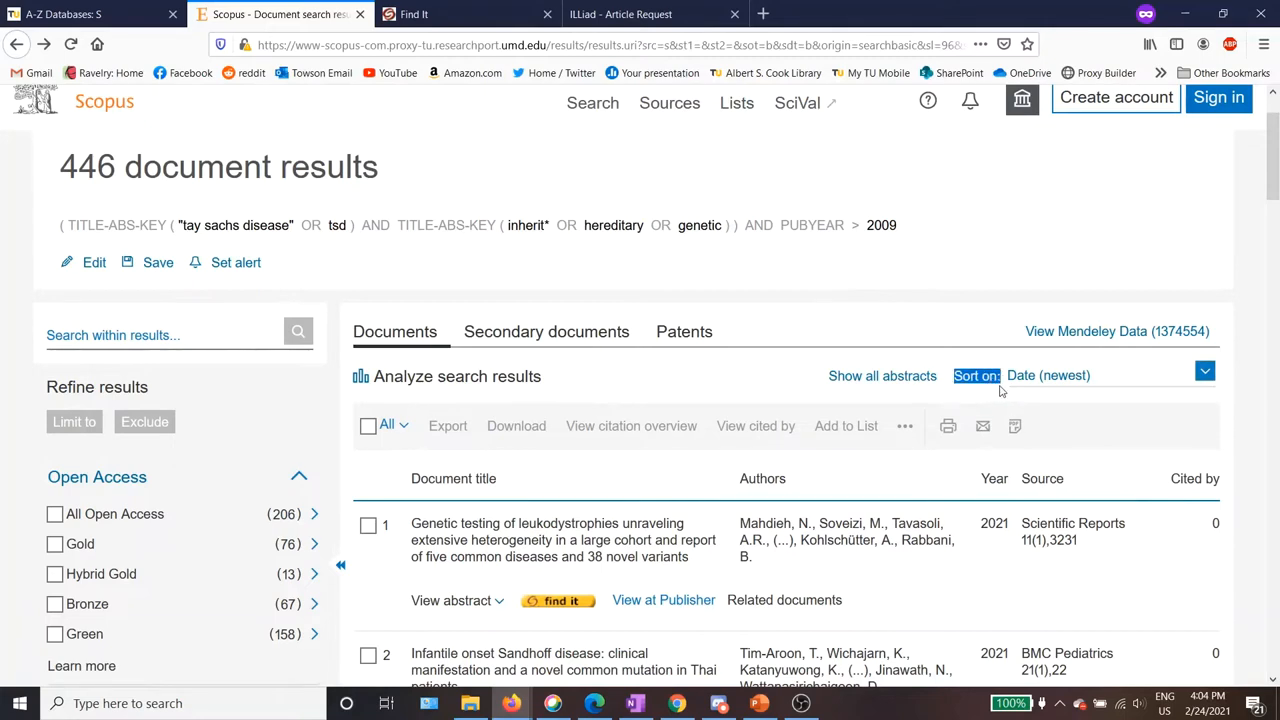
mouse_move(985, 385)
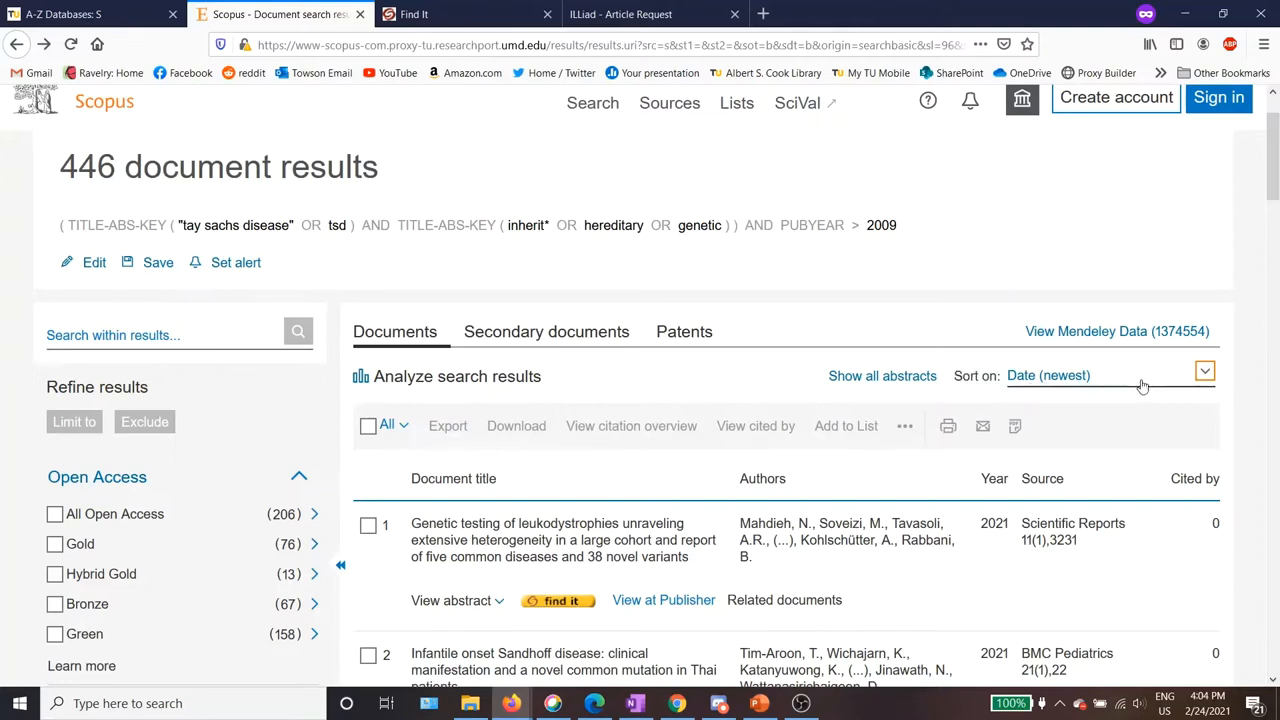
left_click(1204, 375)
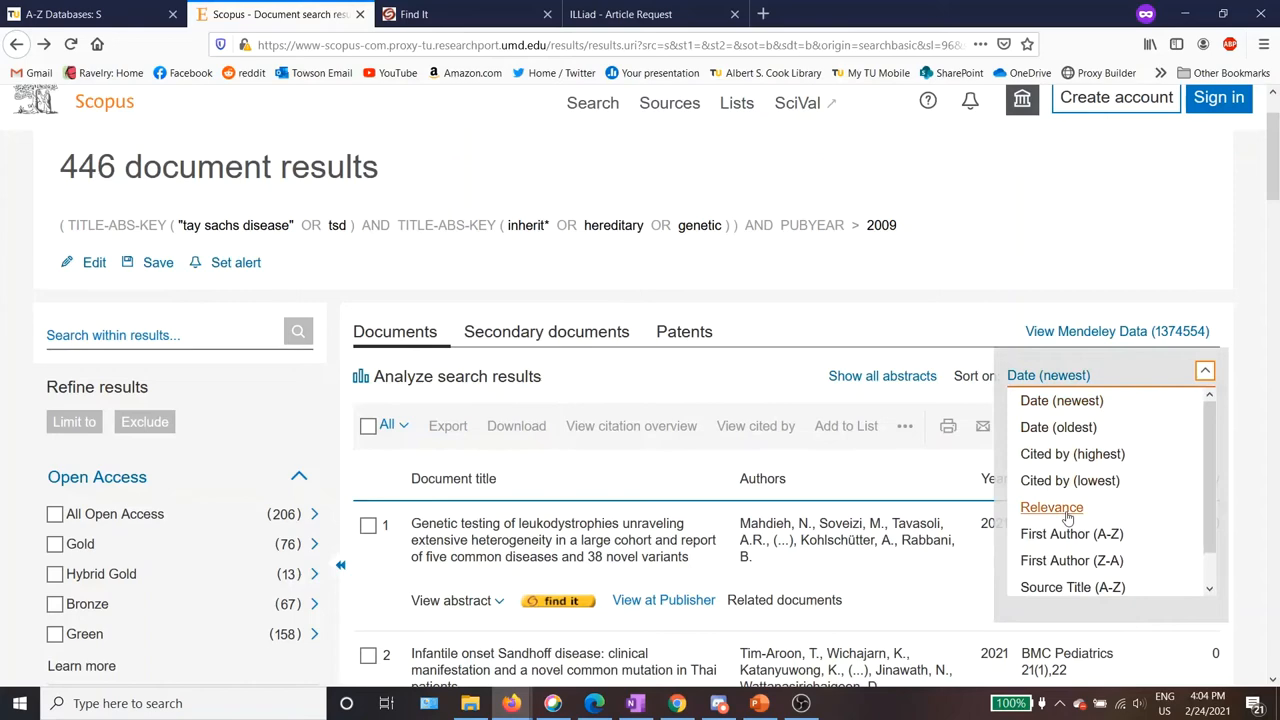
left_click(1051, 507)
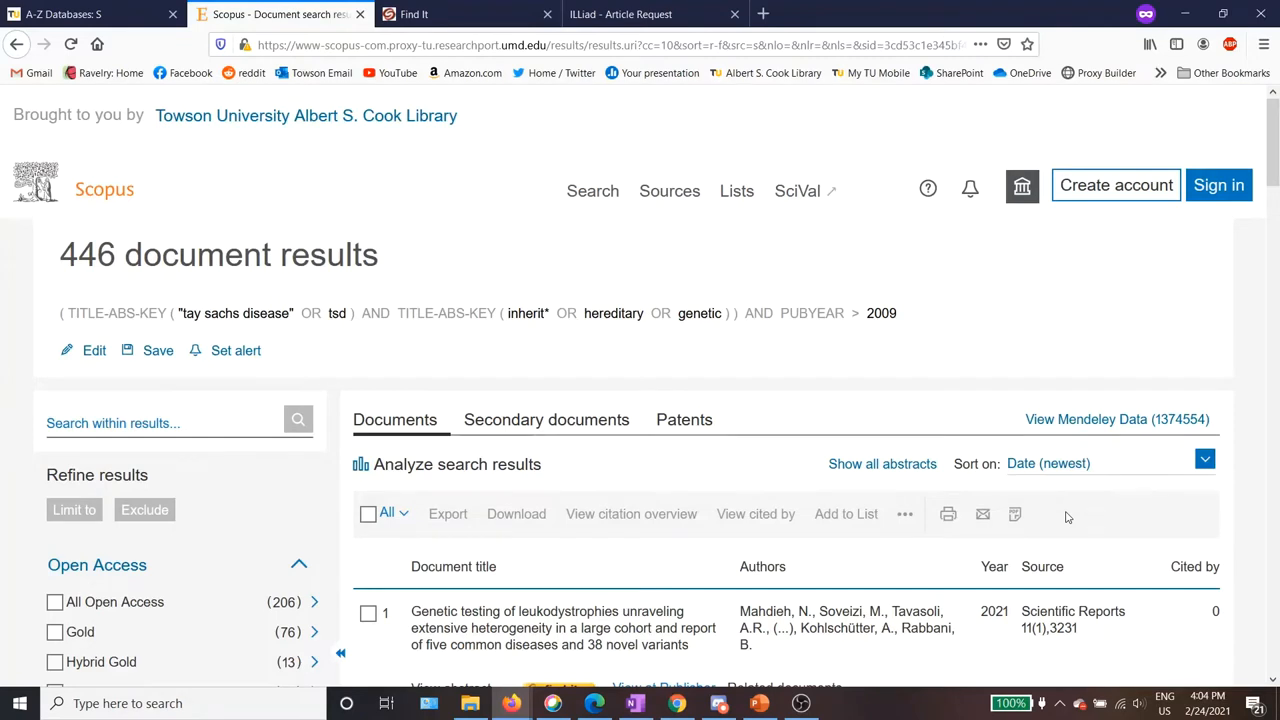
mouse_move(1040, 320)
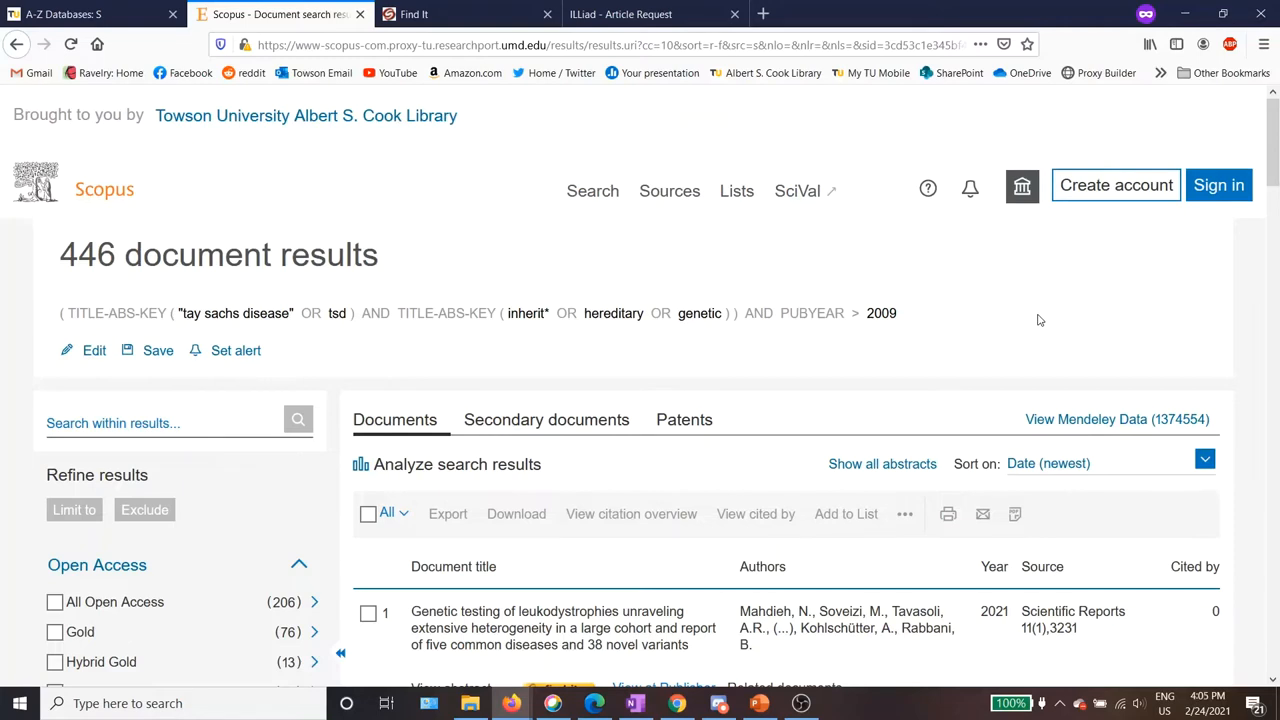
mouse_move(775, 97)
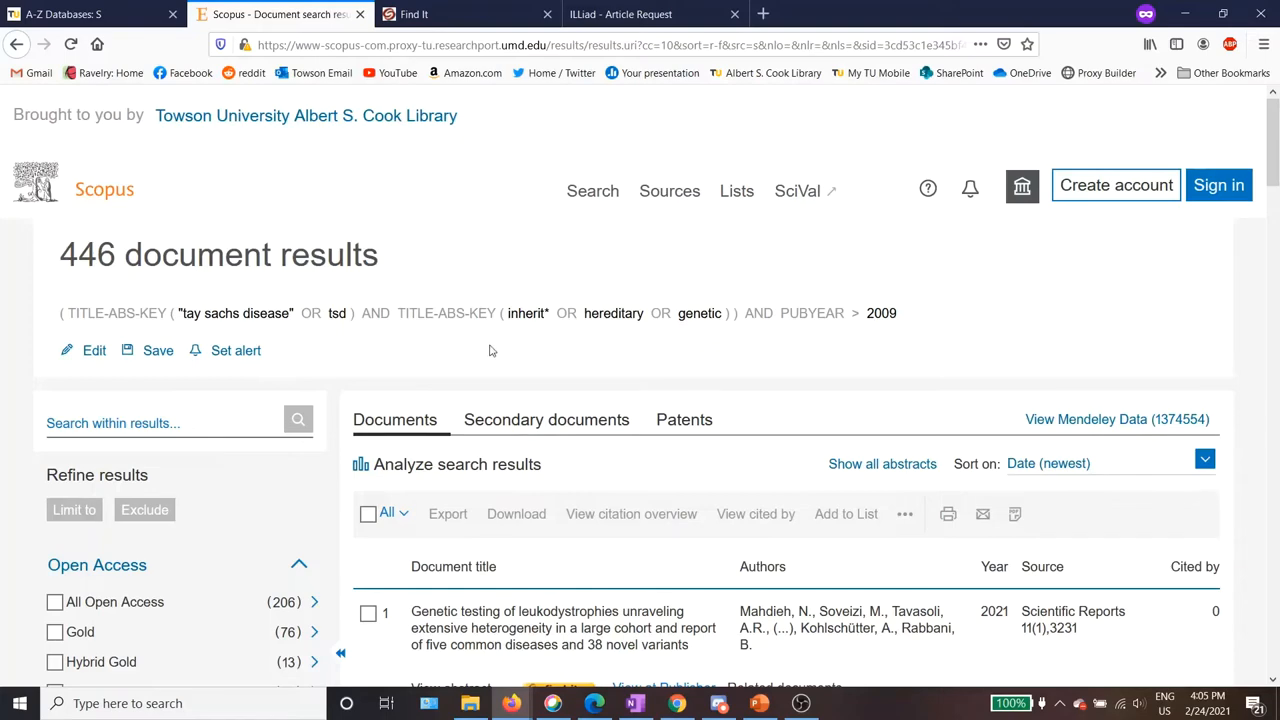
scroll("down", 3)
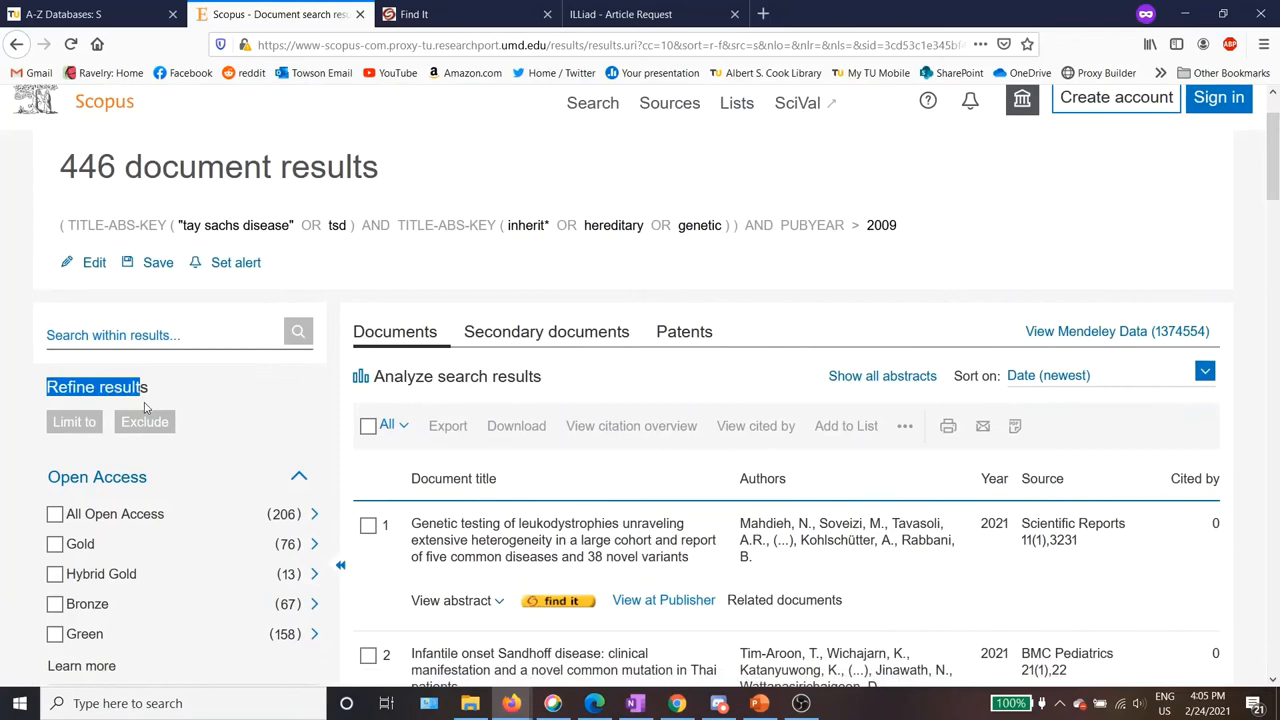
mouse_move(298, 407)
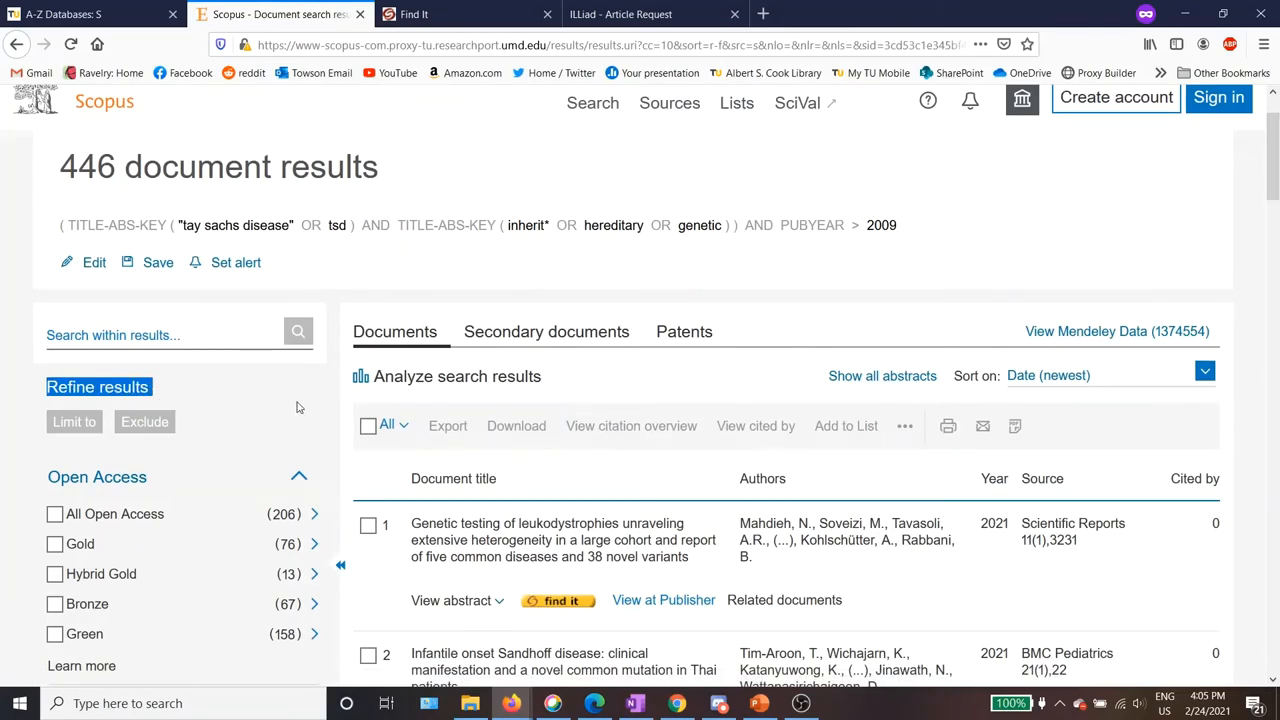
scroll("down", 3)
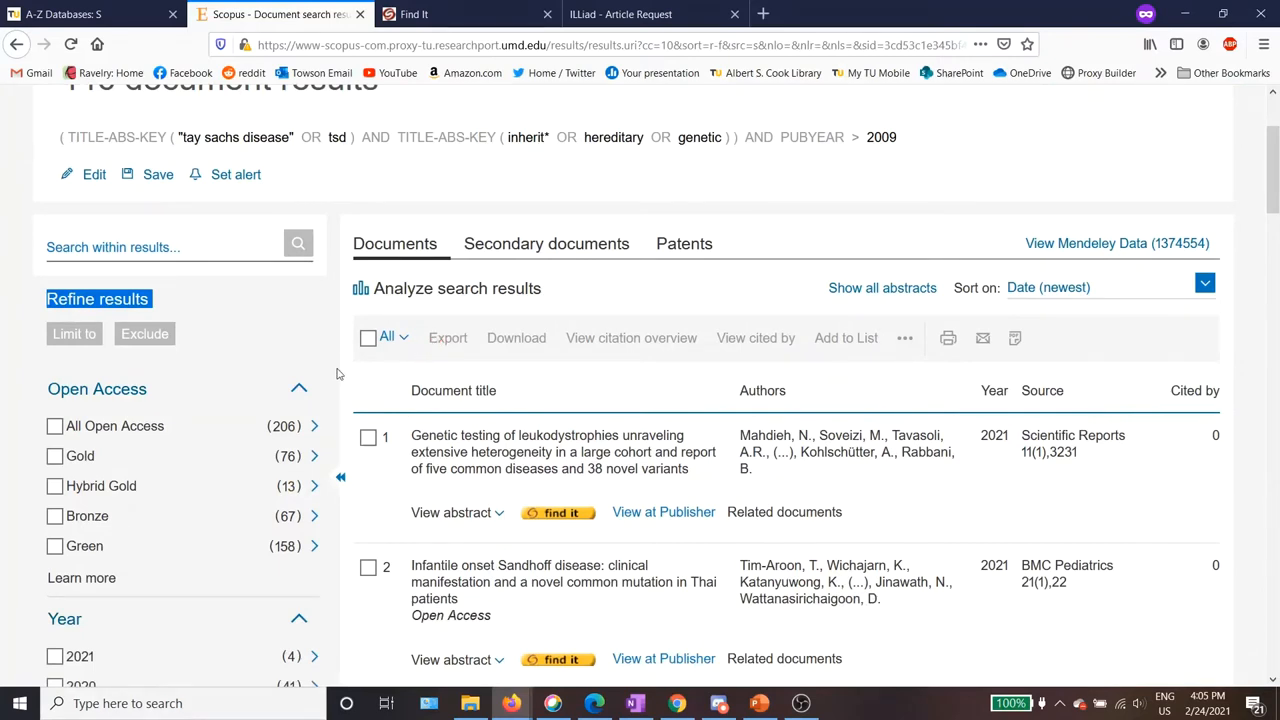
scroll("down", 3)
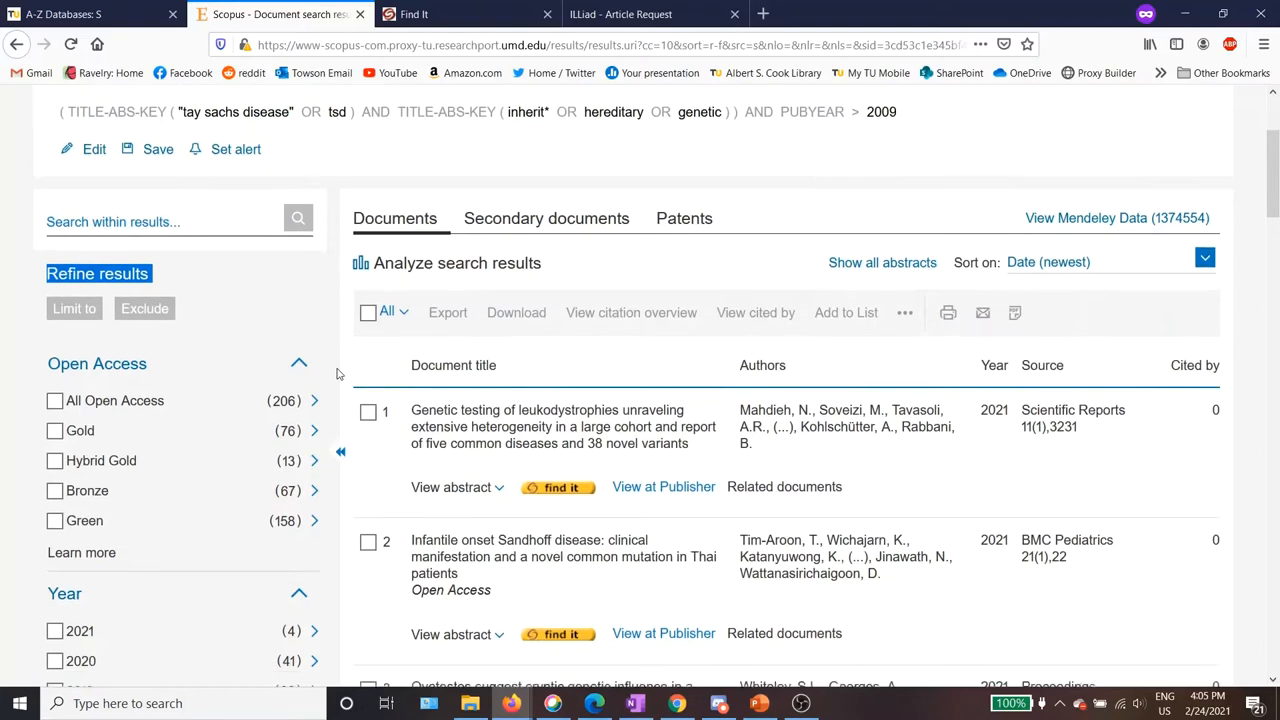
scroll("down", 3)
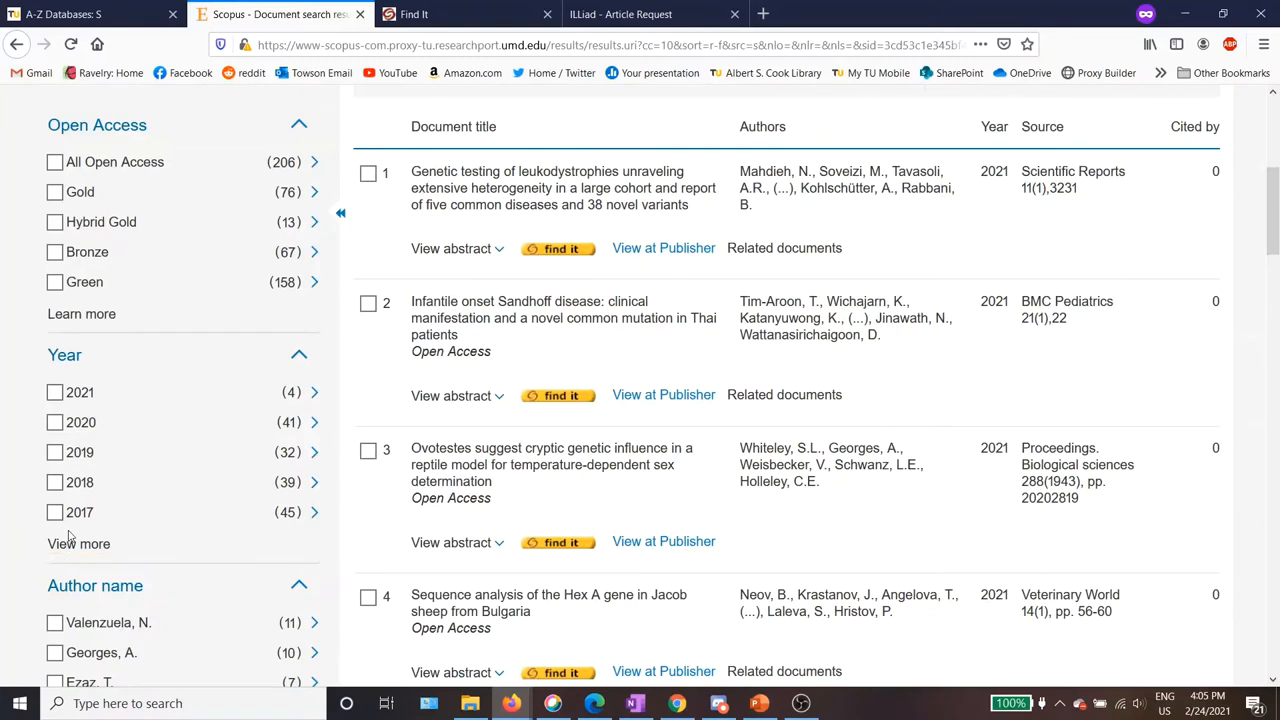
mouse_move(16, 538)
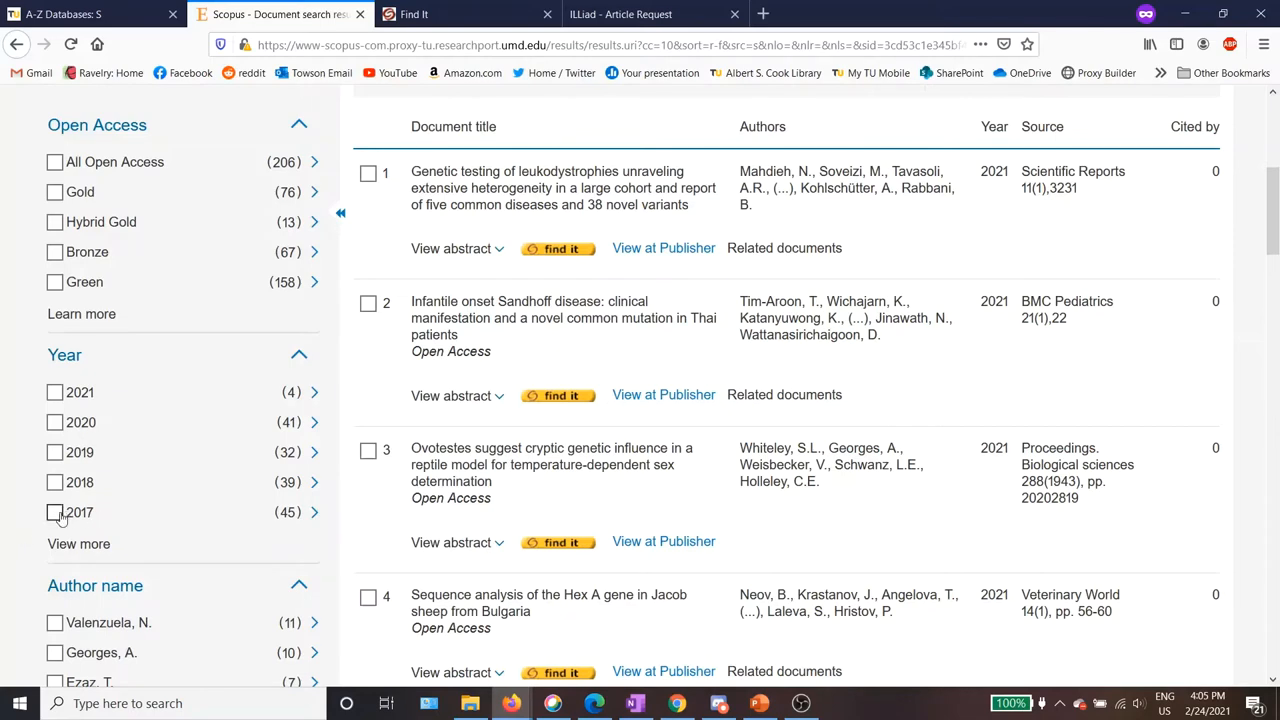
Tick the Year refine filters from 2017 through 2021.
left_click(54, 512)
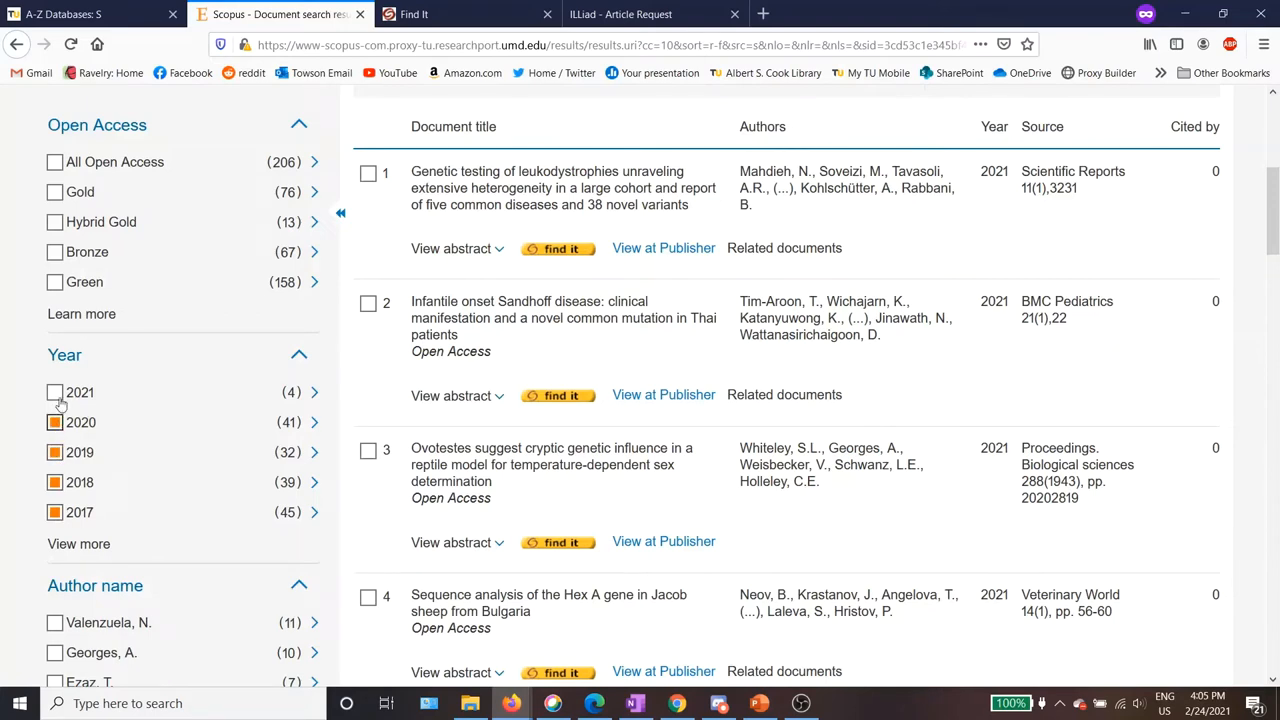
left_click(54, 392)
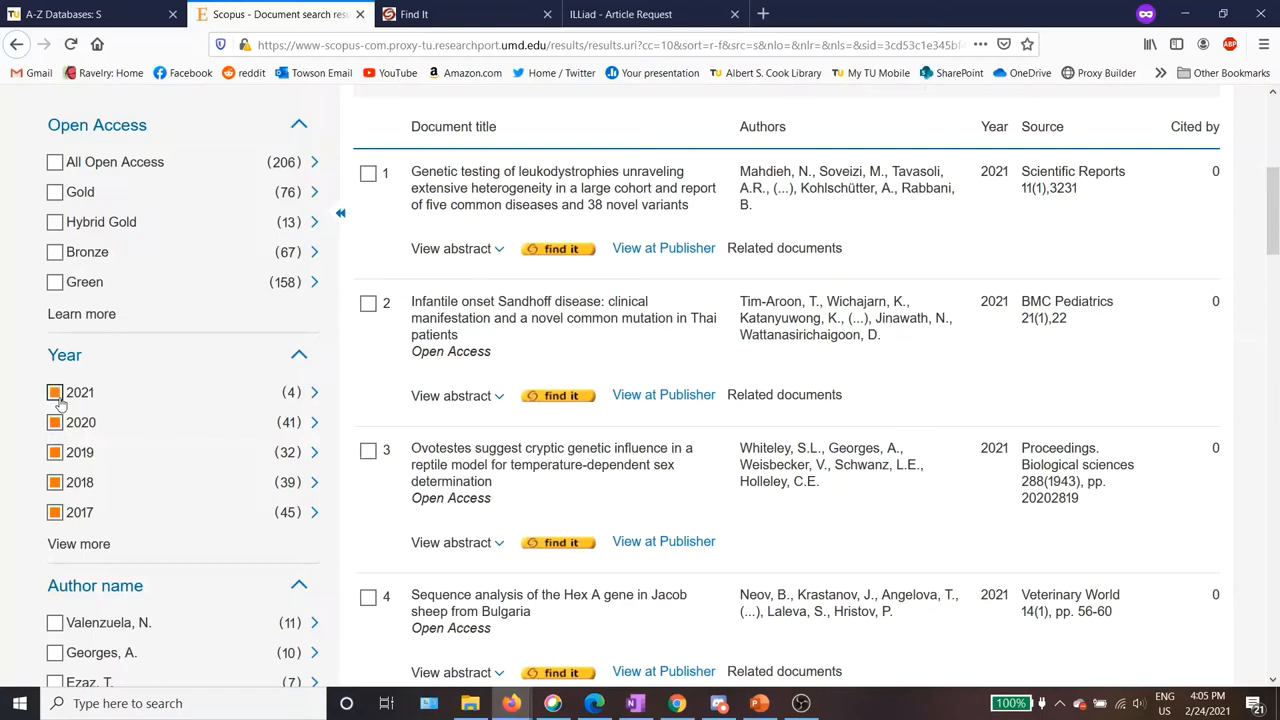
mouse_move(133, 405)
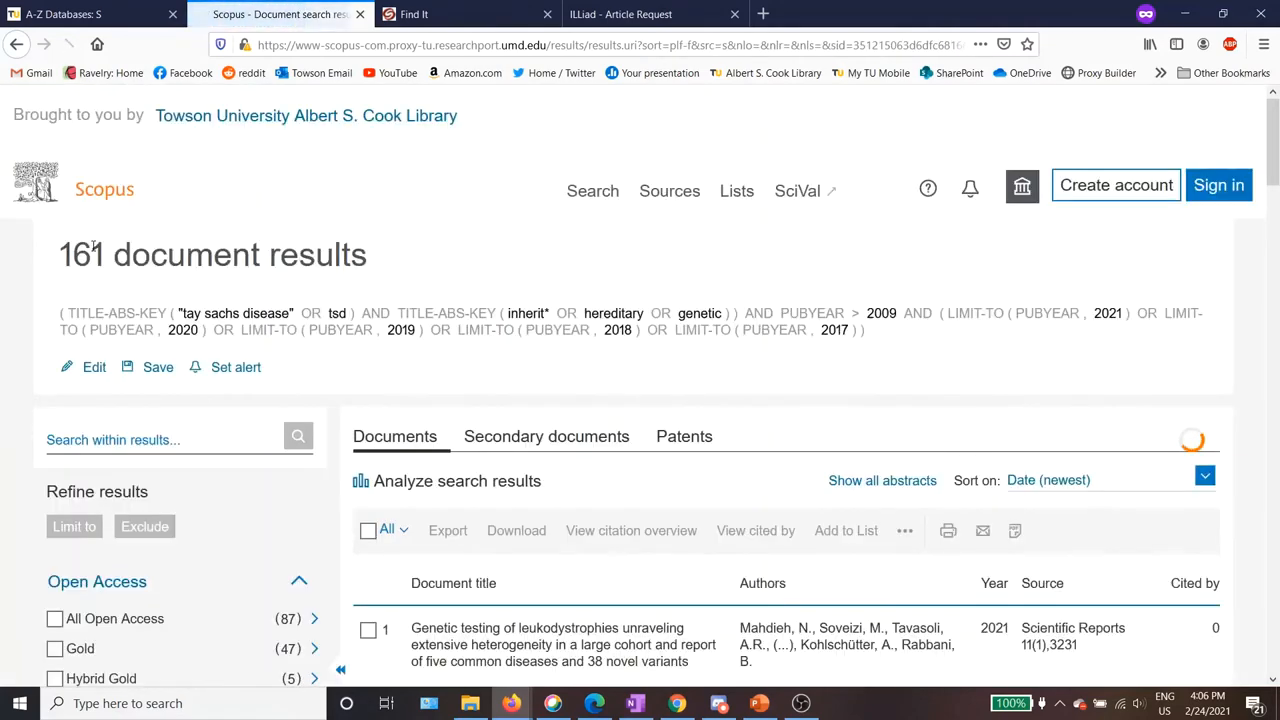
Tick Article under Document type and apply Limit to, leaving 110 documents.
scroll("down", 3)
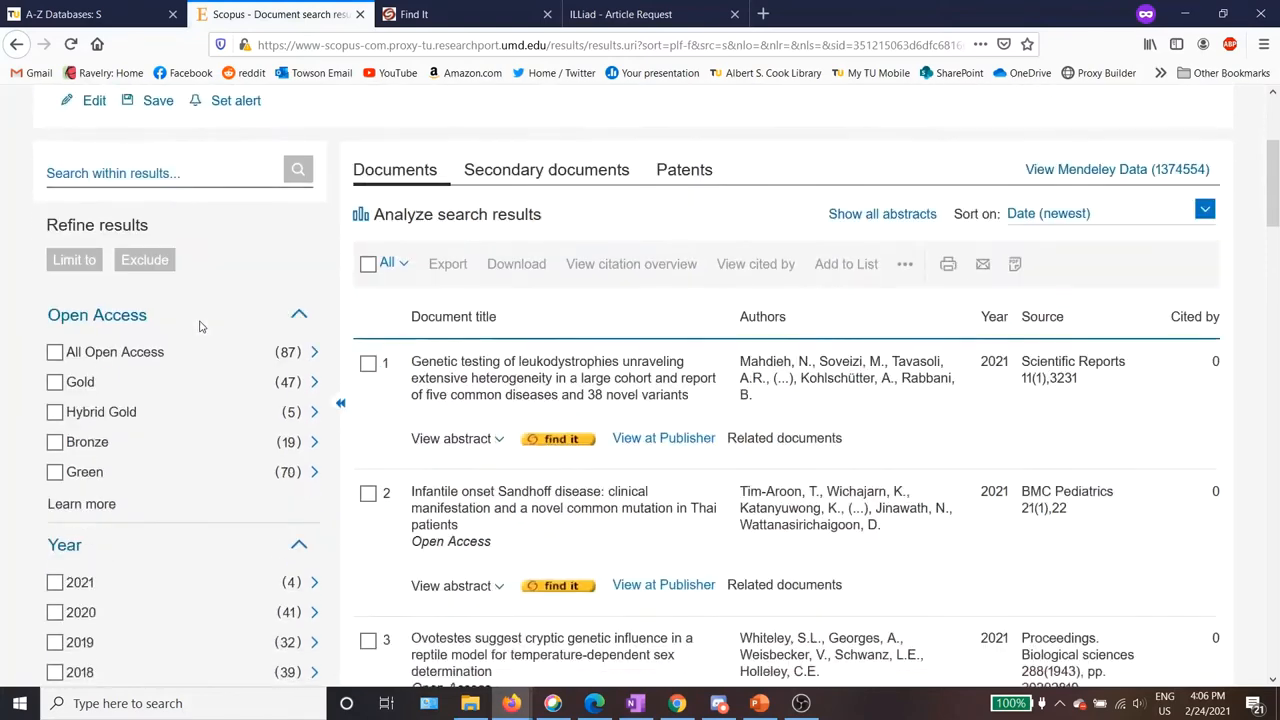
scroll("down", 3)
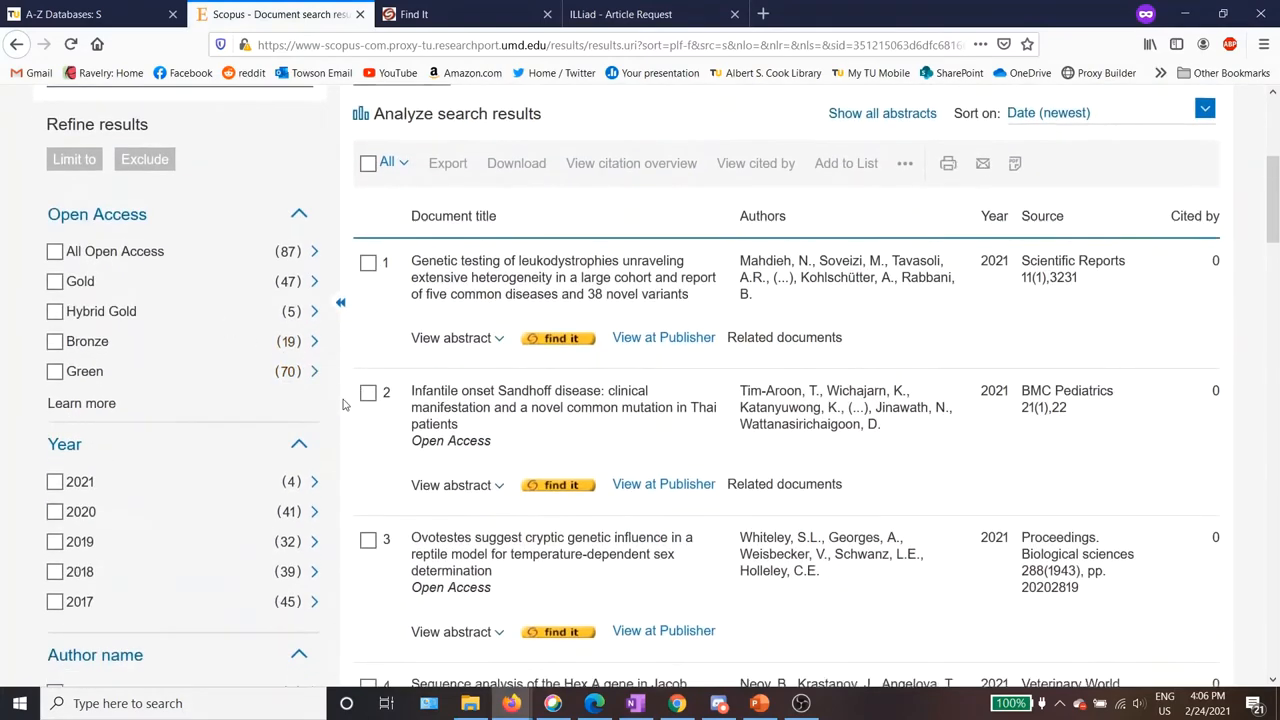
scroll("down", 3)
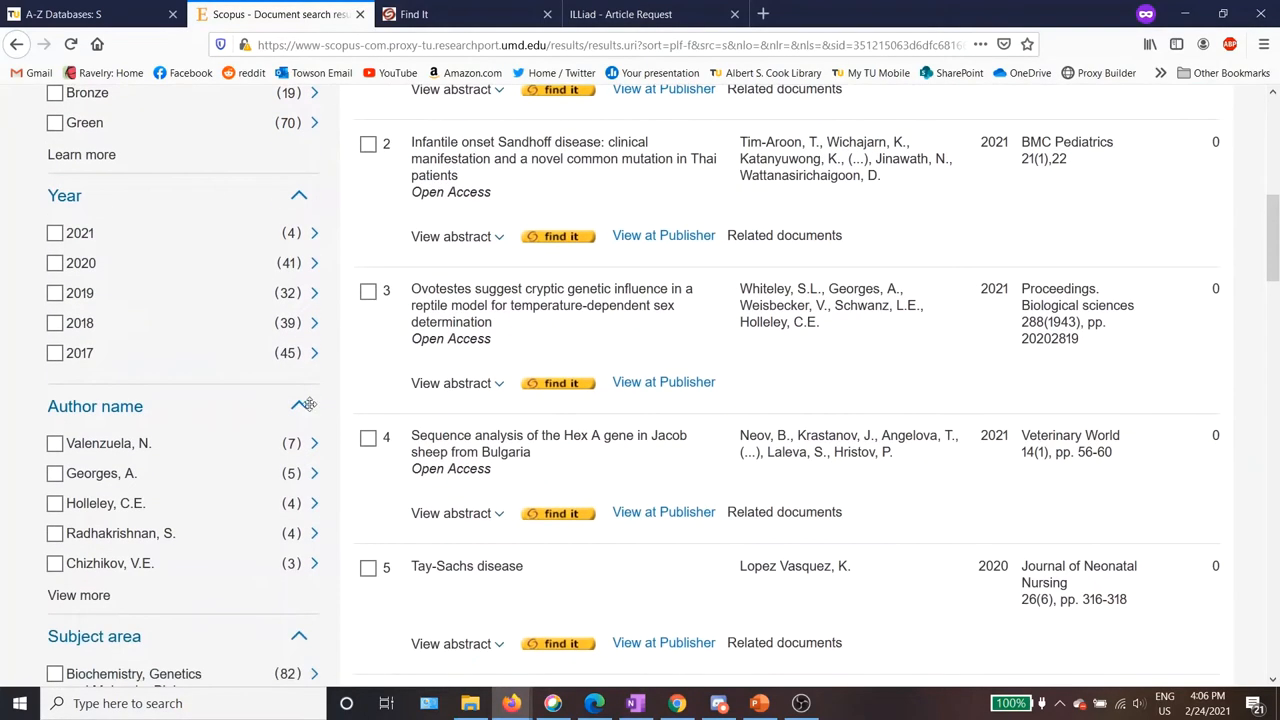
scroll("down", 3)
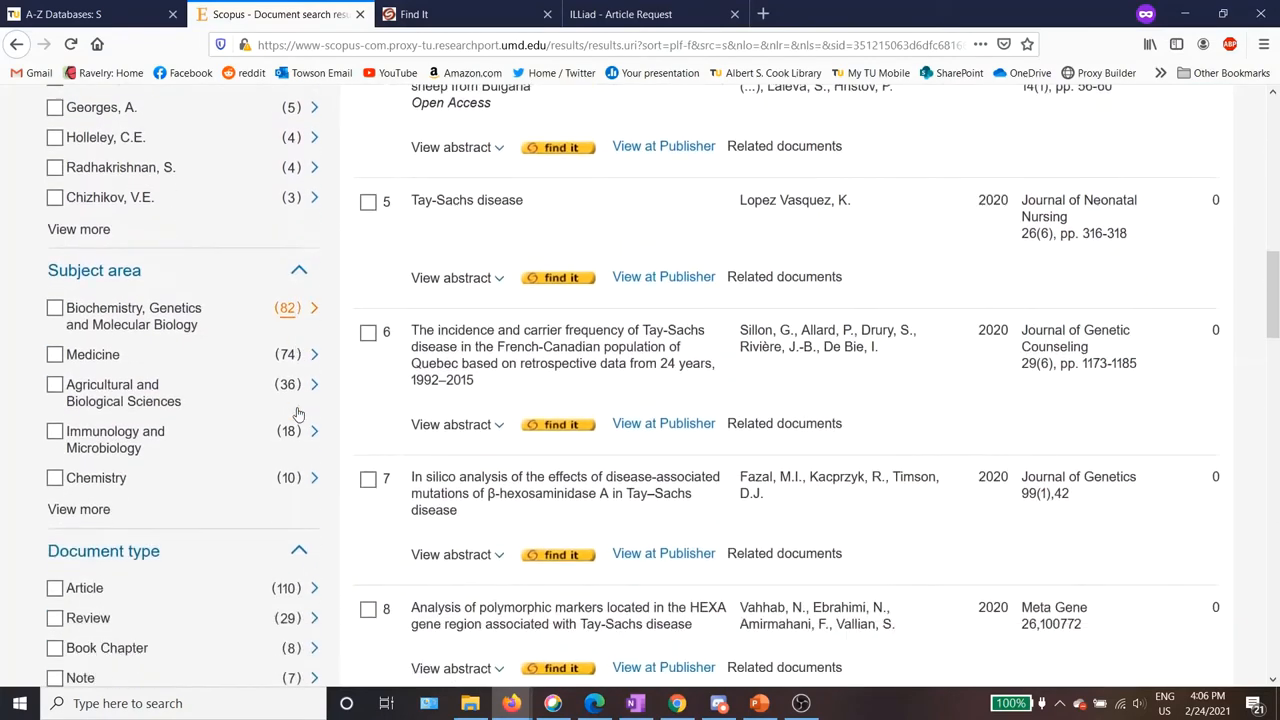
scroll("down", 3)
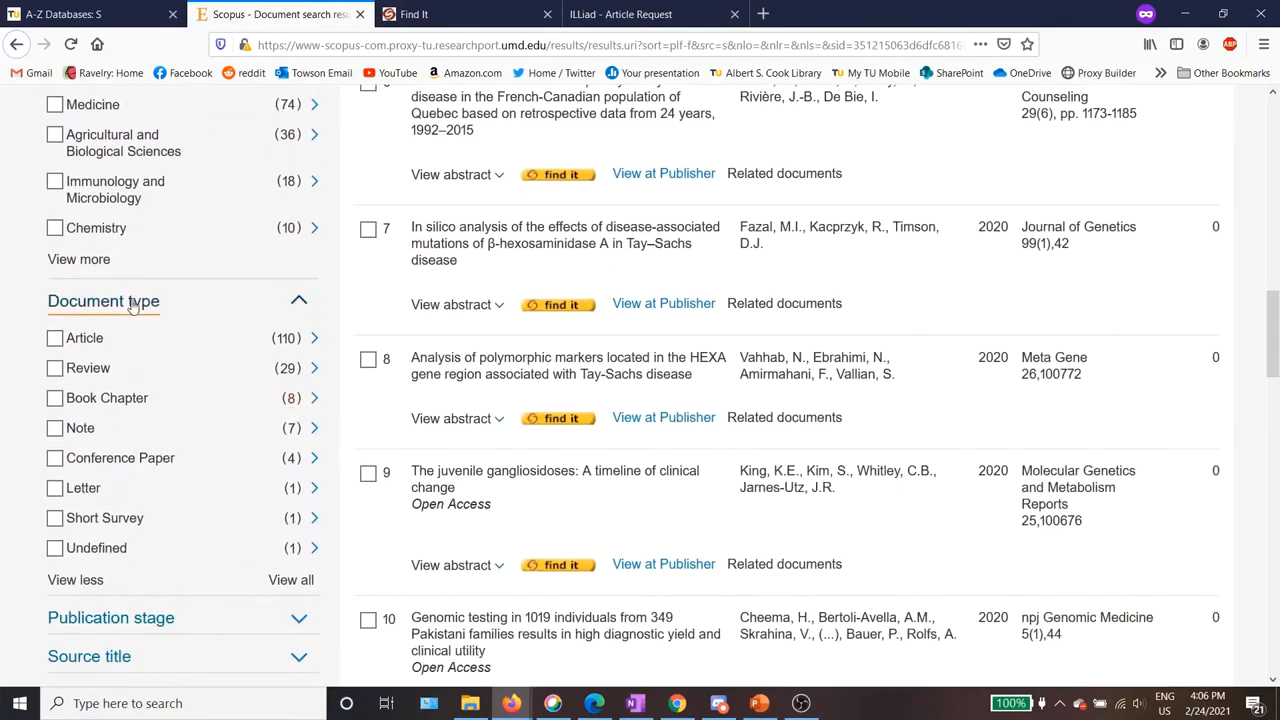
mouse_move(120, 305)
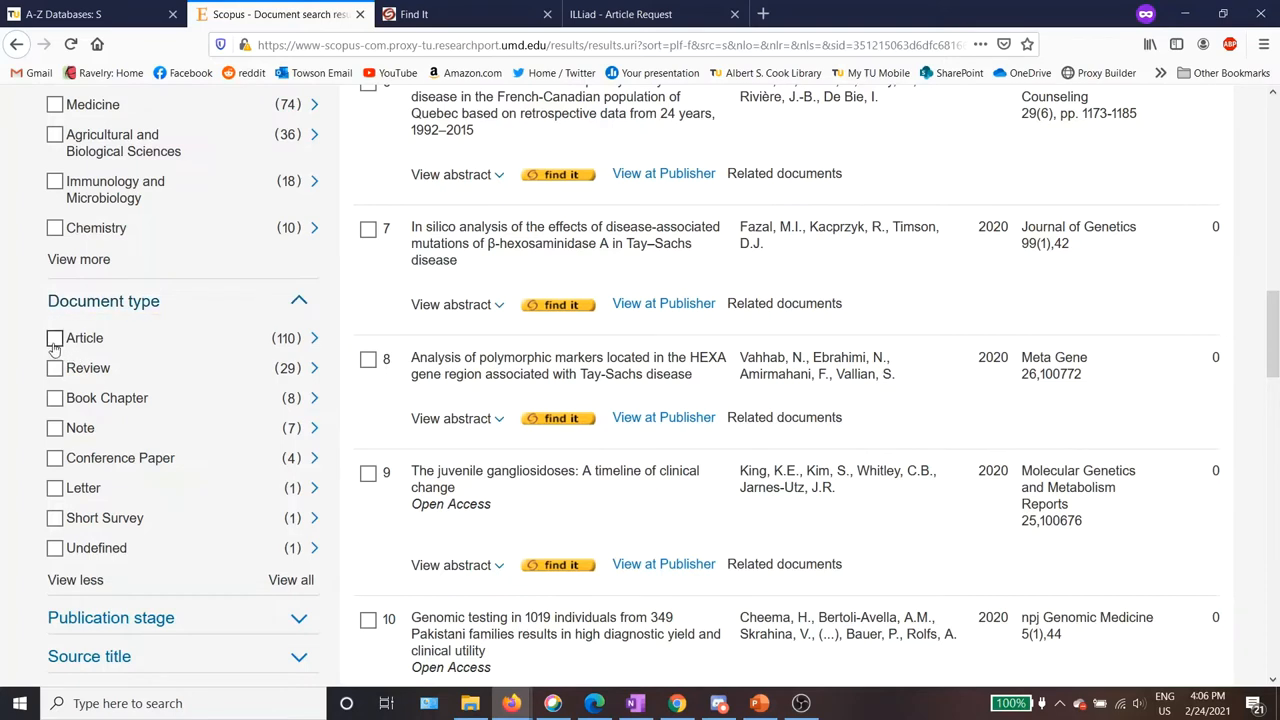
left_click(54, 338)
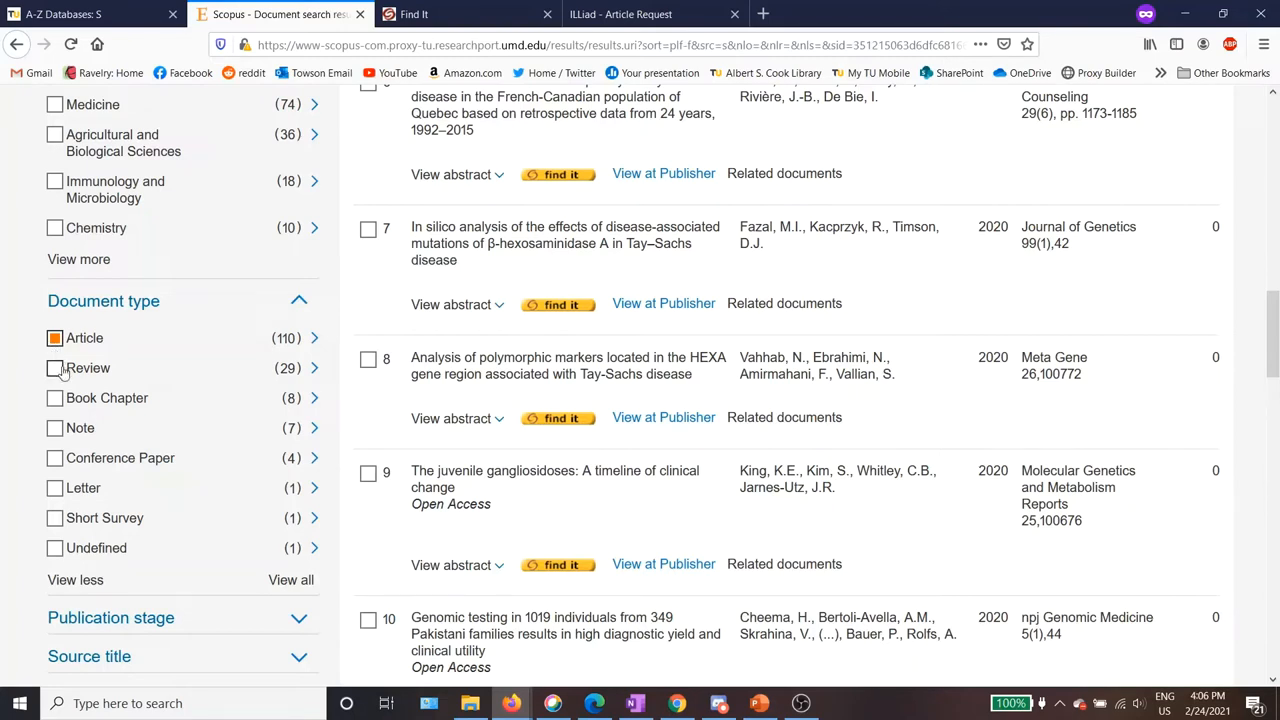
left_click(54, 368)
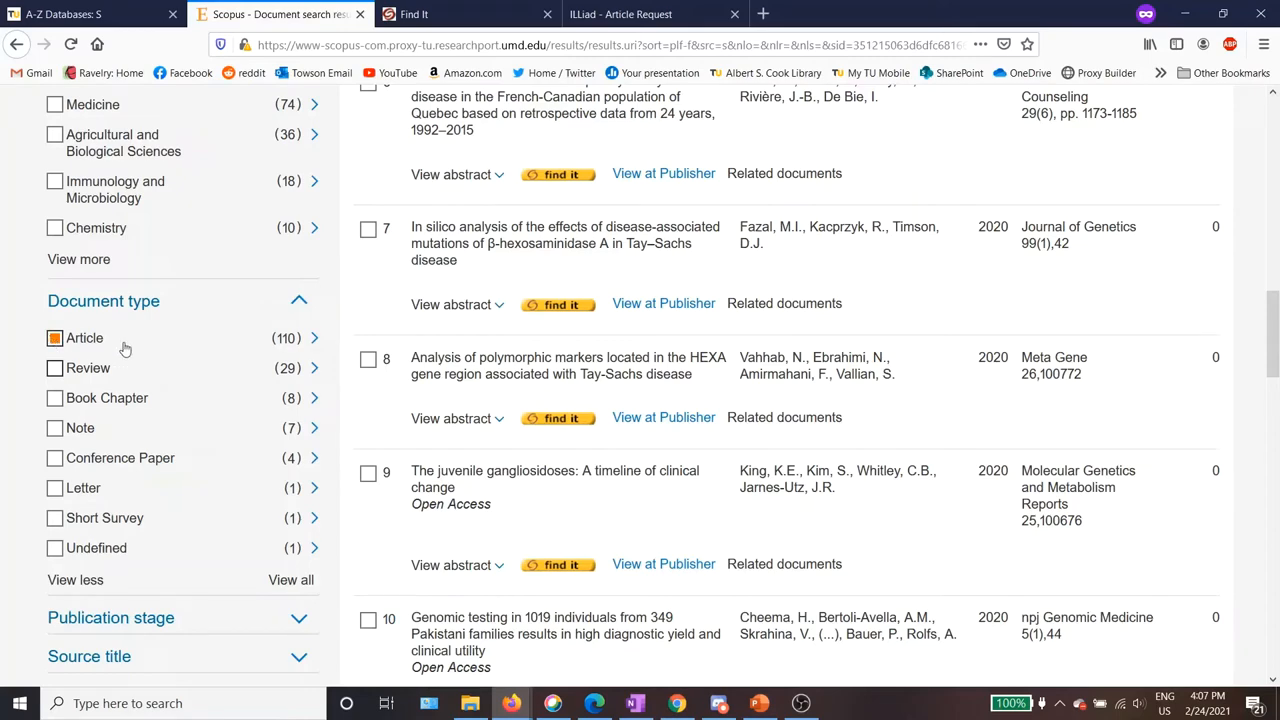
scroll("down", 3)
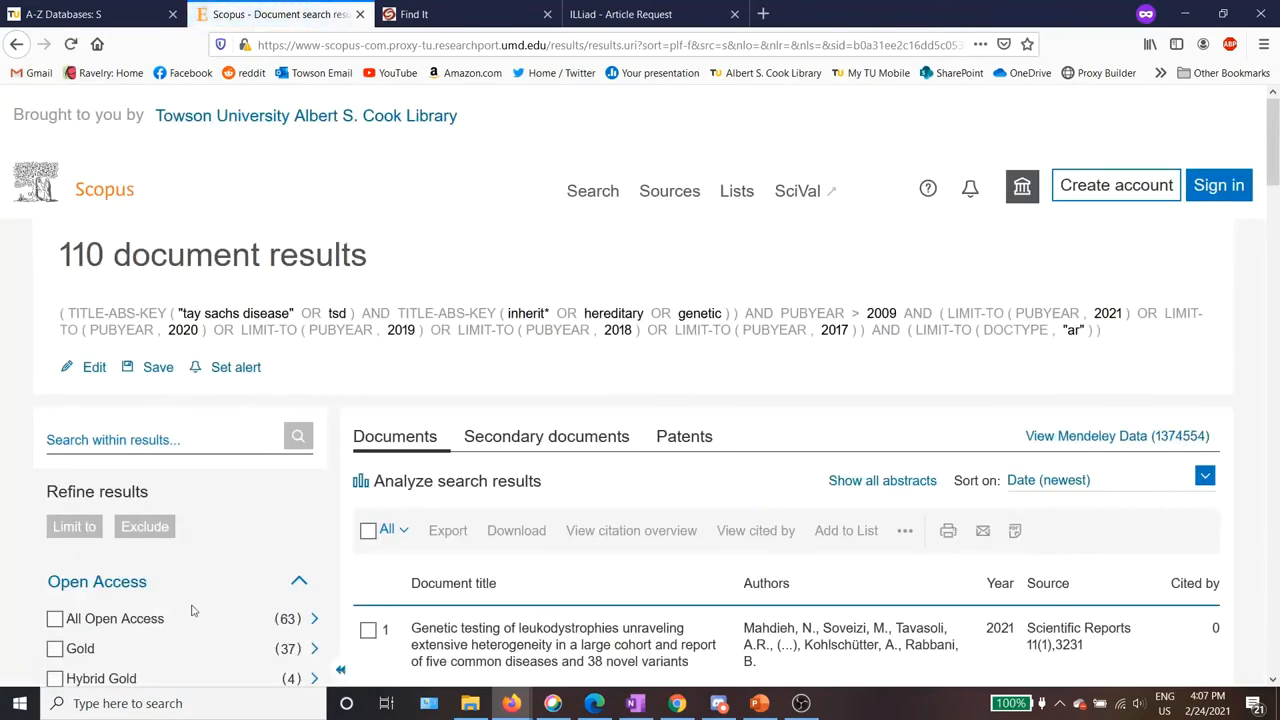
mouse_move(490, 359)
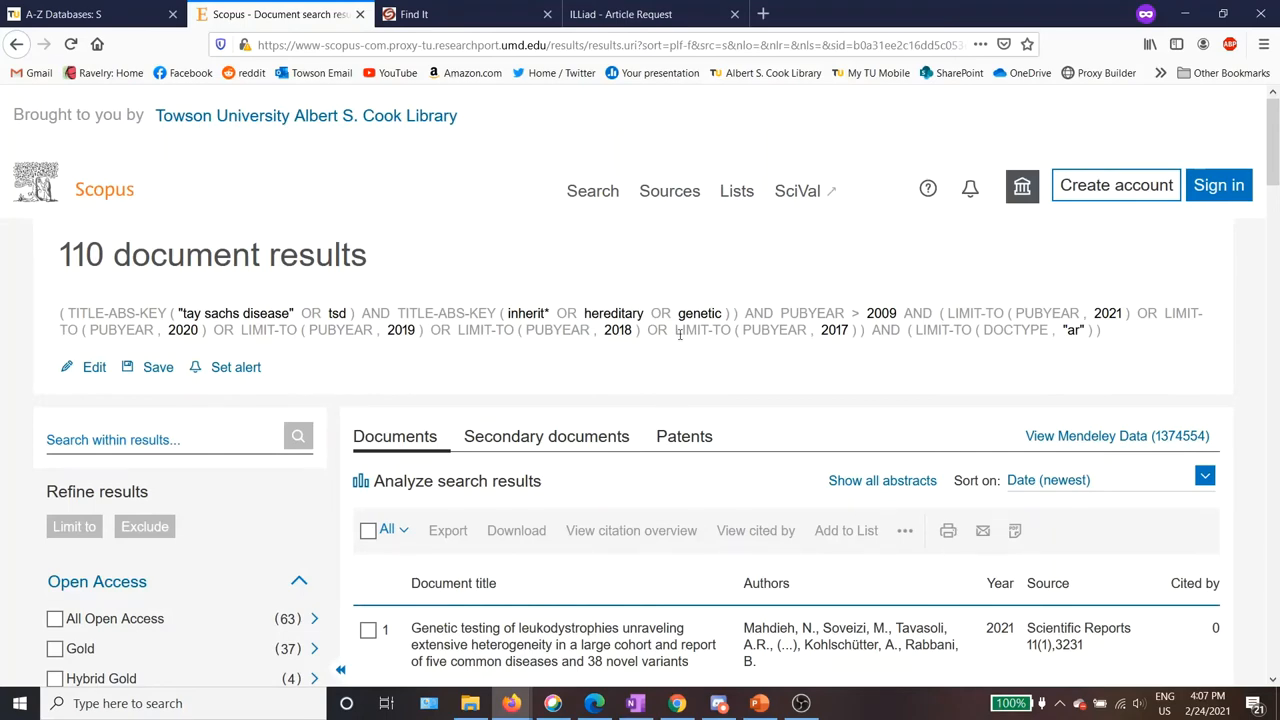
scroll("down", 3)
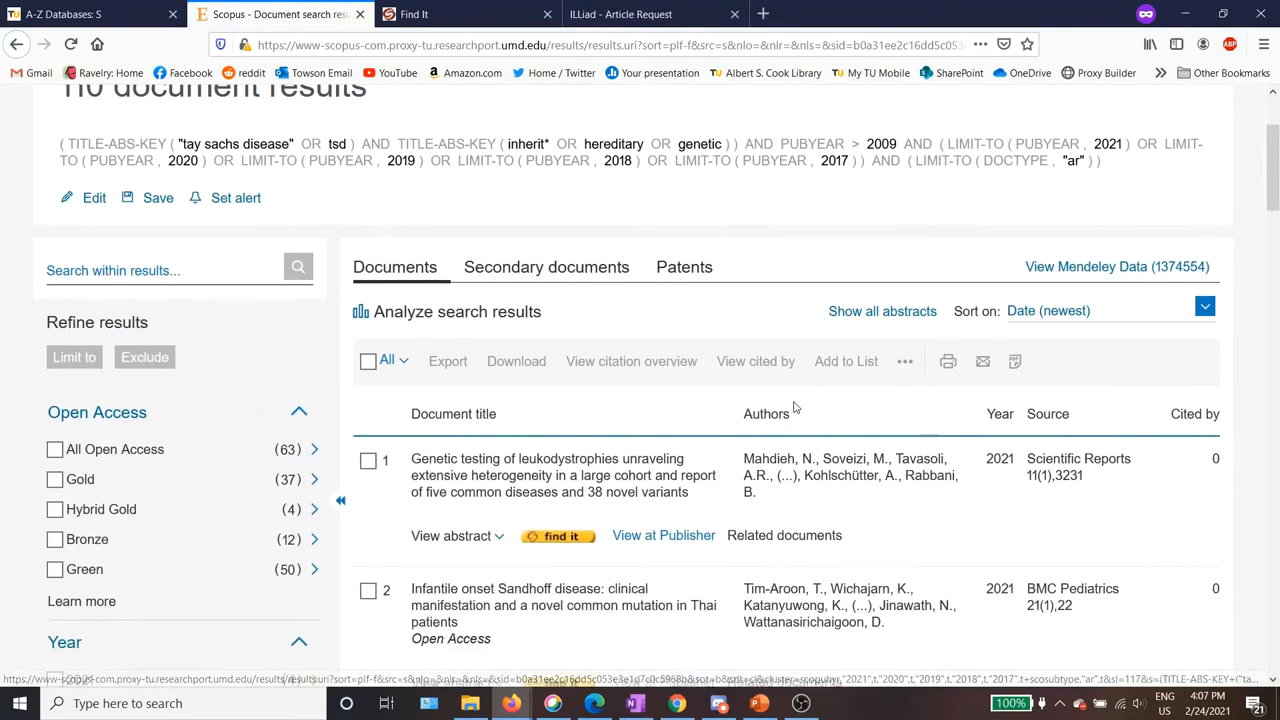
scroll("down", 3)
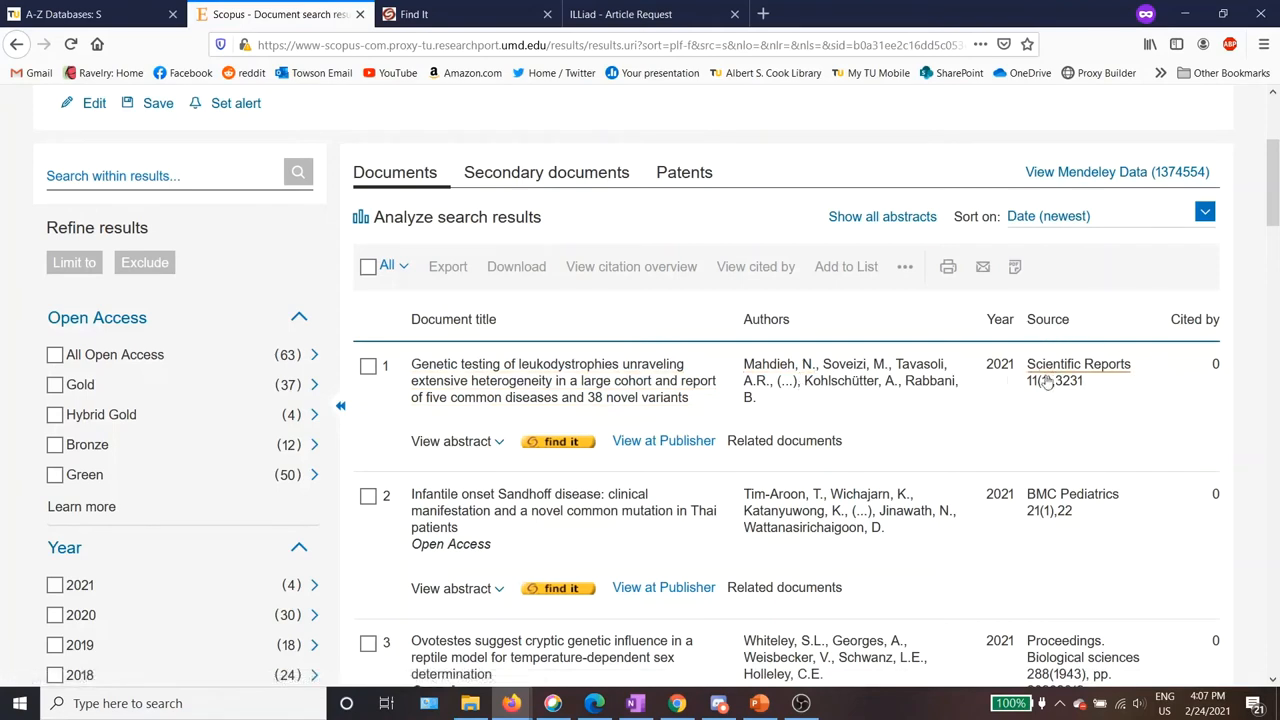
mouse_move(1099, 385)
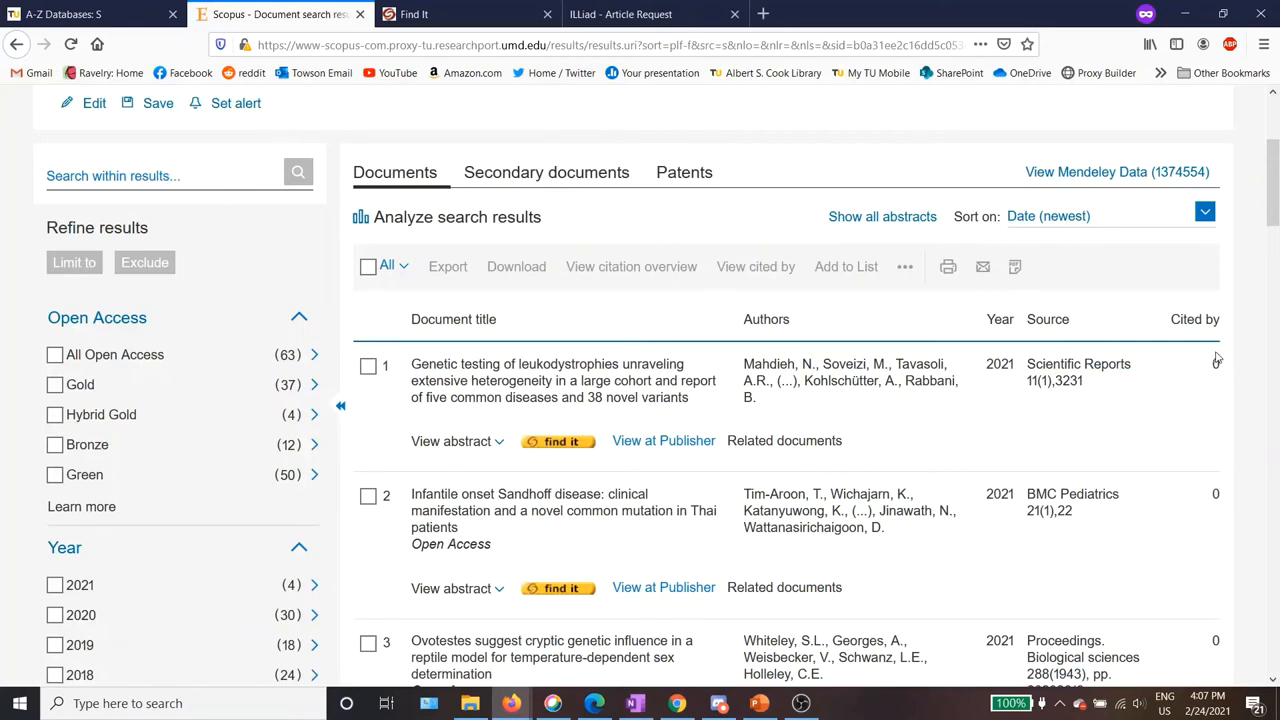
mouse_move(1217, 360)
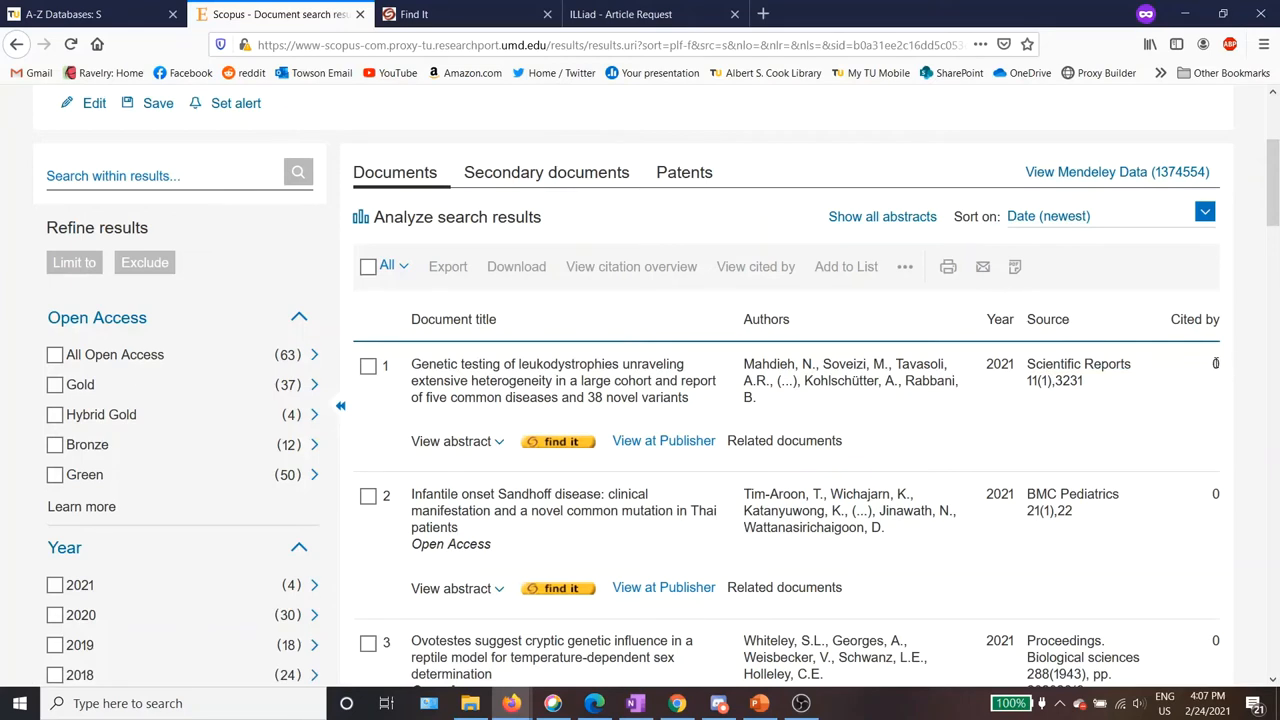
mouse_move(1214, 366)
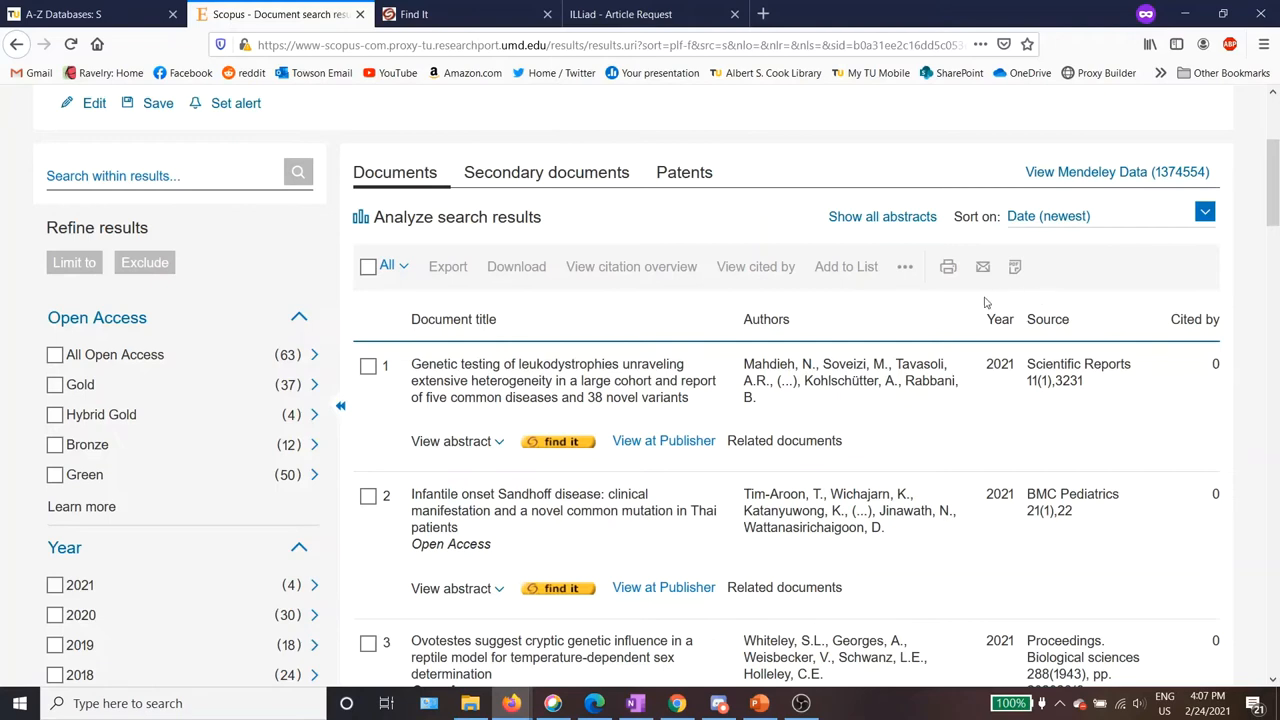
mouse_move(1234, 390)
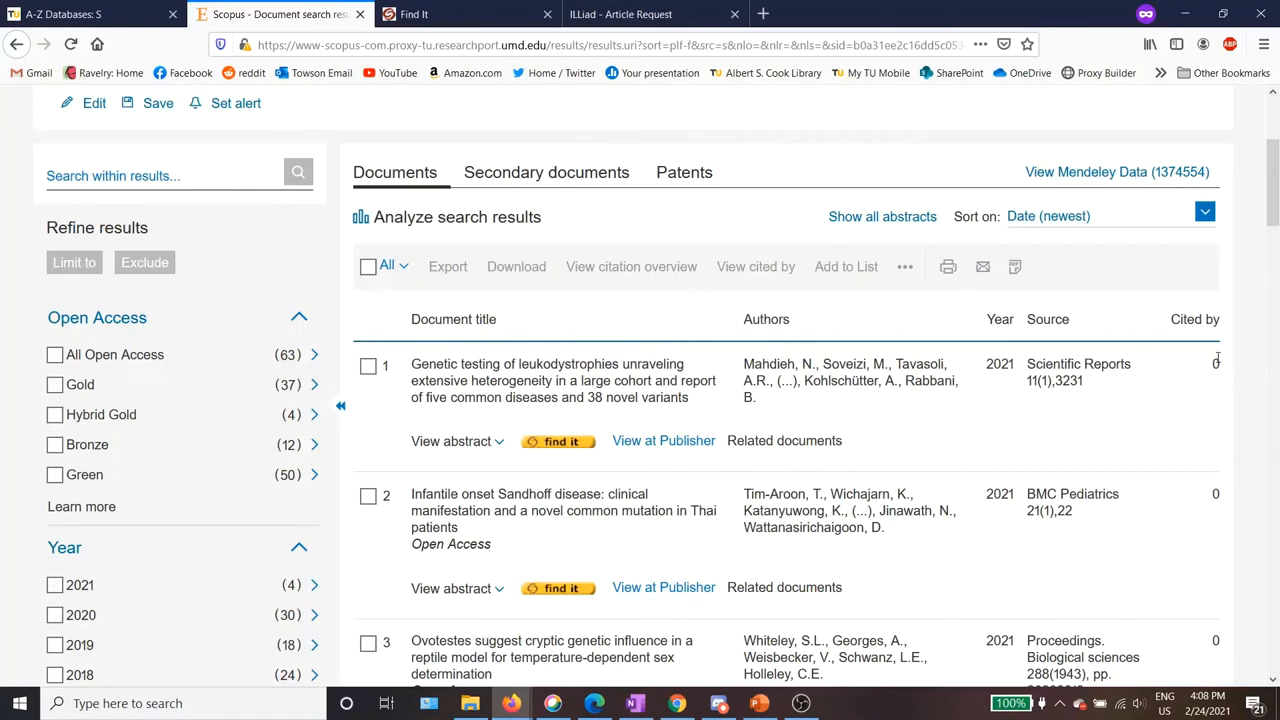
mouse_move(1214, 360)
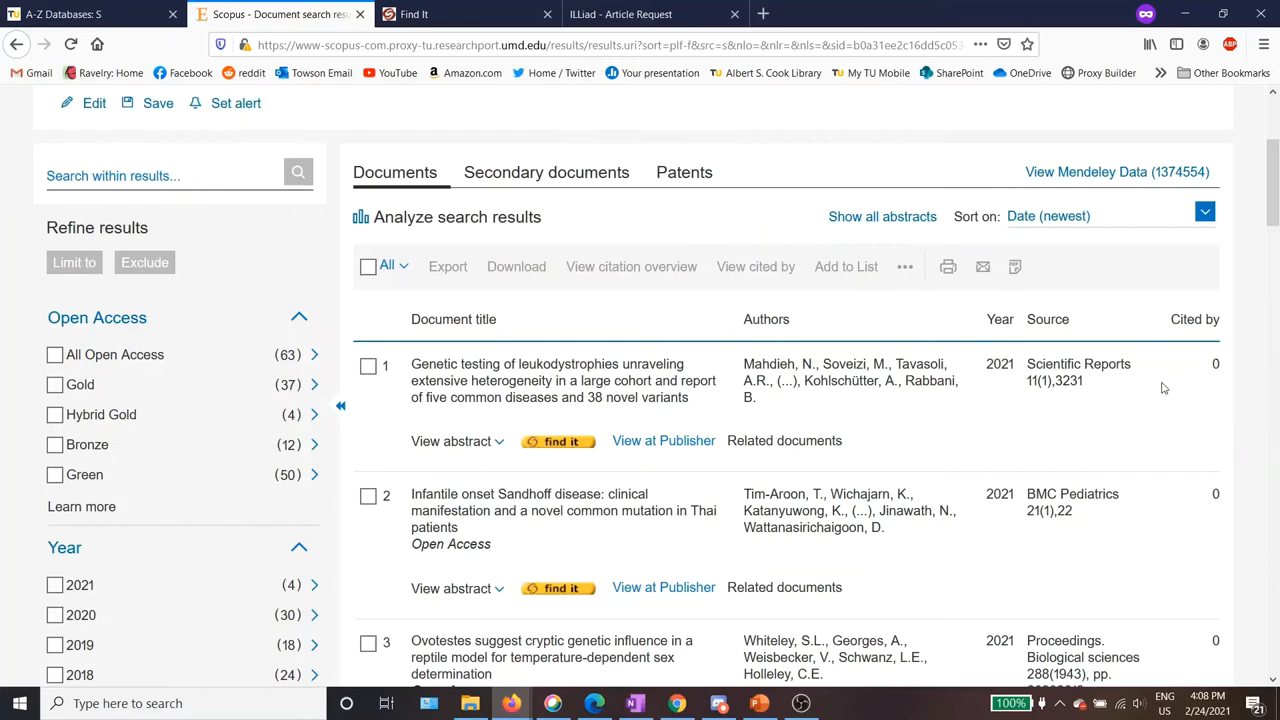
View result 6's in silico article abstract, then open its Find It library page.
scroll("down", 3)
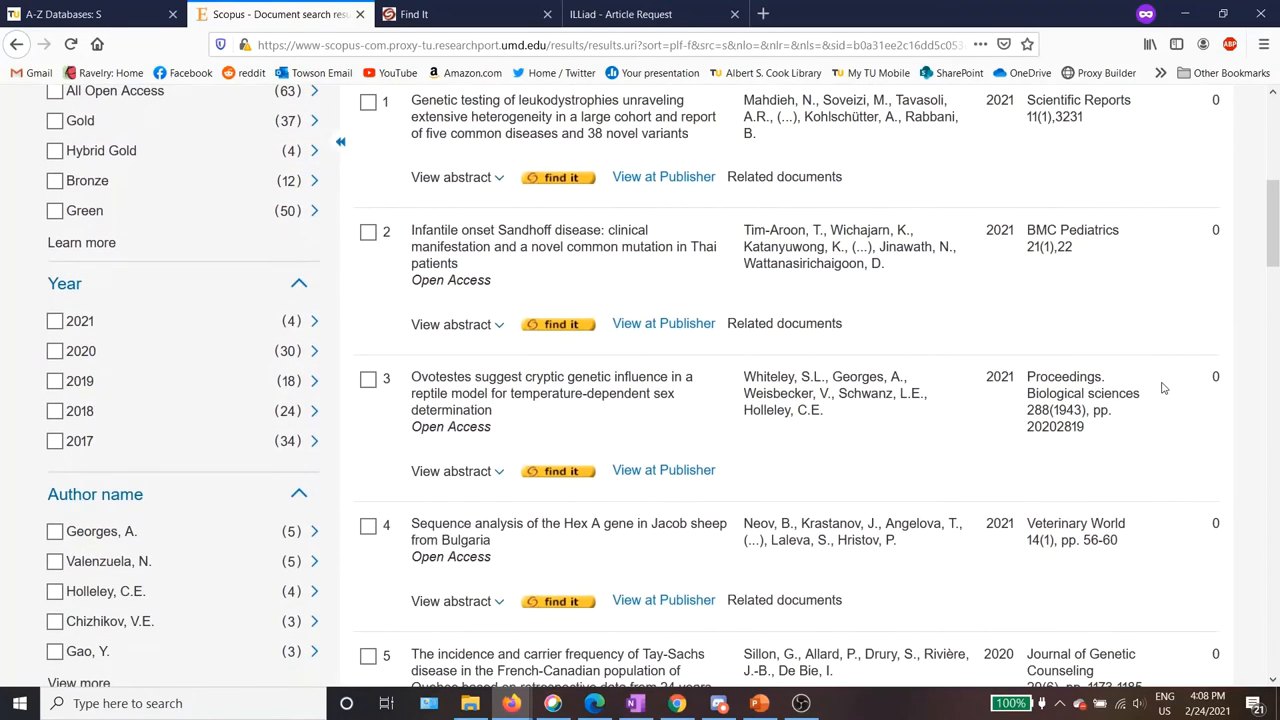
scroll("down", 3)
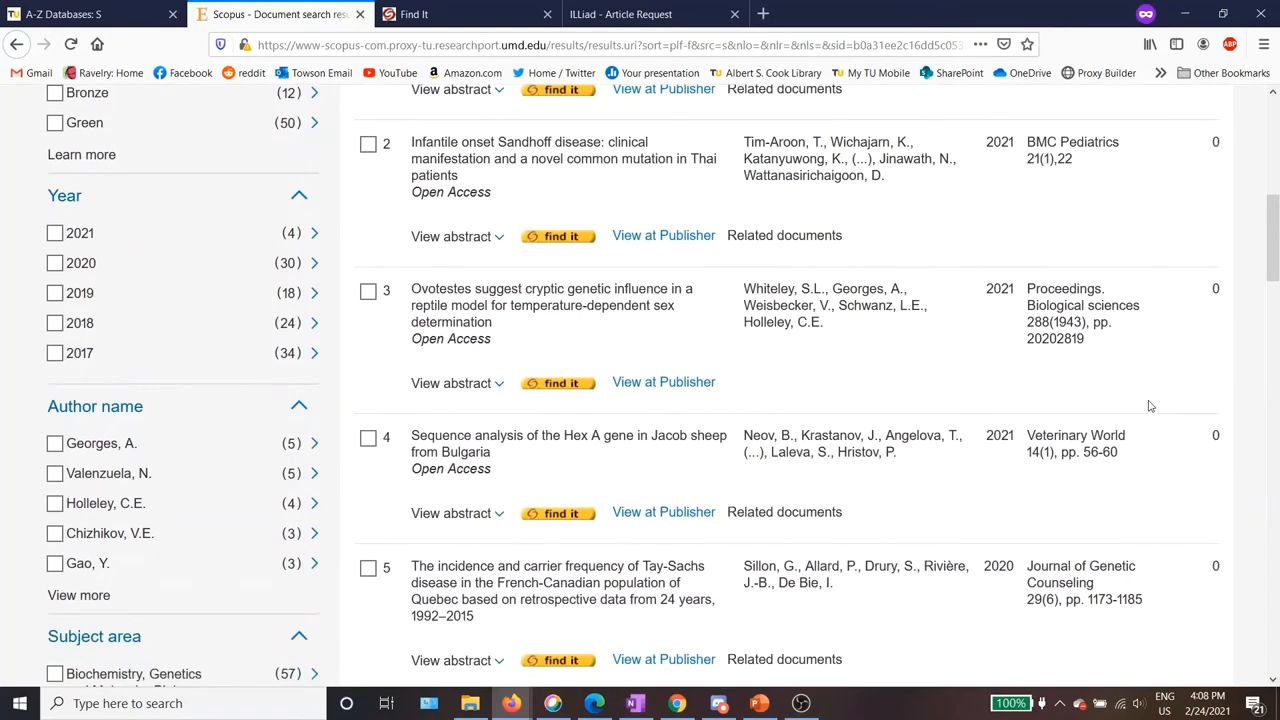
scroll("down", 3)
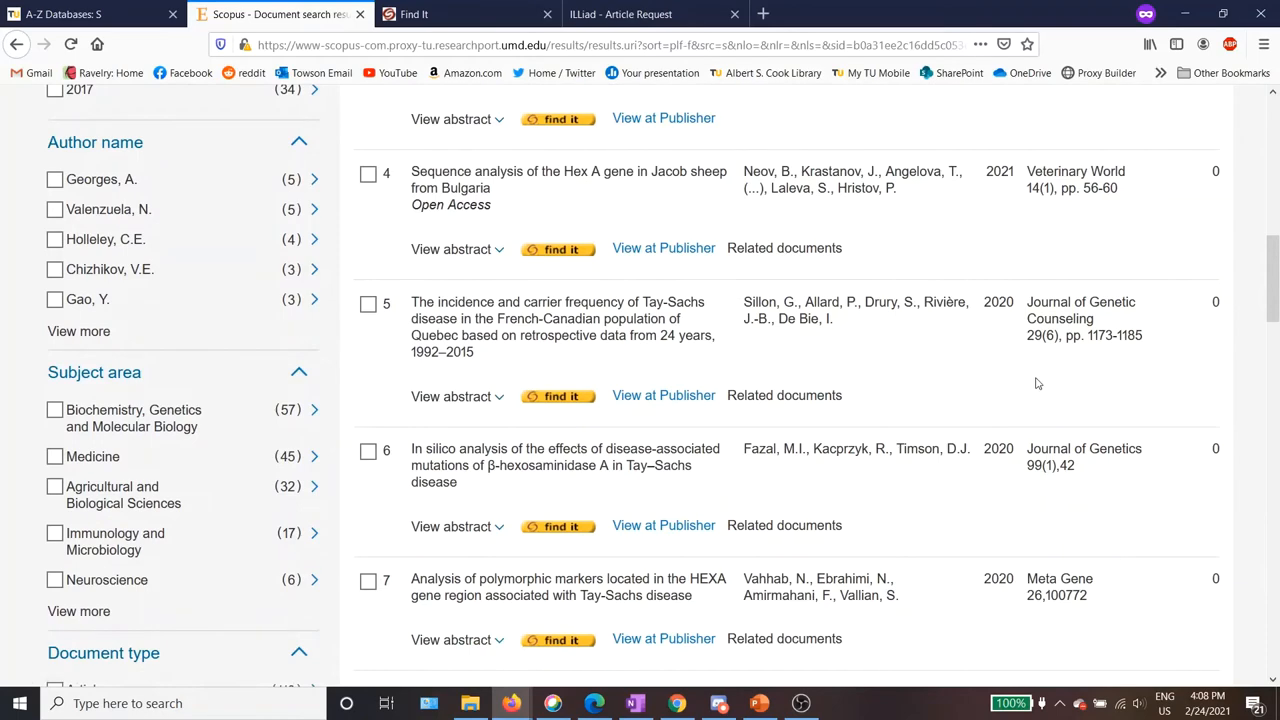
scroll("down", 3)
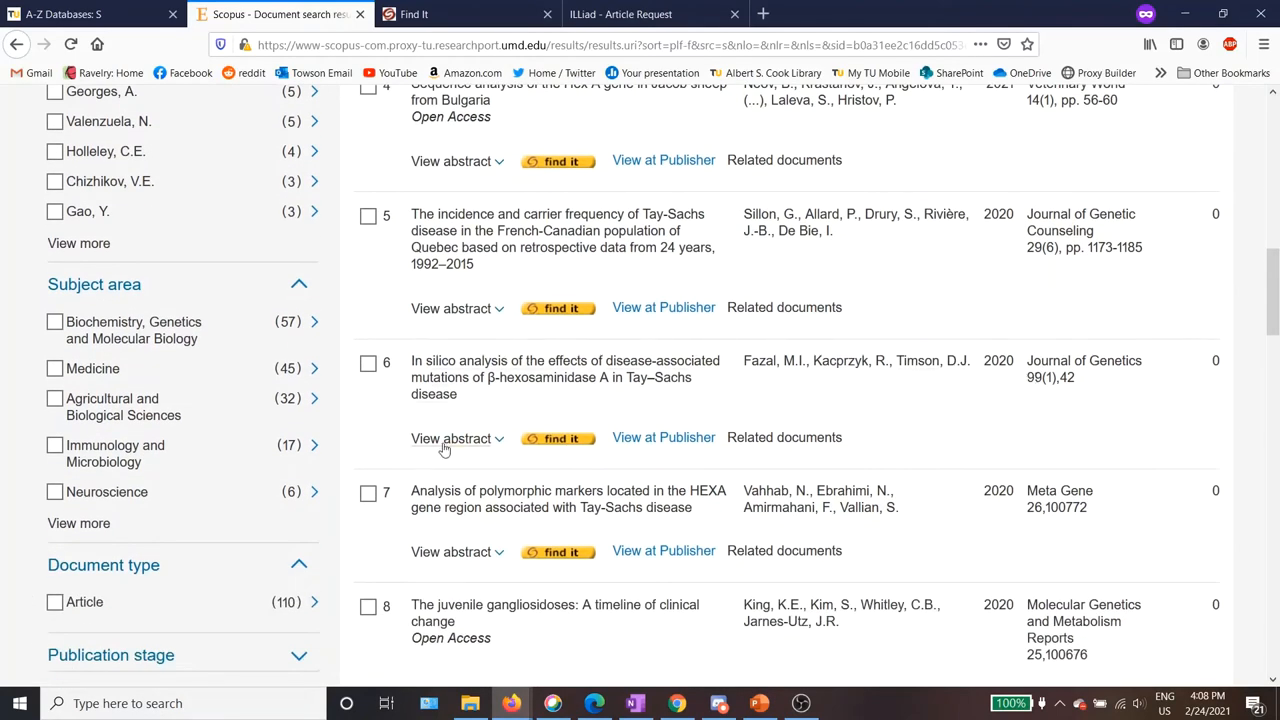
left_click(451, 438)
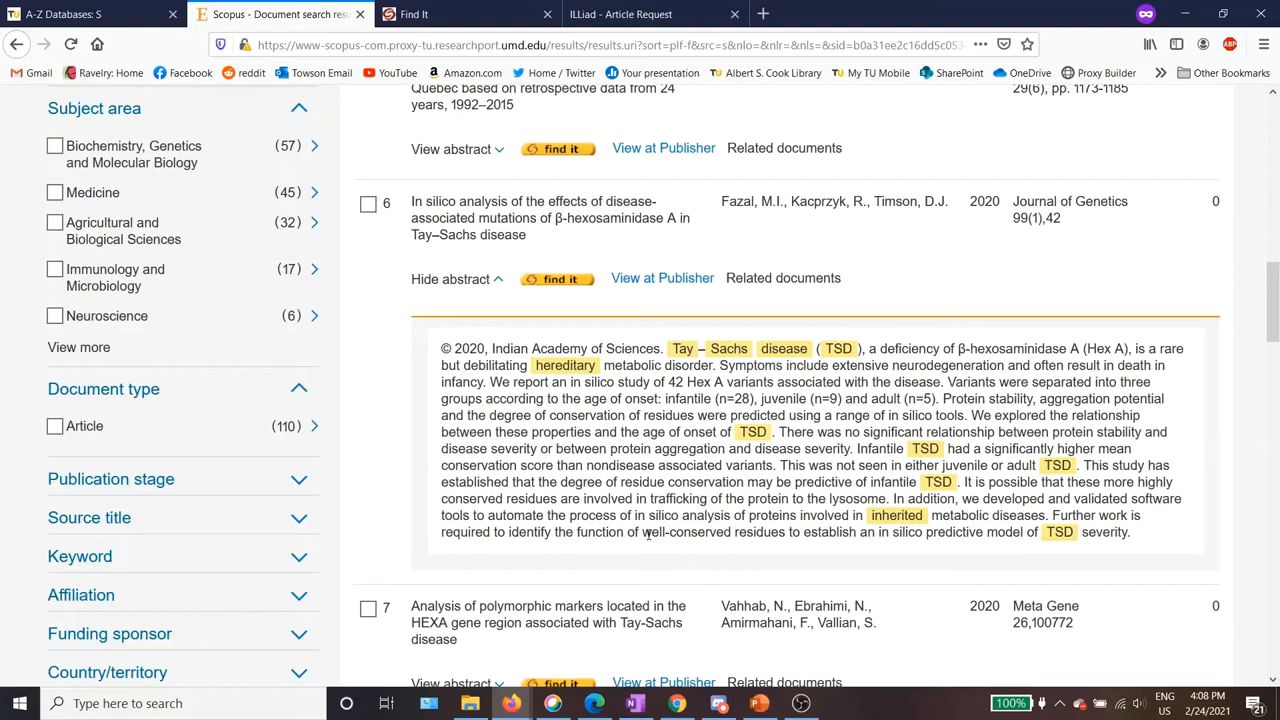
mouse_move(760, 535)
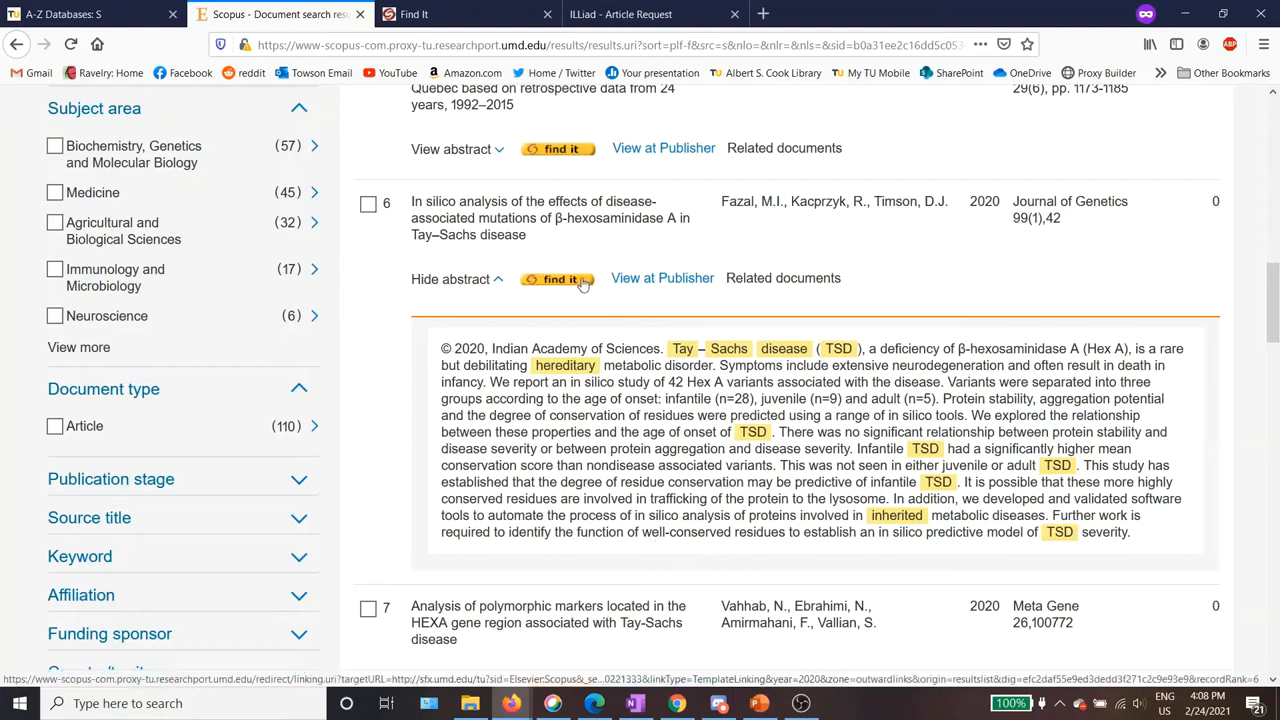
left_click(558, 278)
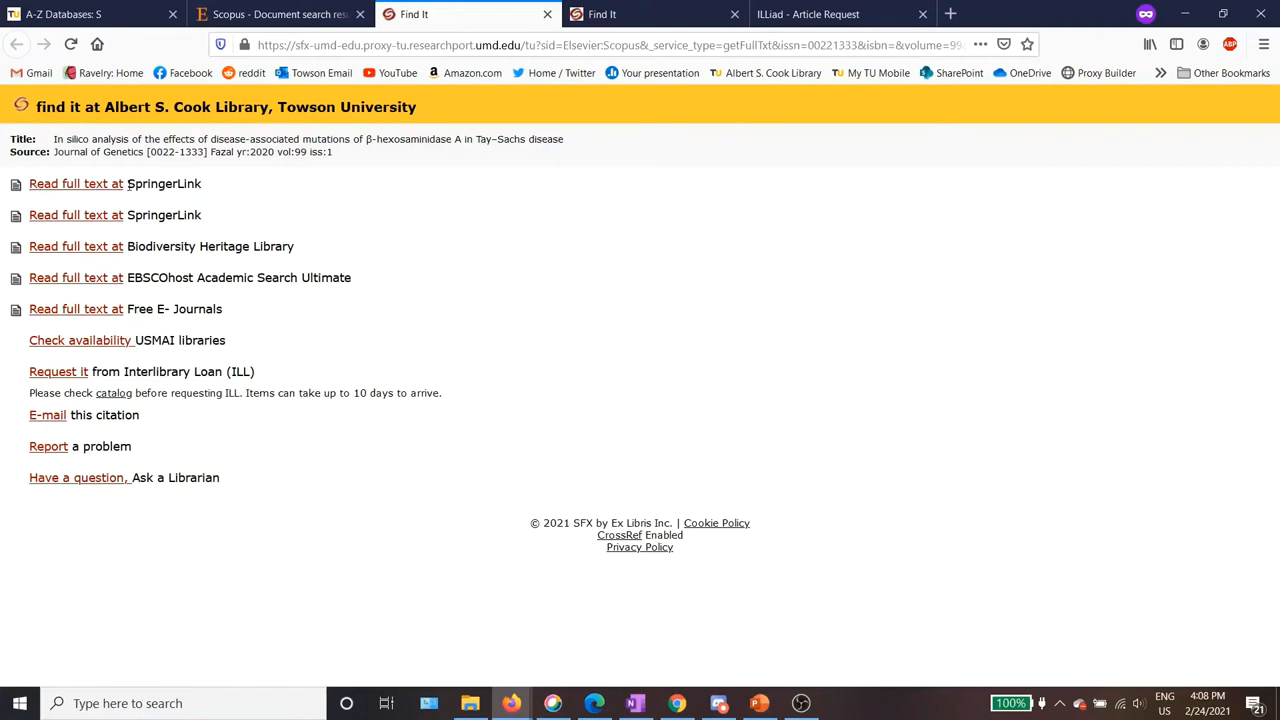
mouse_move(282, 323)
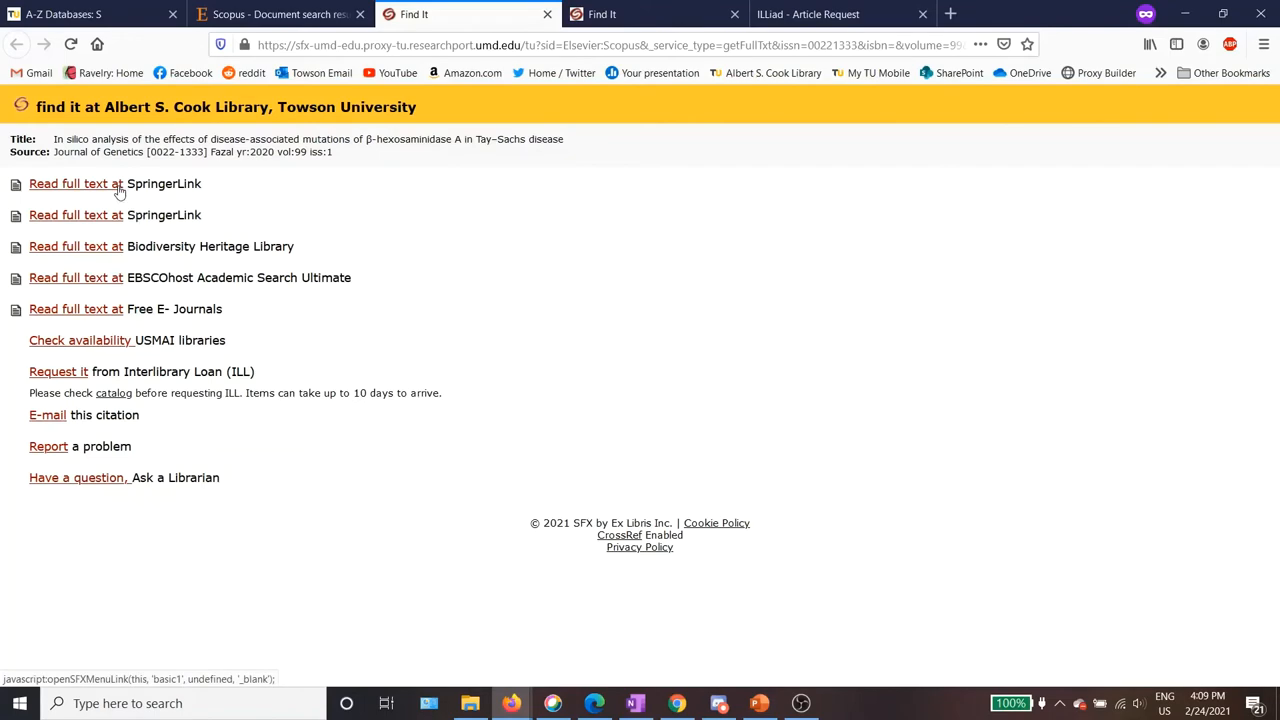
Open the article's full text at SpringerLink and scroll through the abstract.
left_click(76, 183)
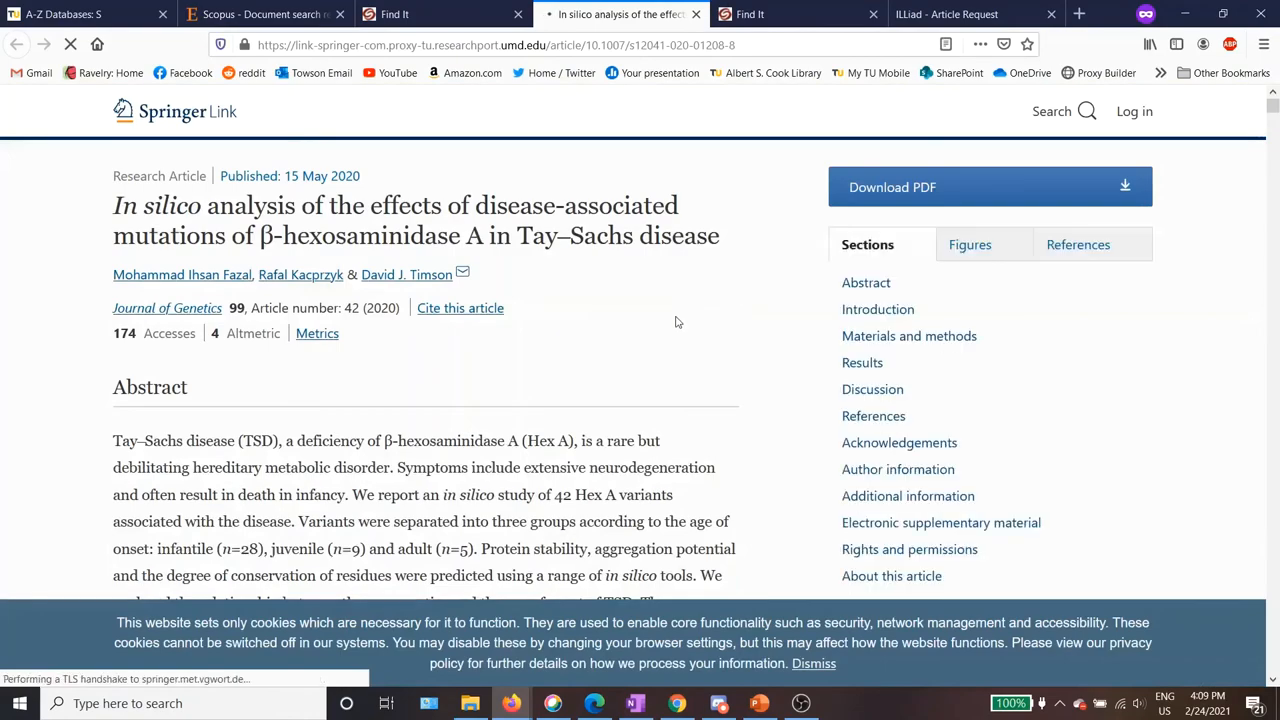
scroll("down", 3)
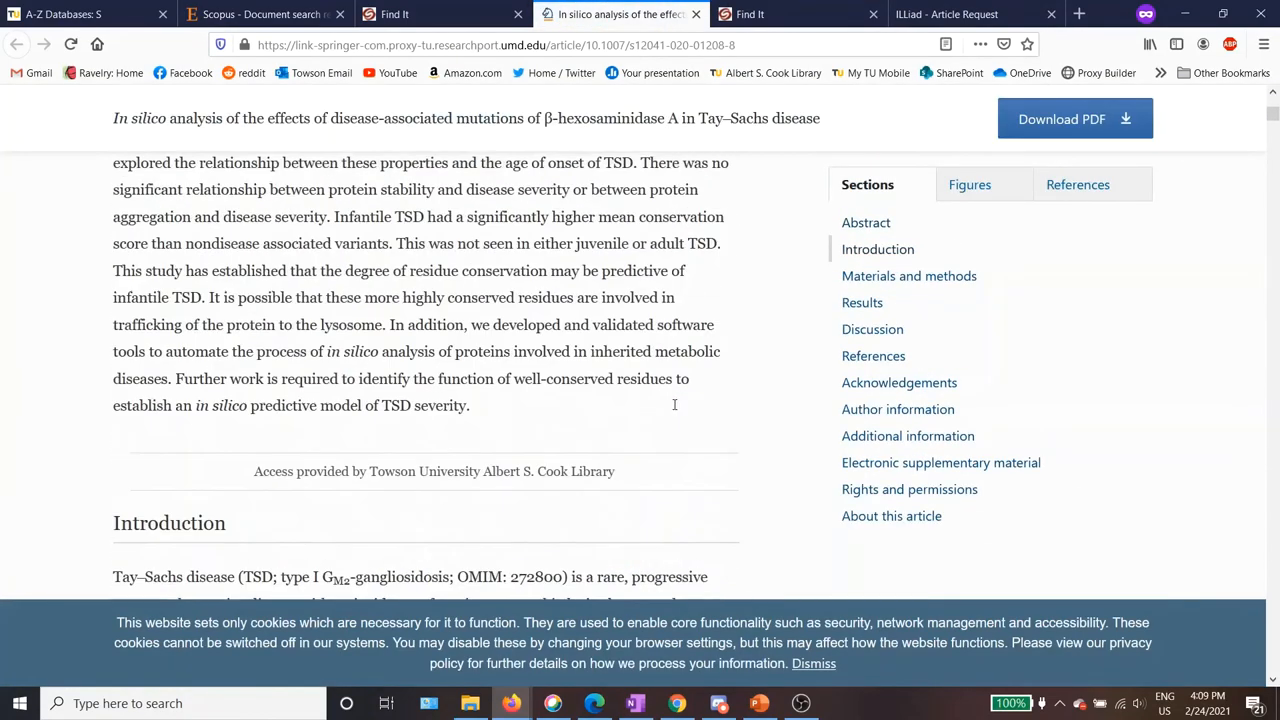
scroll("up", 3)
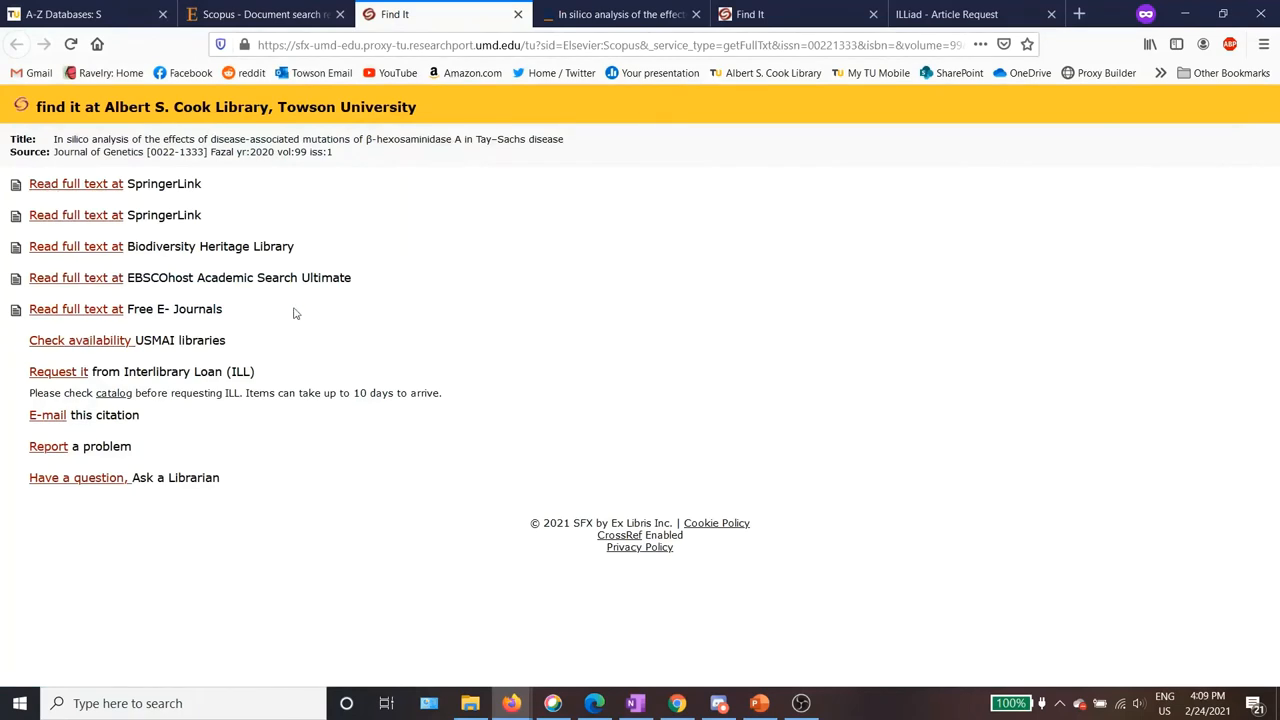
mouse_move(487, 208)
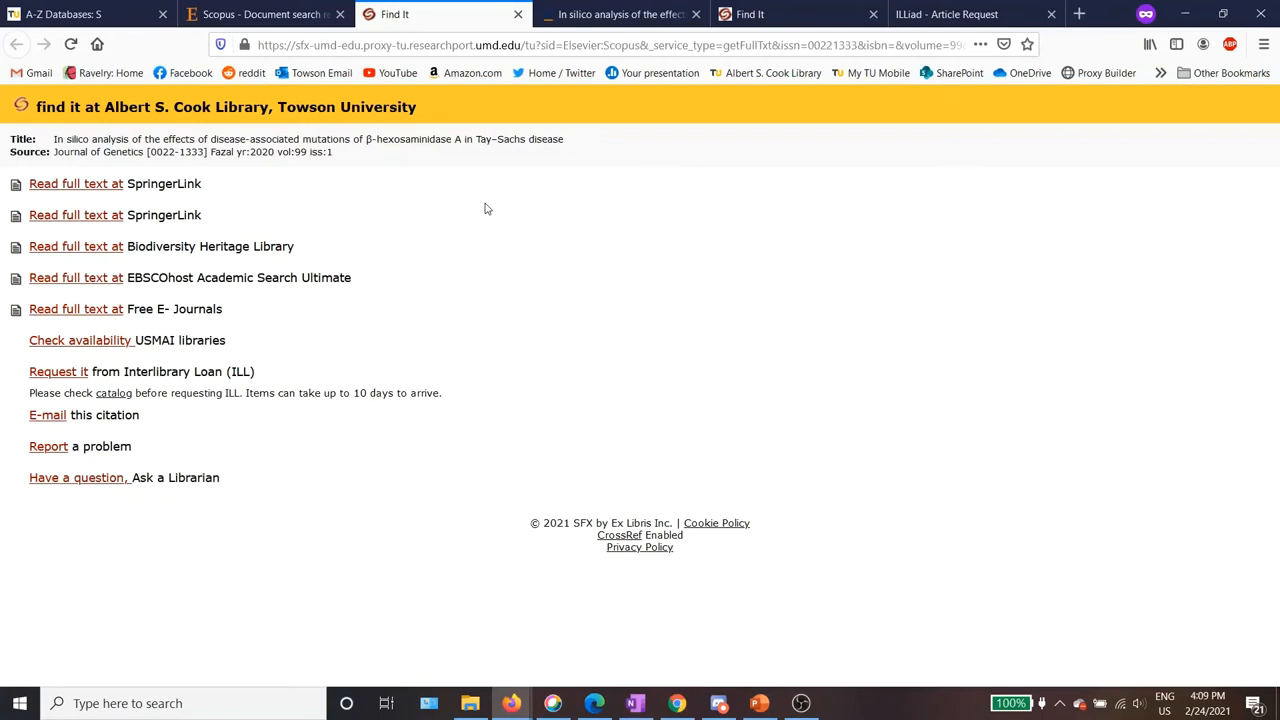
mouse_move(403, 235)
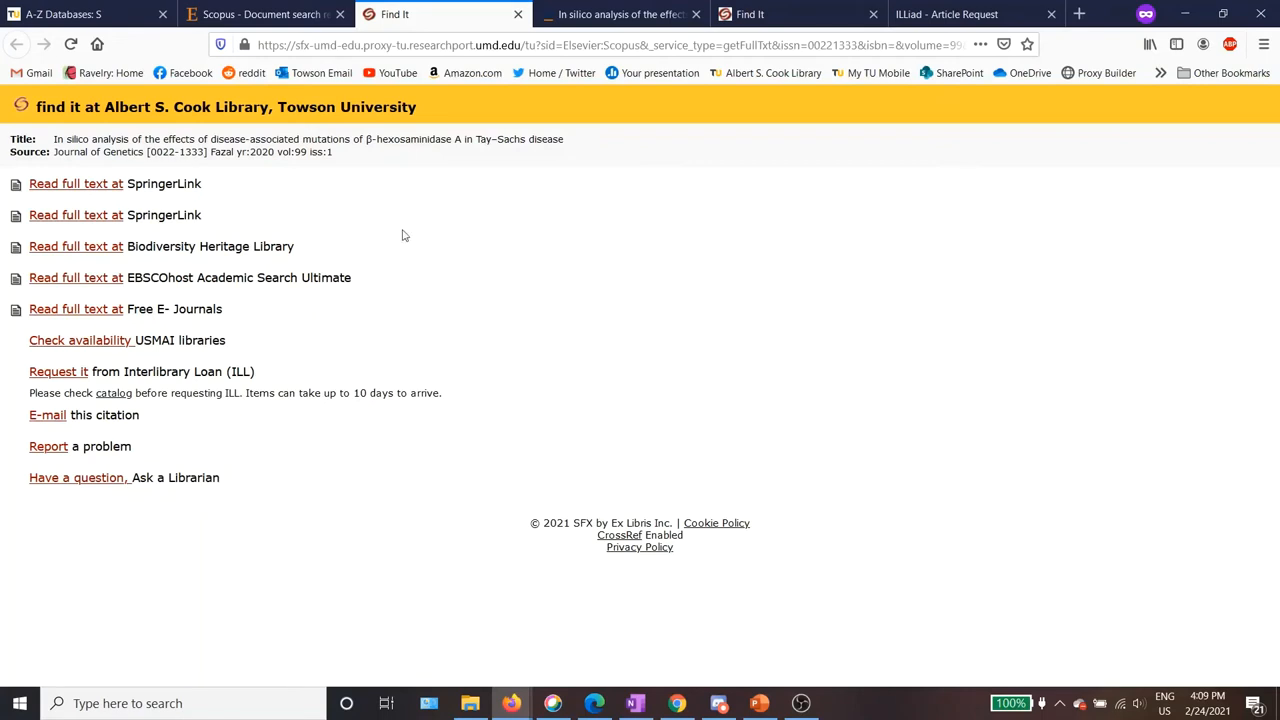
mouse_move(58, 371)
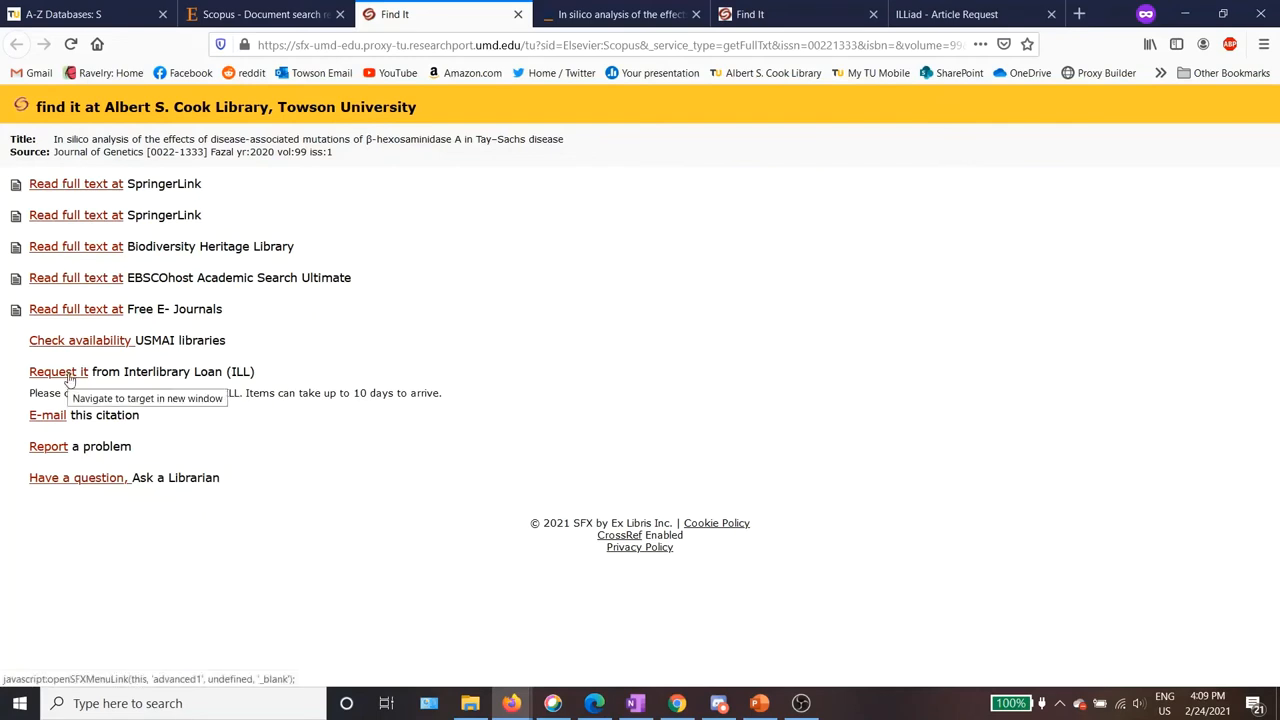
Request the Tay-Sachs article via interlibrary loan and review the auto-filled ILLiad fields.
left_click(58, 371)
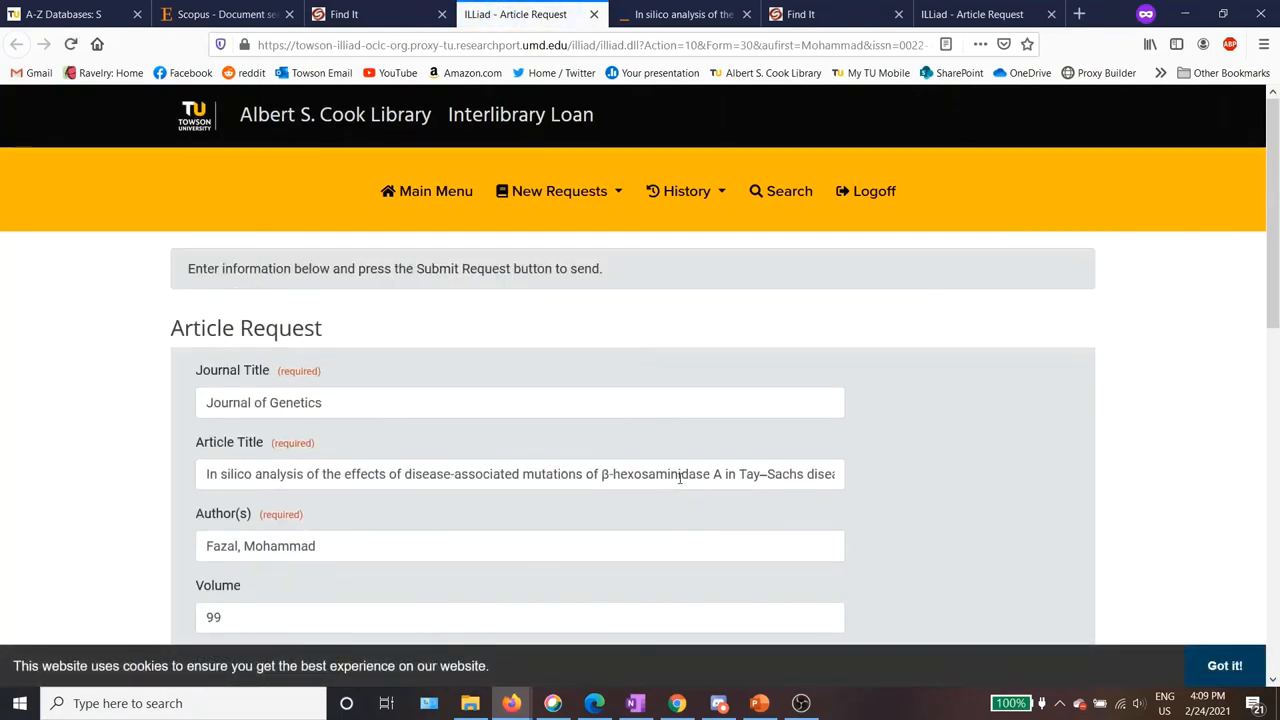
mouse_move(603, 424)
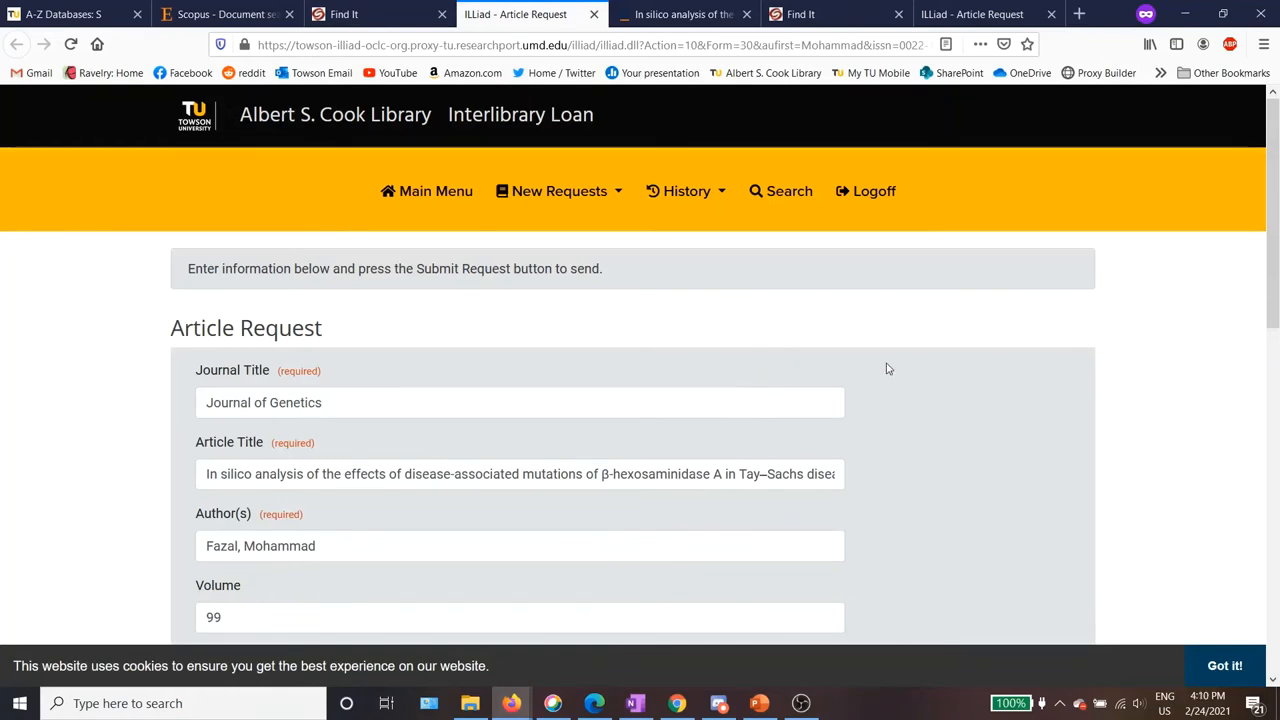
scroll("down", 3)
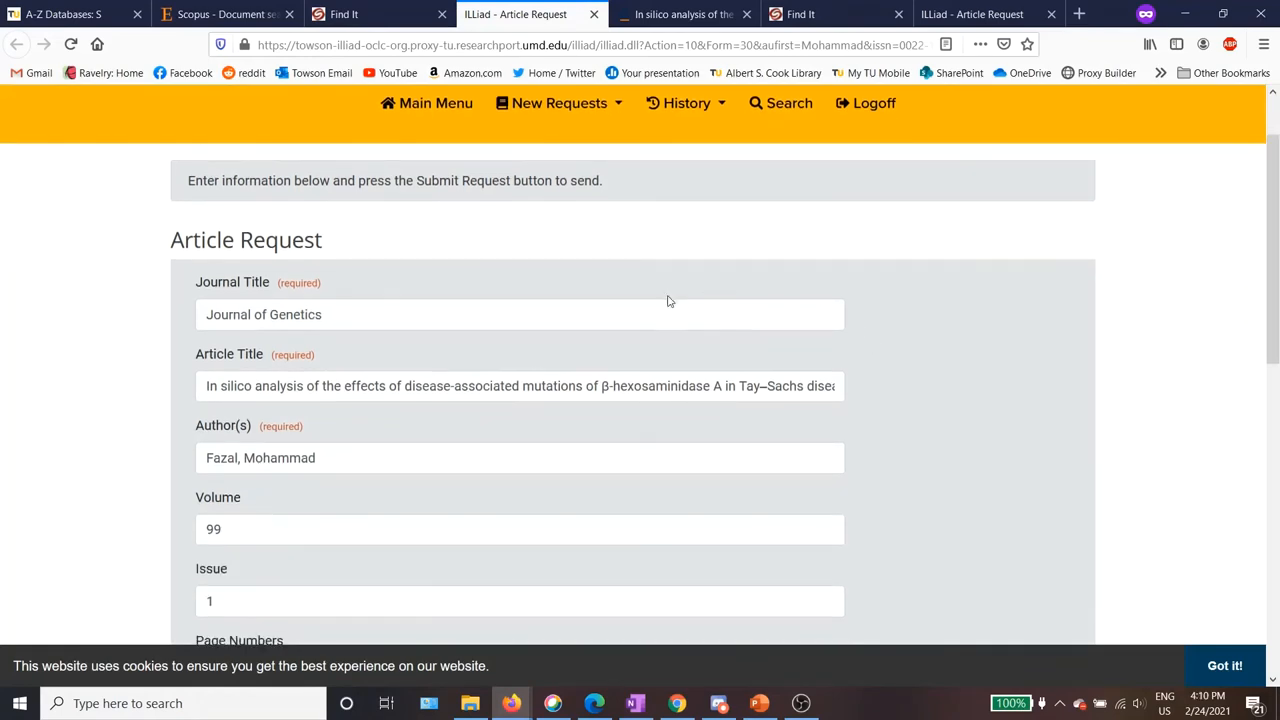
scroll("down", 3)
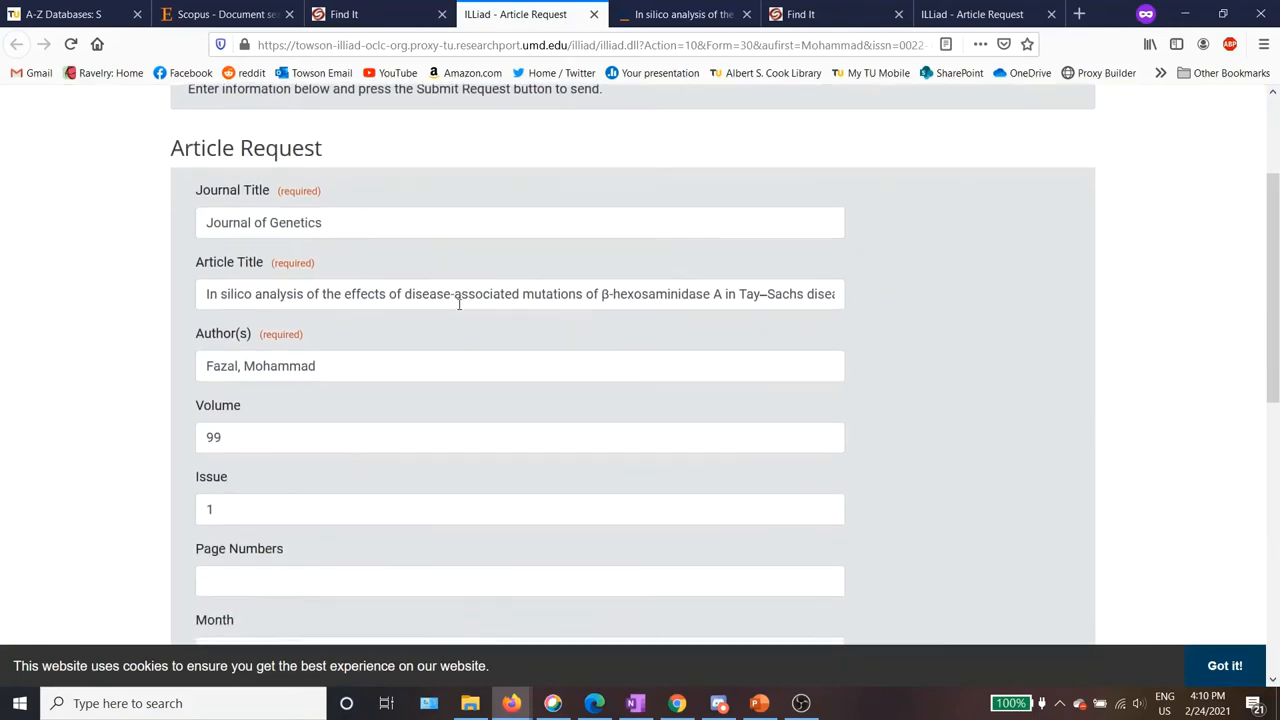
scroll("down", 3)
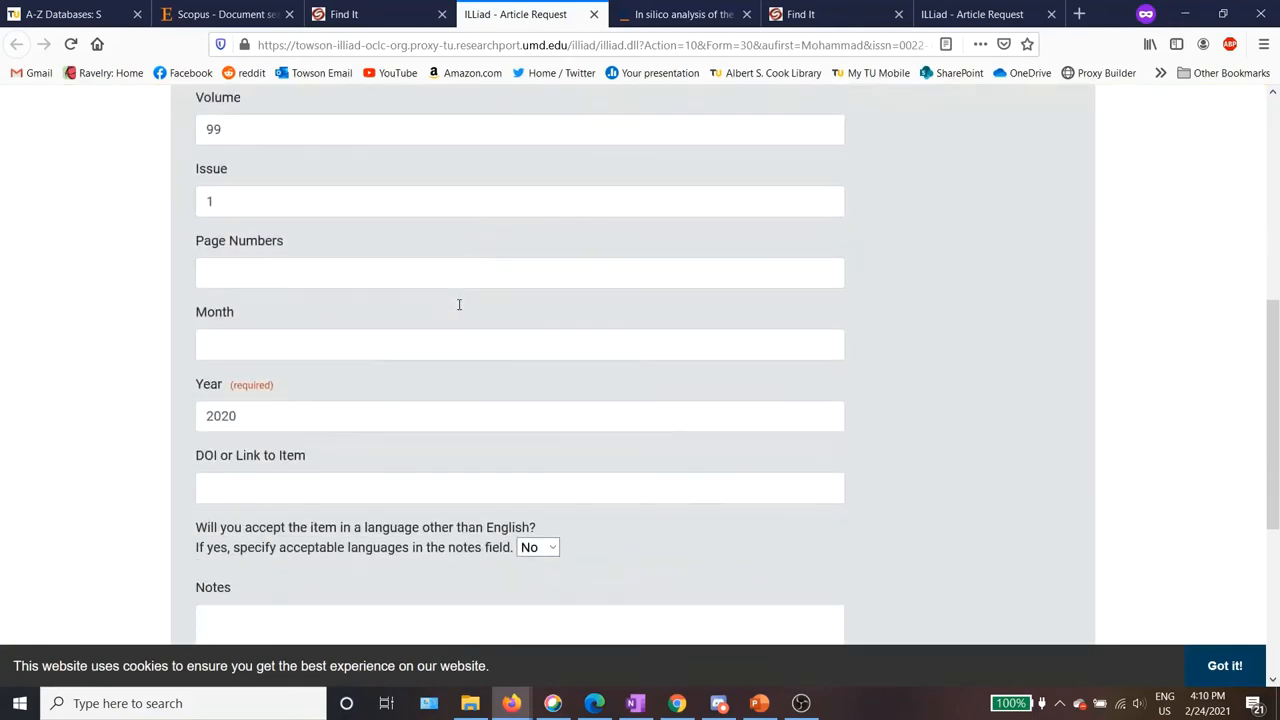
scroll("down", 3)
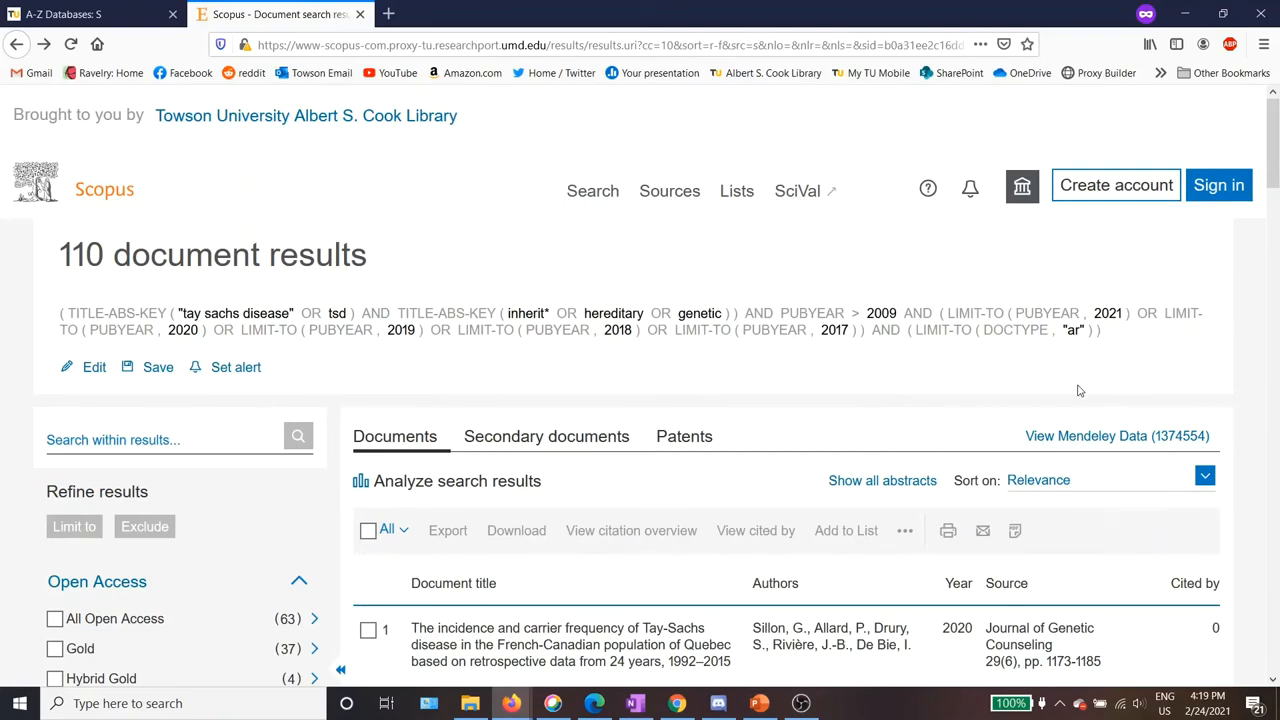
Scroll down the 110 Tay-Sachs results to the 2018 sheep-model gene therapy article.
scroll("down", 3)
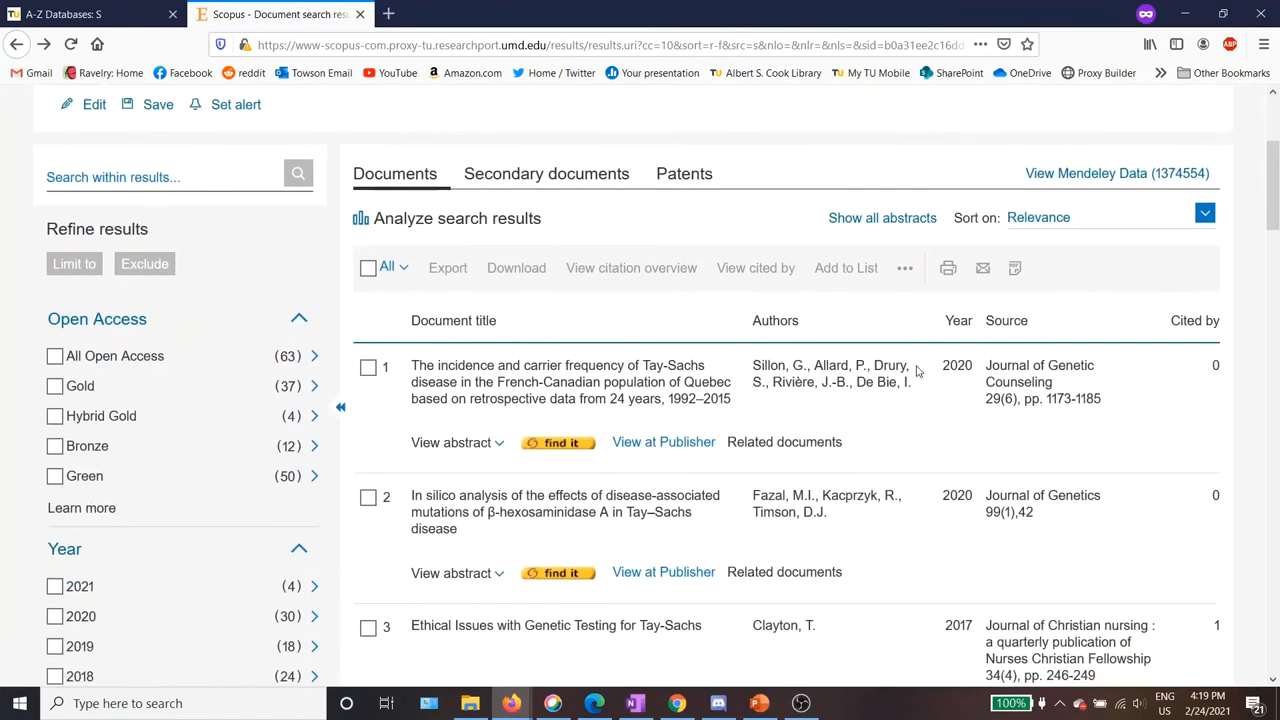
scroll("down", 3)
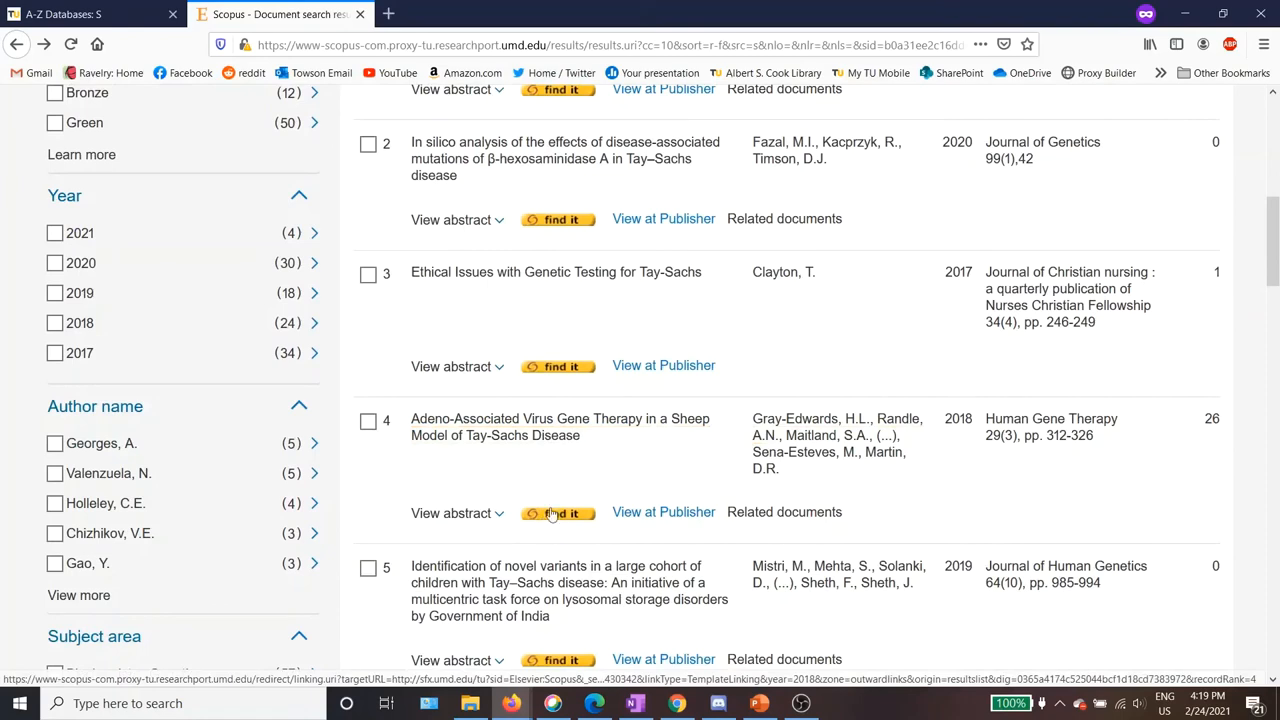
mouse_move(577, 537)
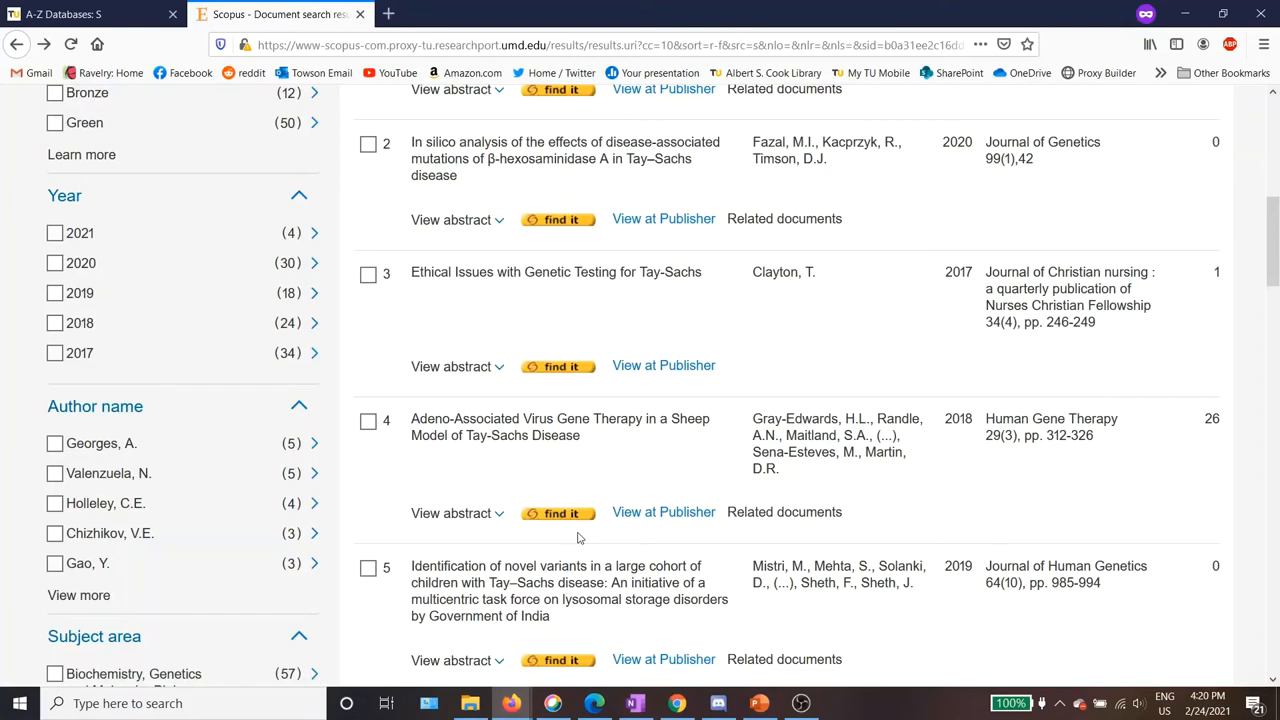
mouse_move(528, 427)
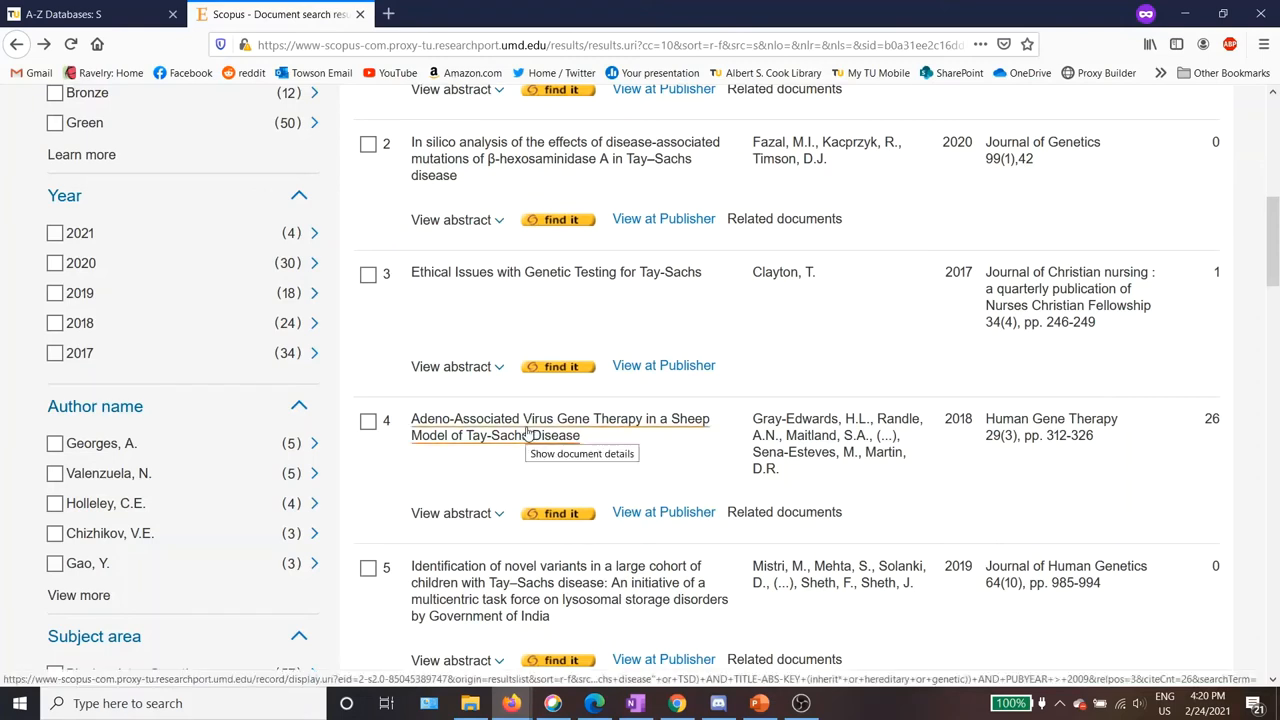
Open 'Adeno-Associated Virus Gene Therapy in a Sheep Model of Tay-Sachs Disease' and scroll its details.
left_click(560, 426)
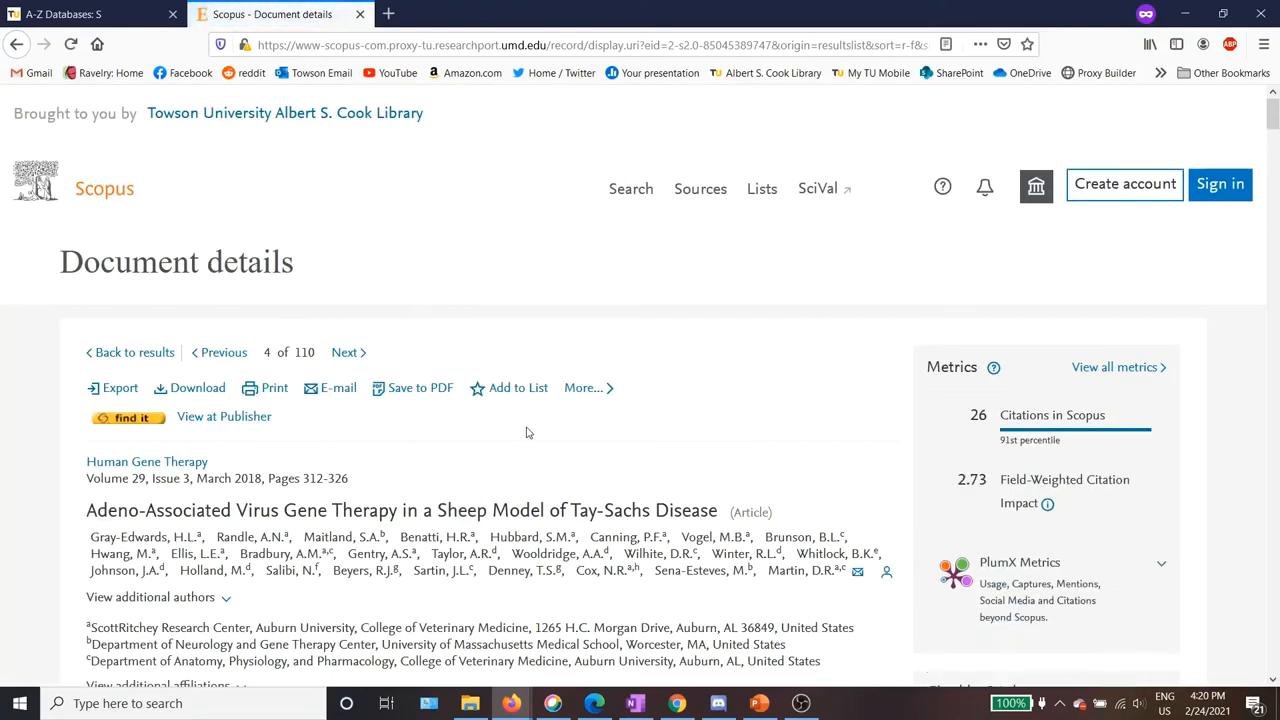
mouse_move(750, 238)
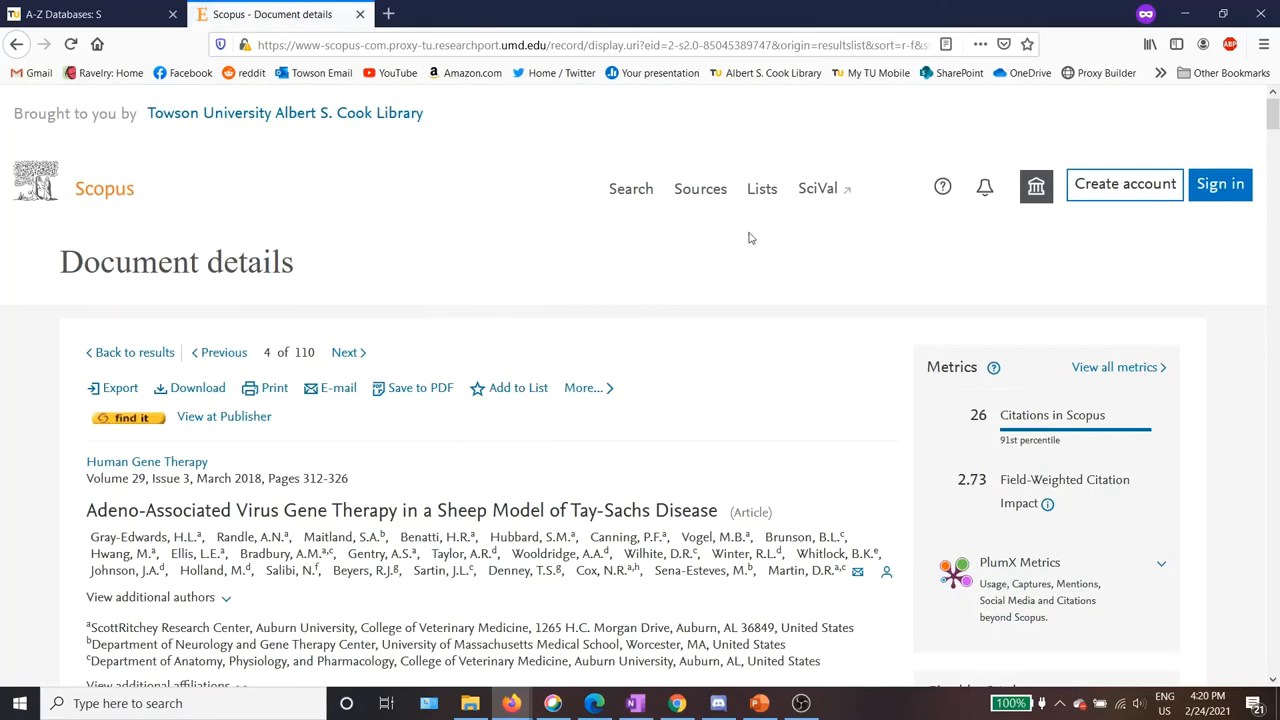
scroll("down", 3)
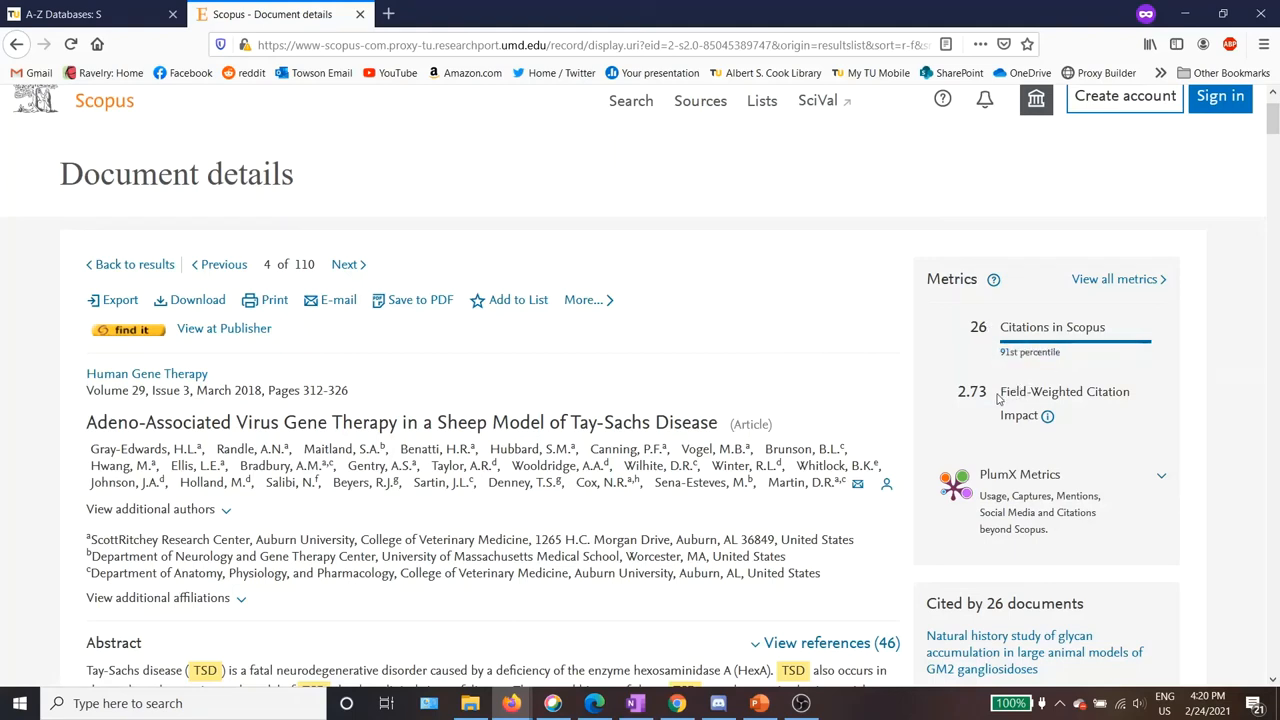
mouse_move(847, 387)
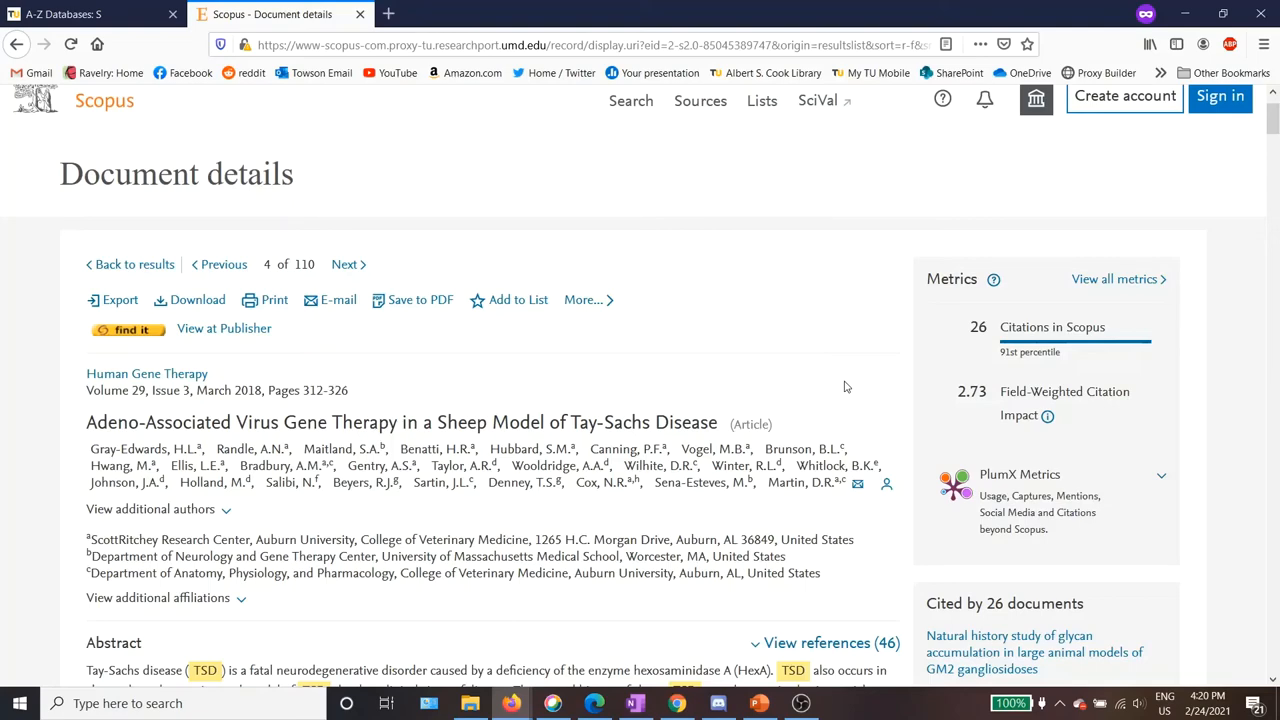
mouse_move(958, 457)
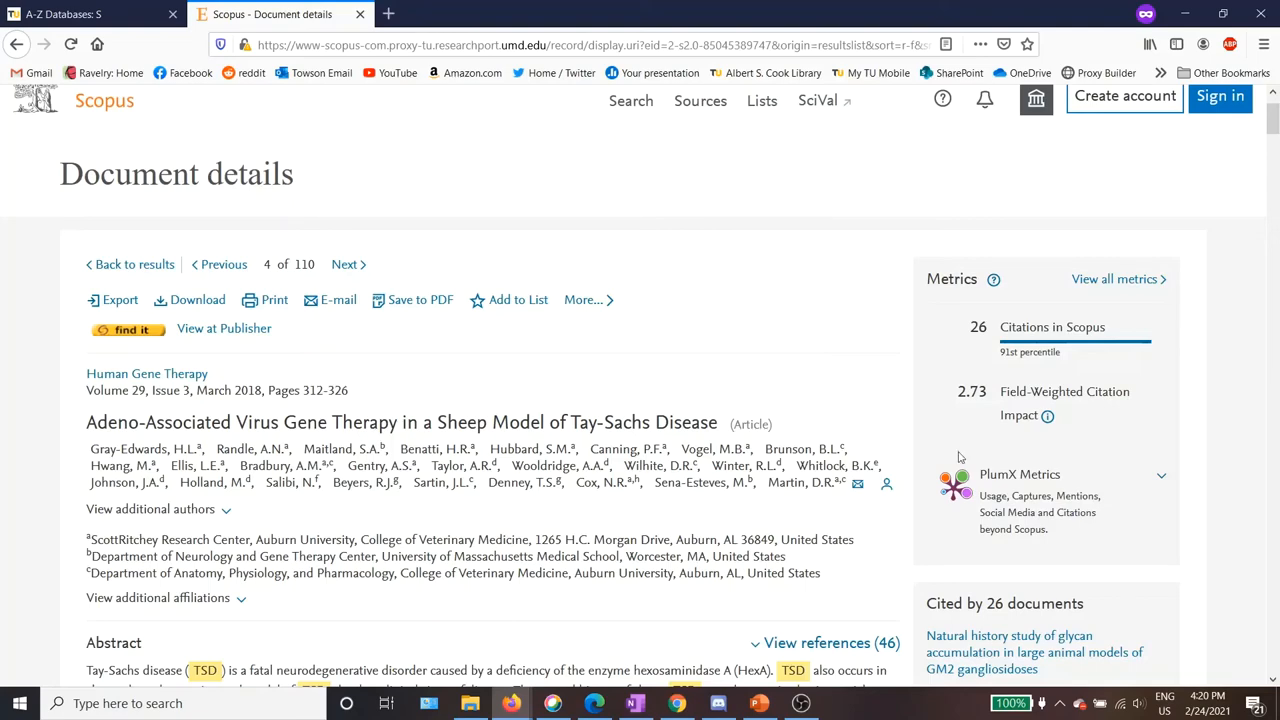
scroll("down", 3)
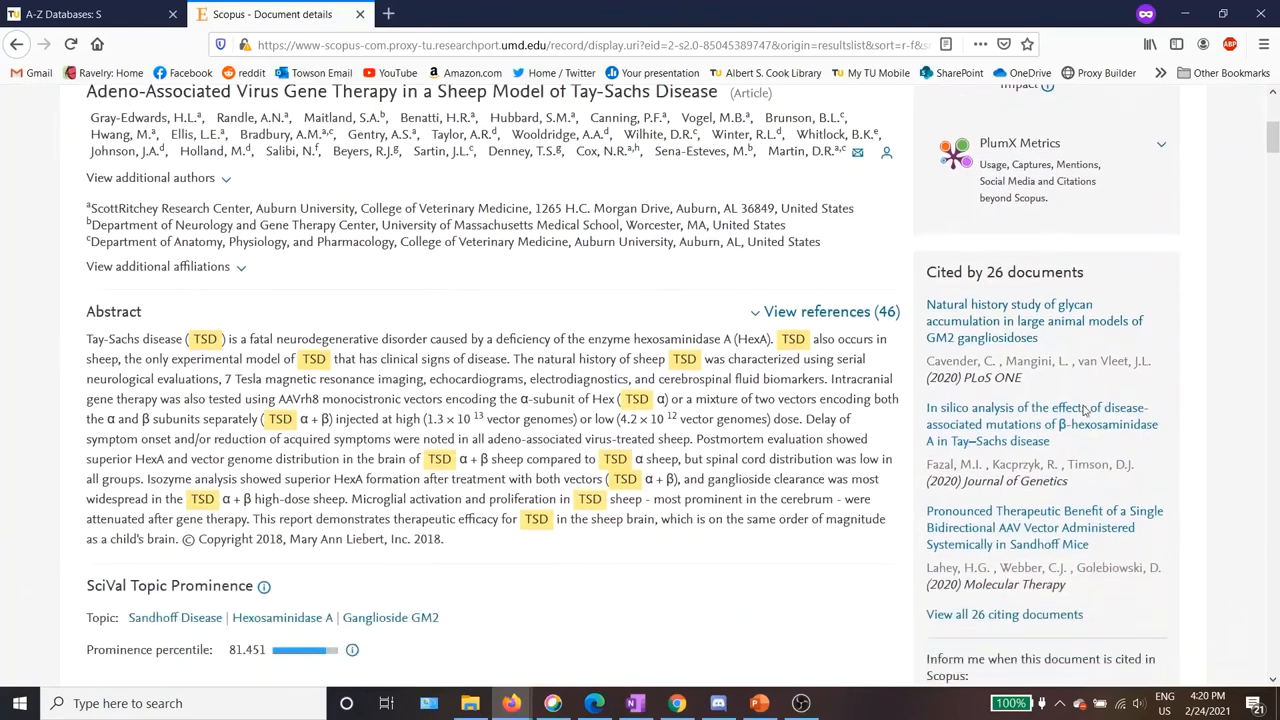
scroll("down", 3)
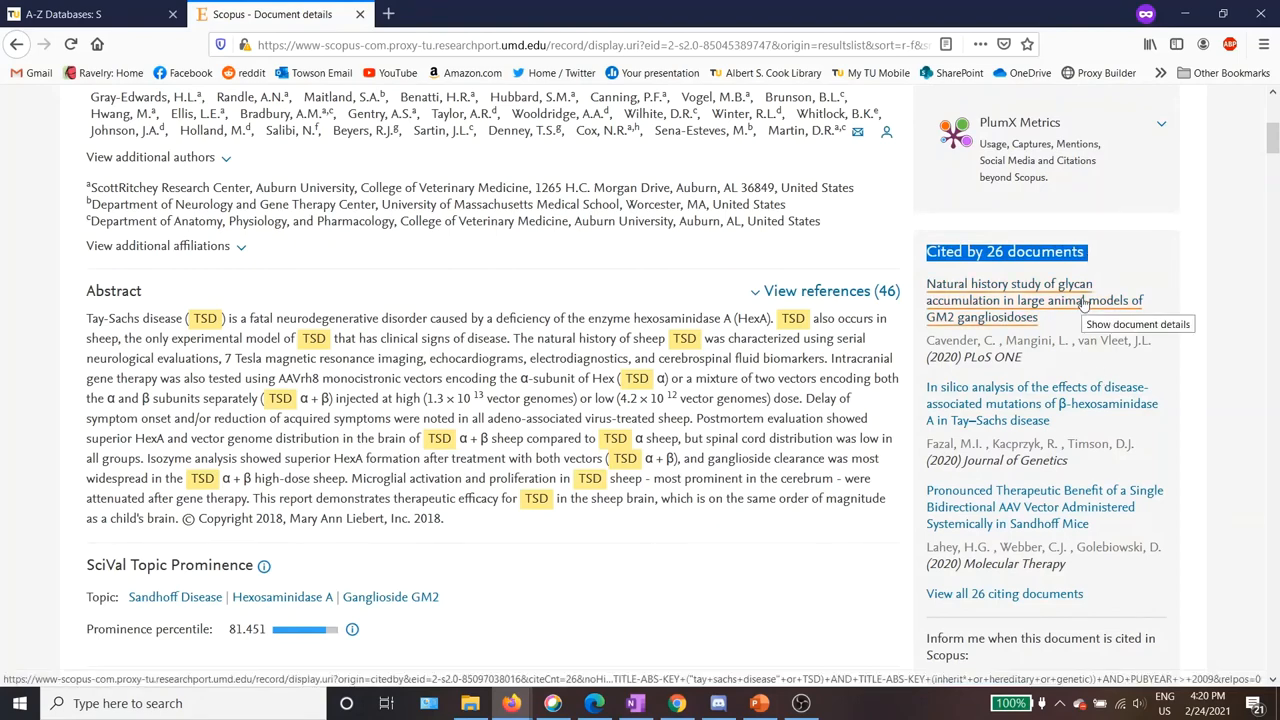
mouse_move(1270, 560)
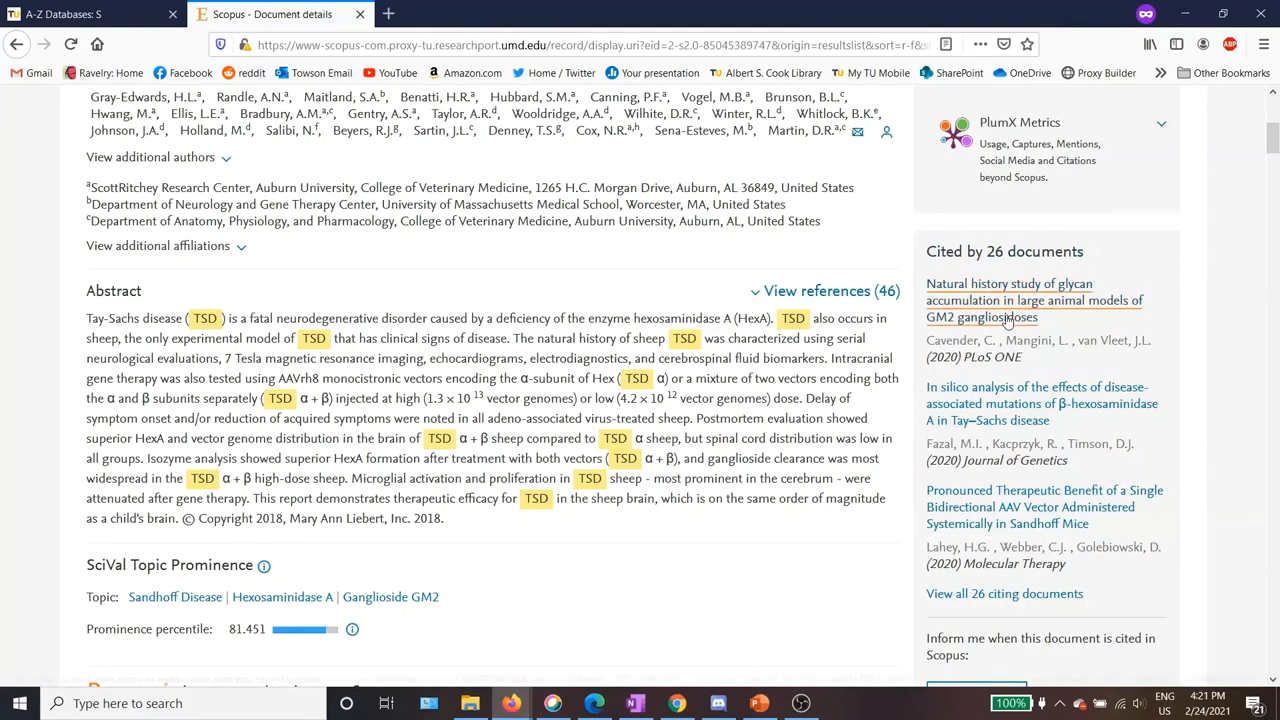
left_click(1009, 300)
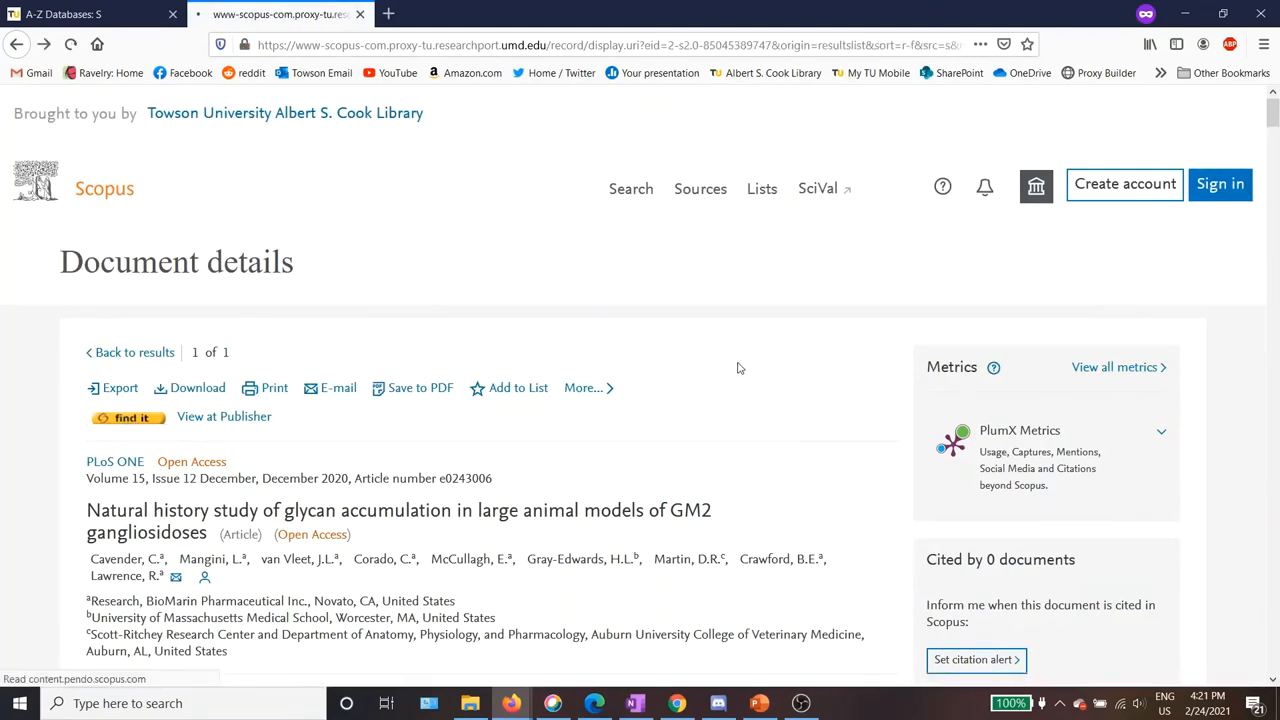
scroll("down", 3)
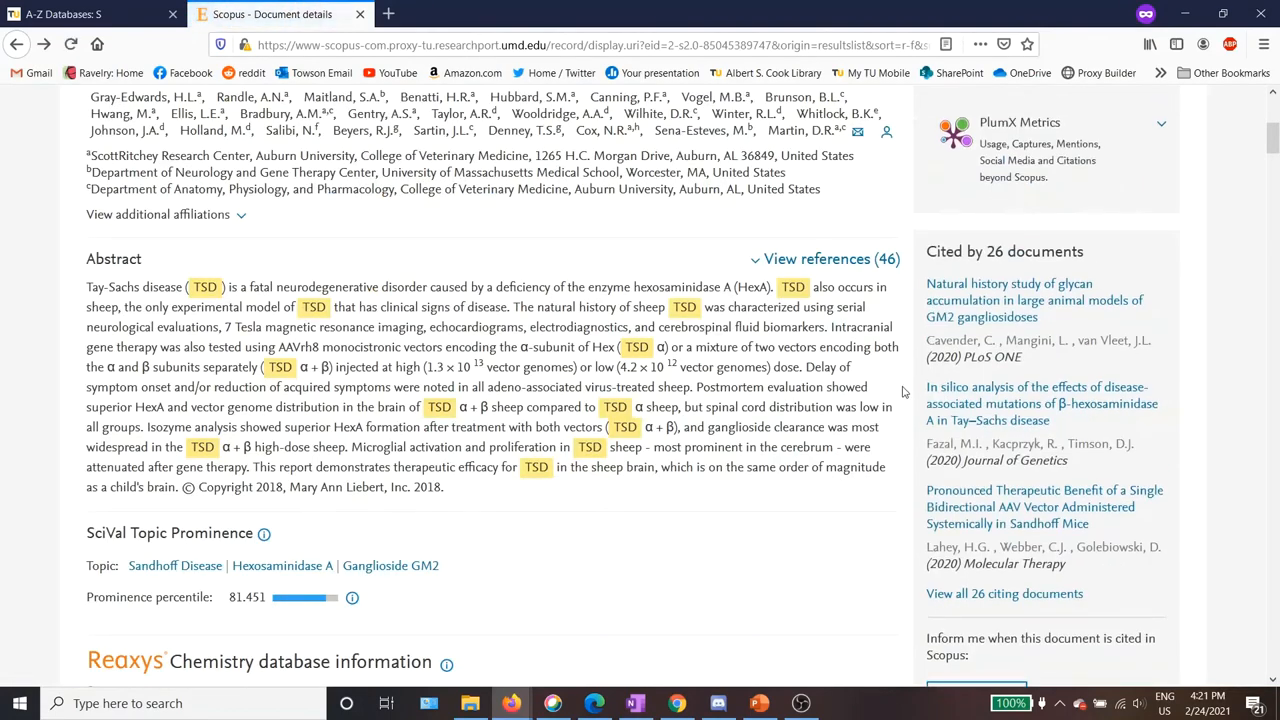
scroll("down", 3)
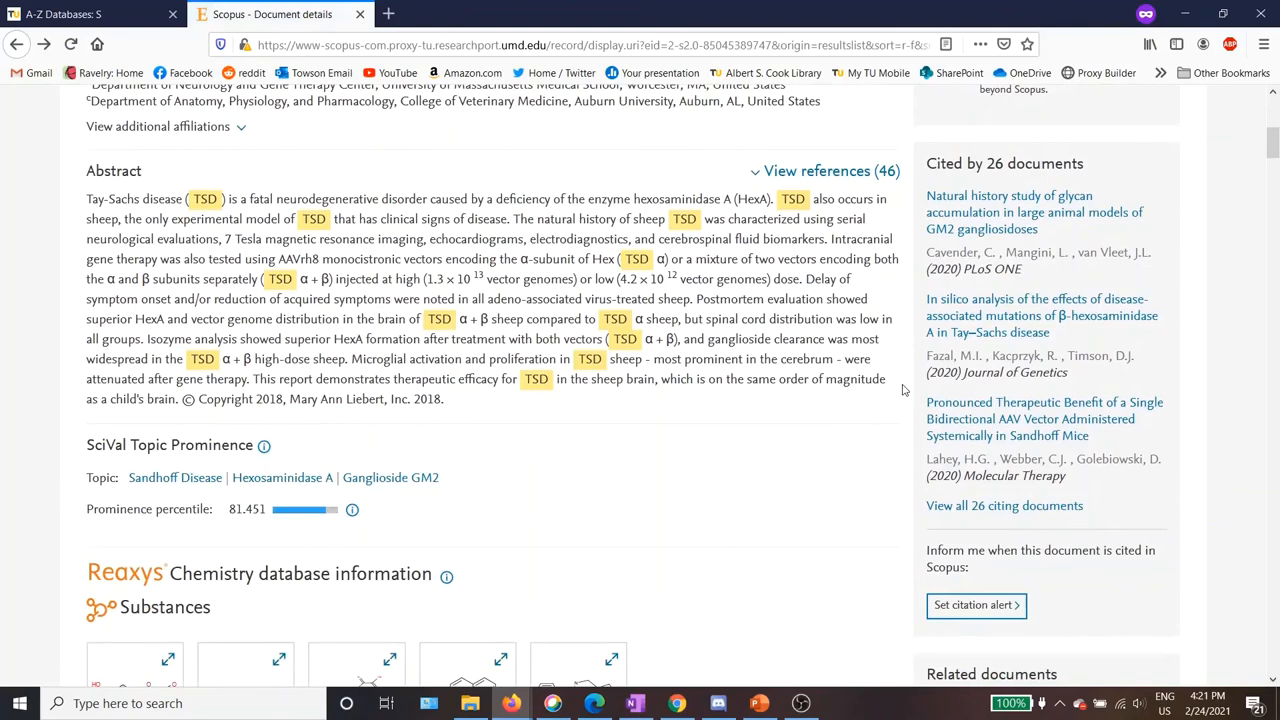
scroll("down", 3)
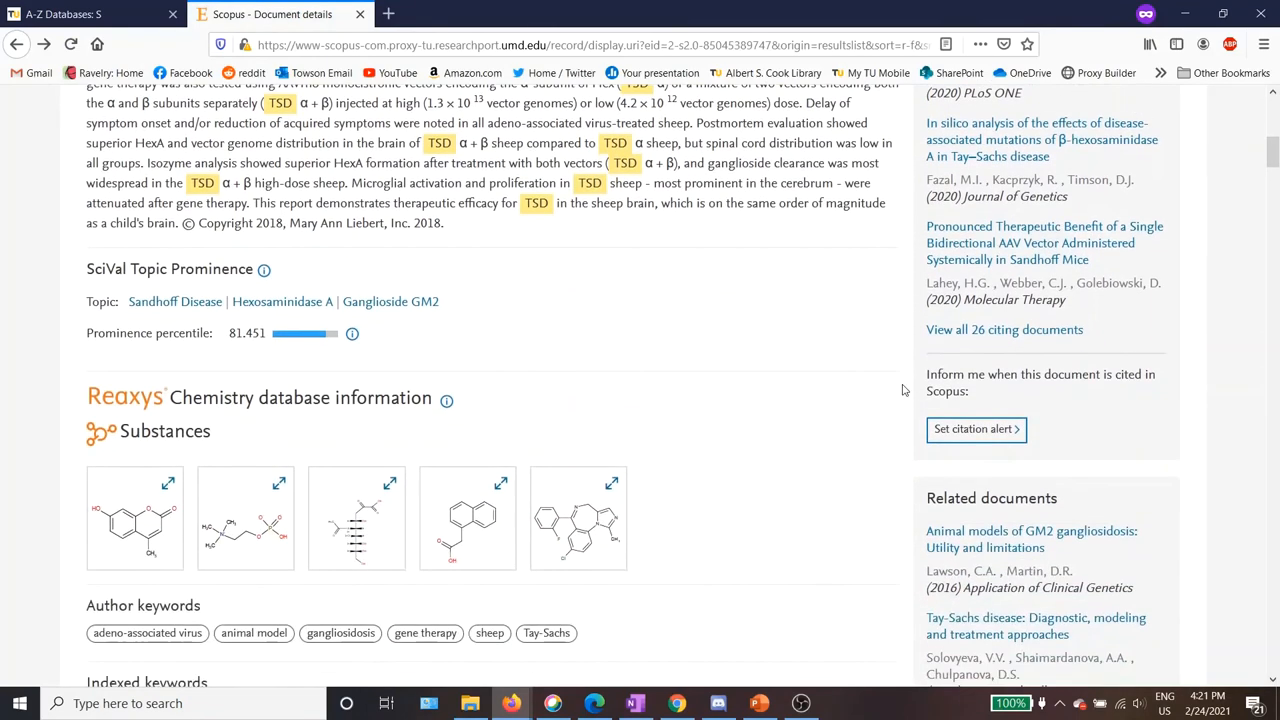
scroll("down", 3)
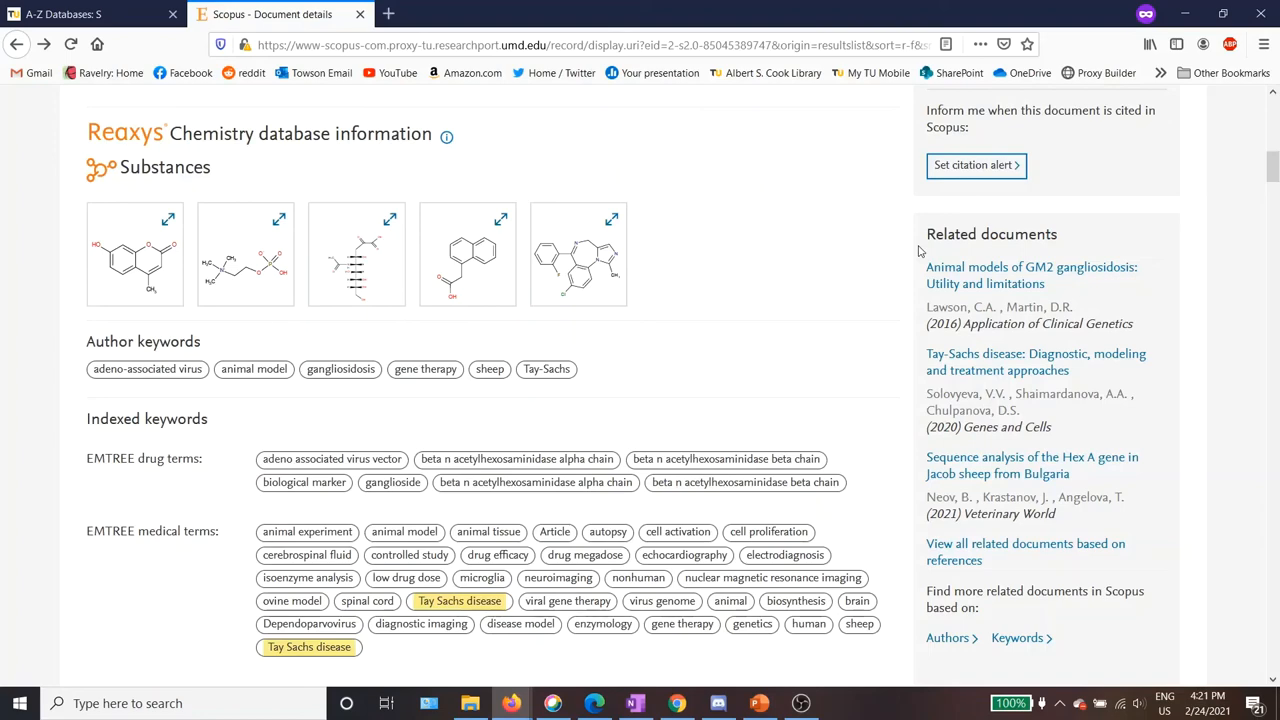
mouse_move(952, 208)
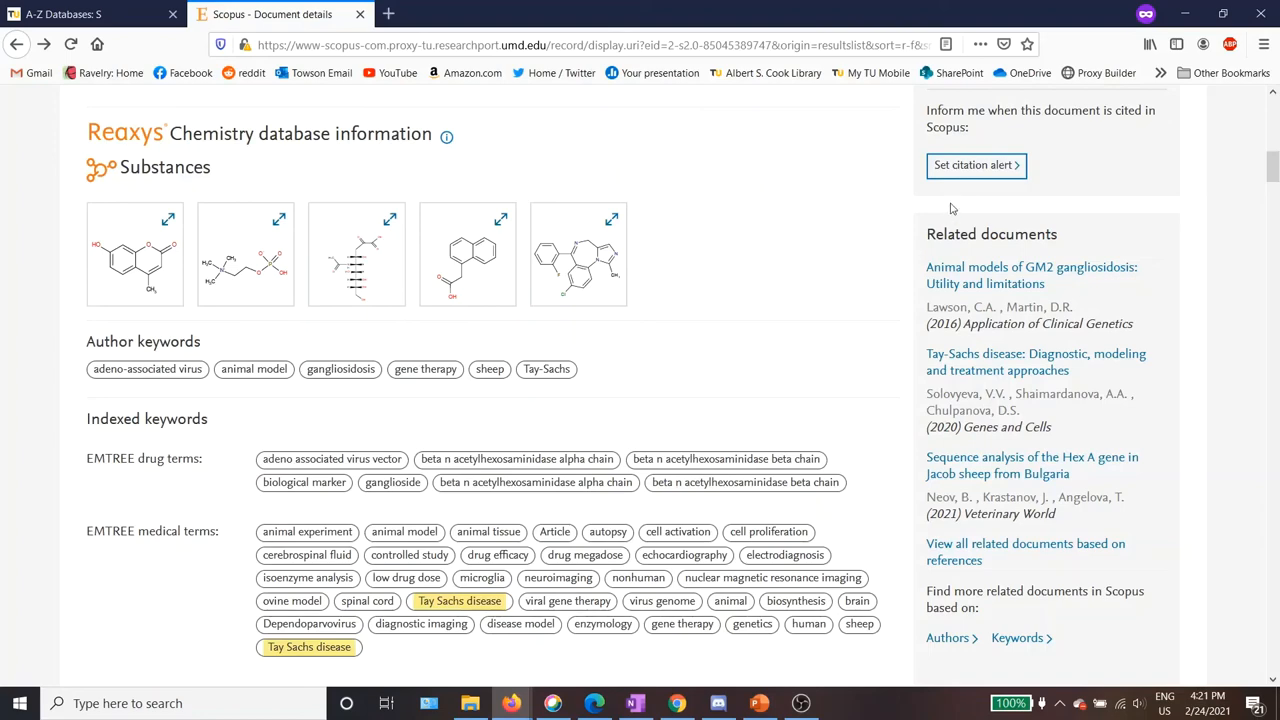
scroll("down", 3)
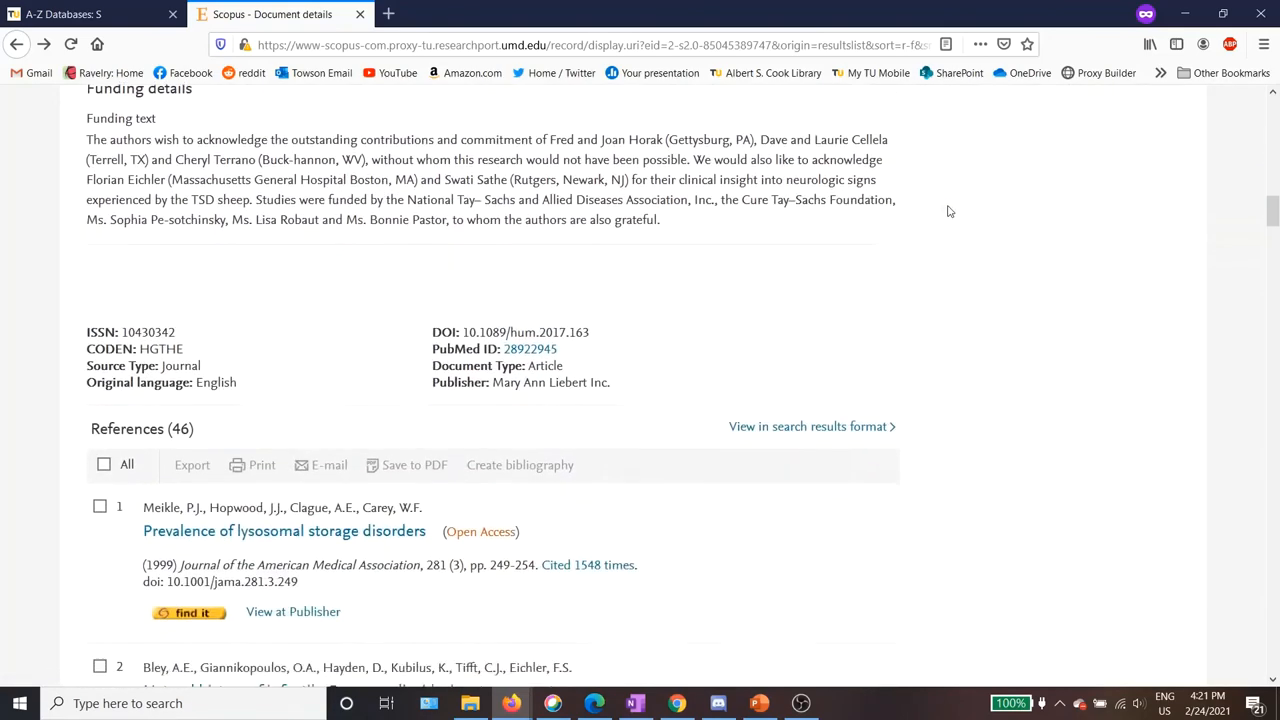
scroll("down", 3)
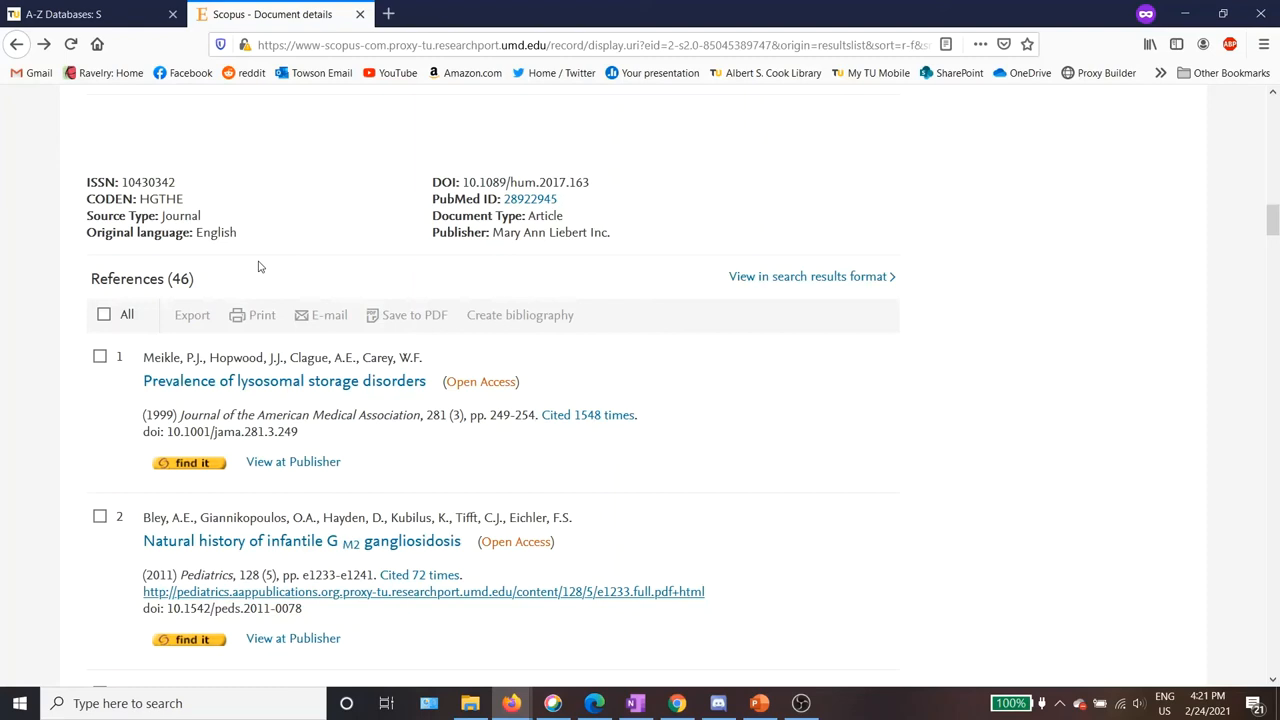
mouse_move(255, 251)
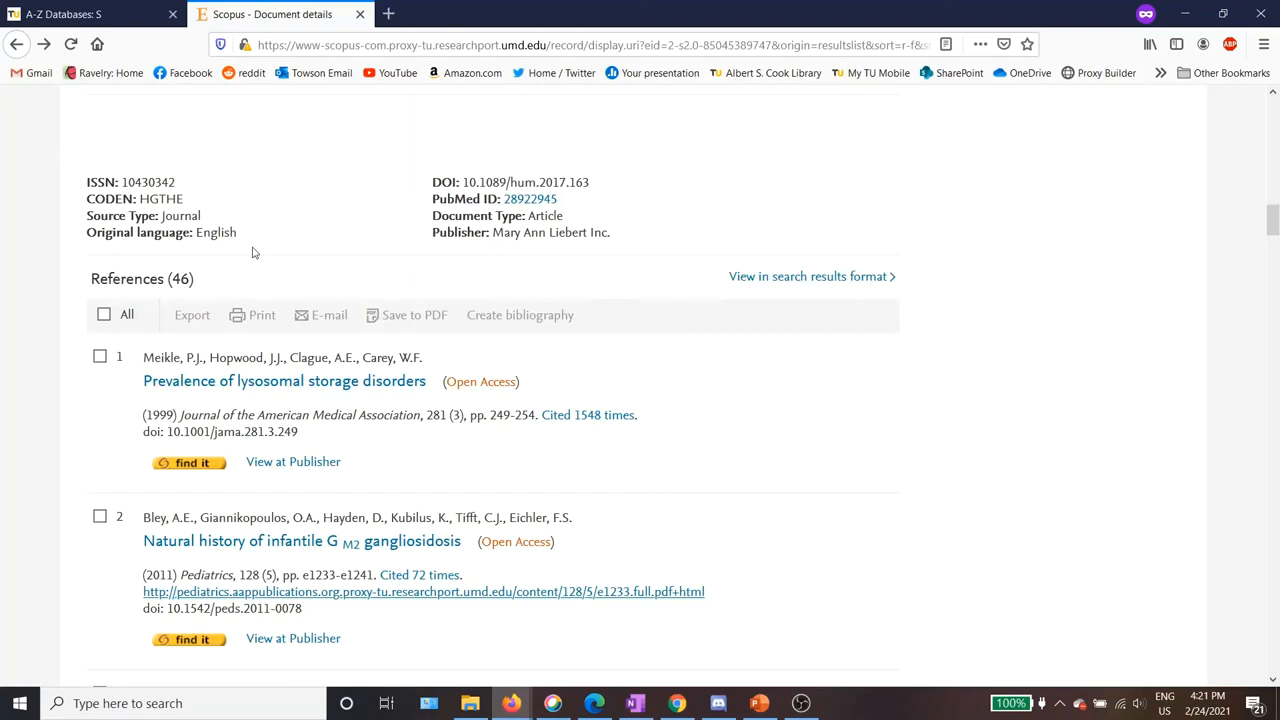